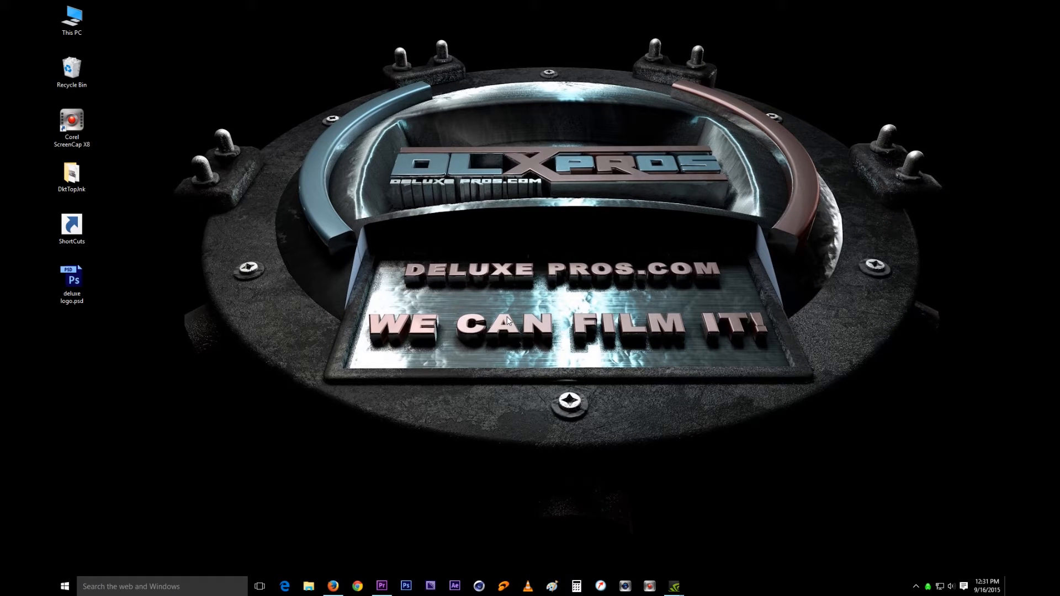
mouse_move(206, 157)
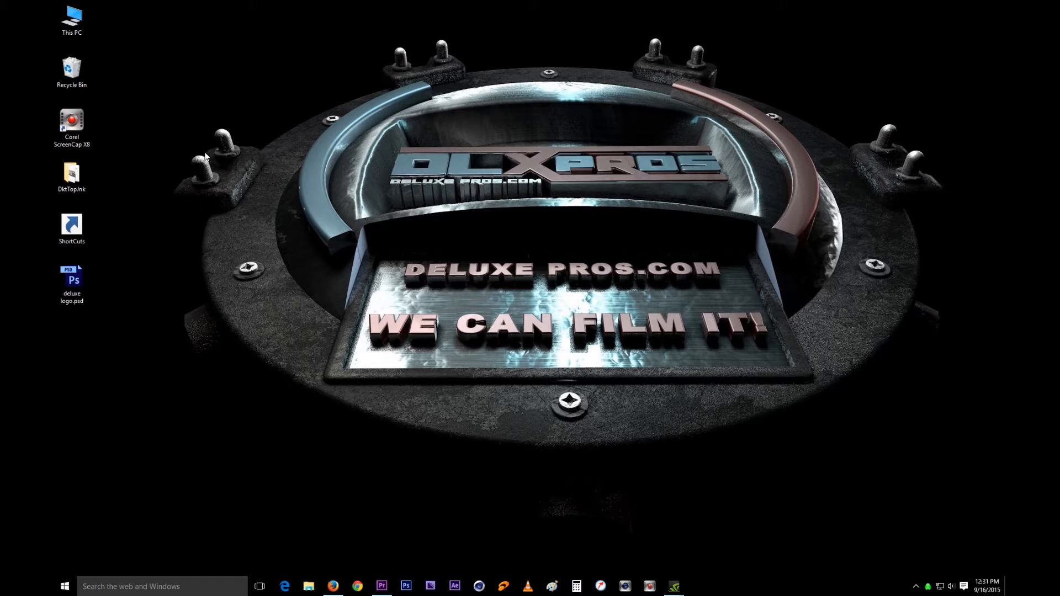
mouse_move(379, 175)
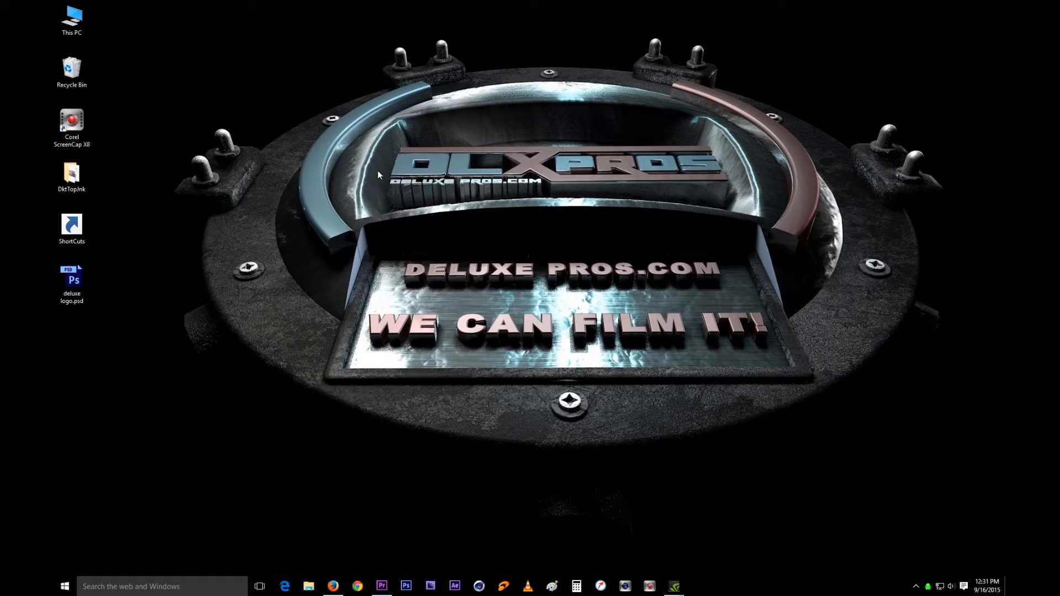
mouse_move(403, 197)
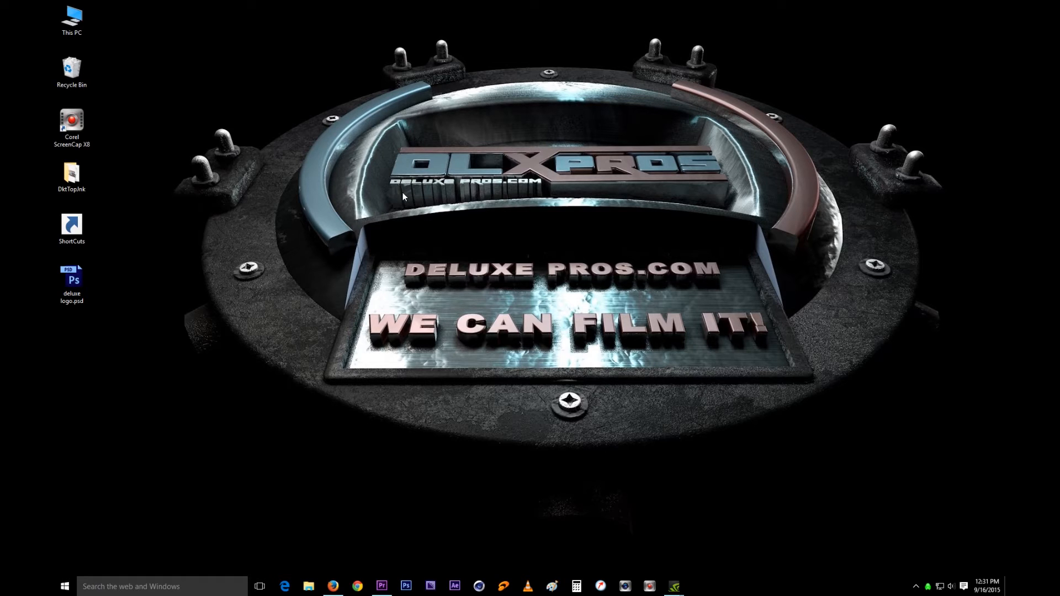
mouse_move(647, 372)
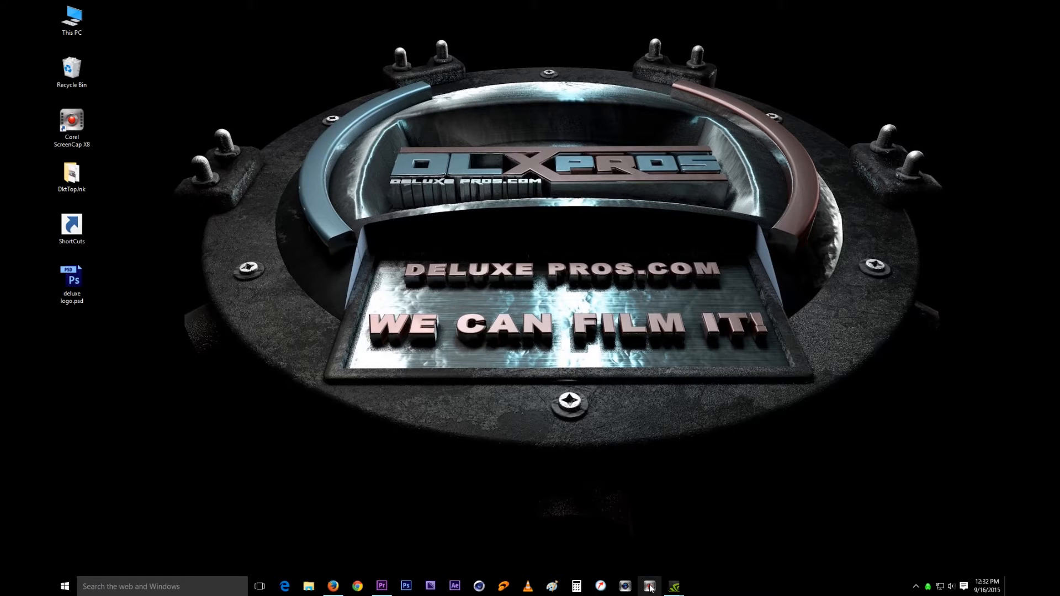
Launch Corel ScreenCap X8 and select the 1920 capture width value in Fullscreen mode
click(648, 586)
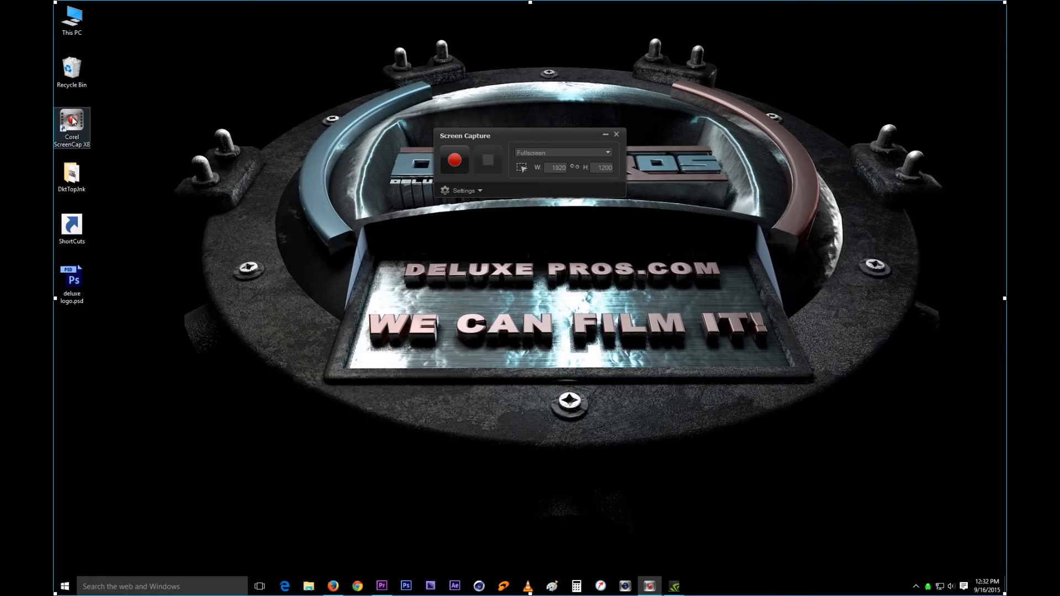
mouse_move(103, 128)
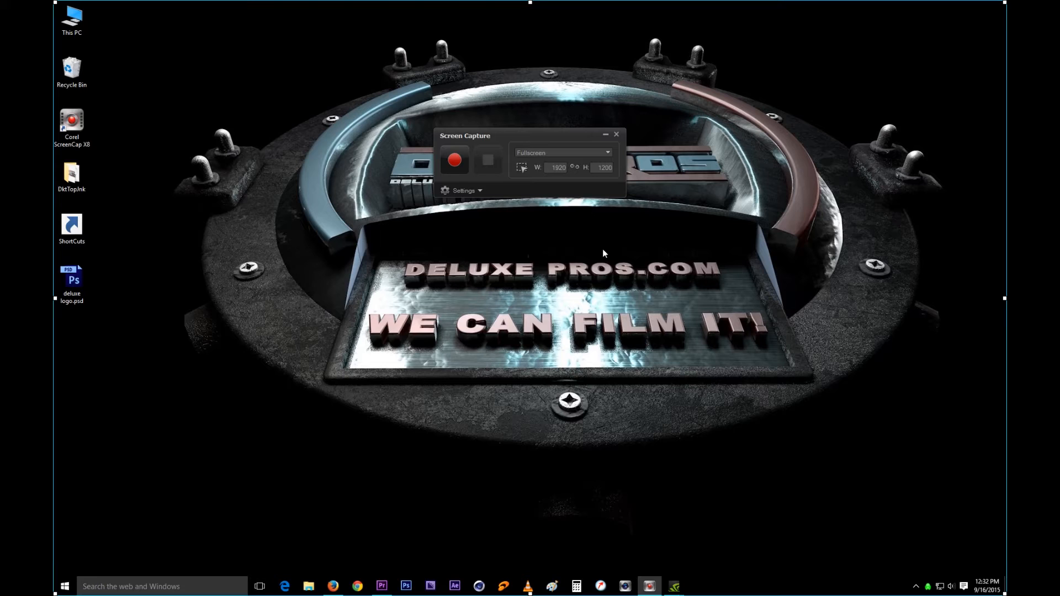
mouse_move(580, 272)
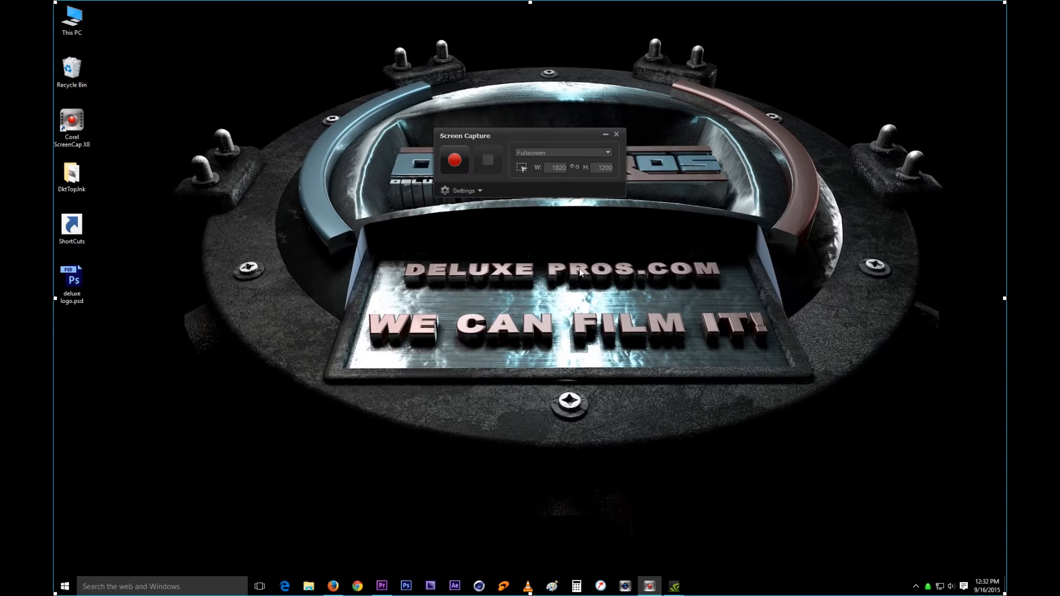
mouse_move(273, 185)
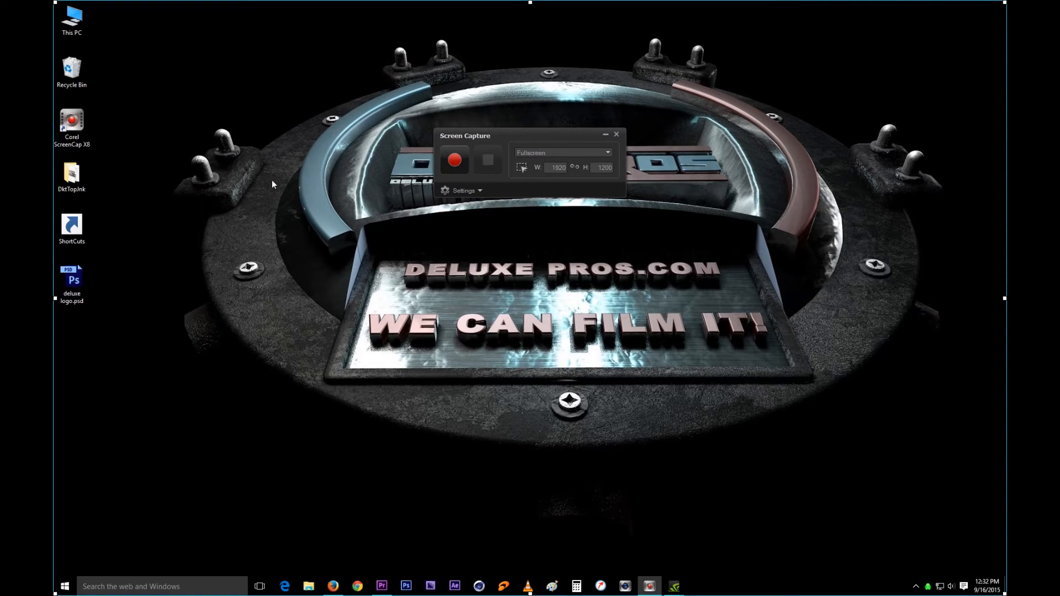
mouse_move(951, 5)
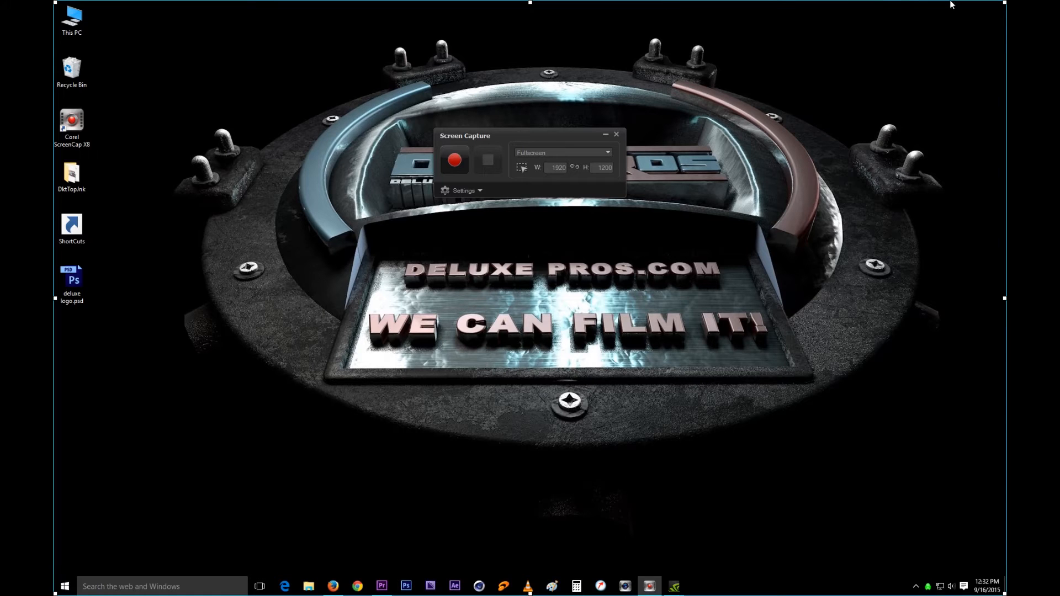
mouse_move(1004, 509)
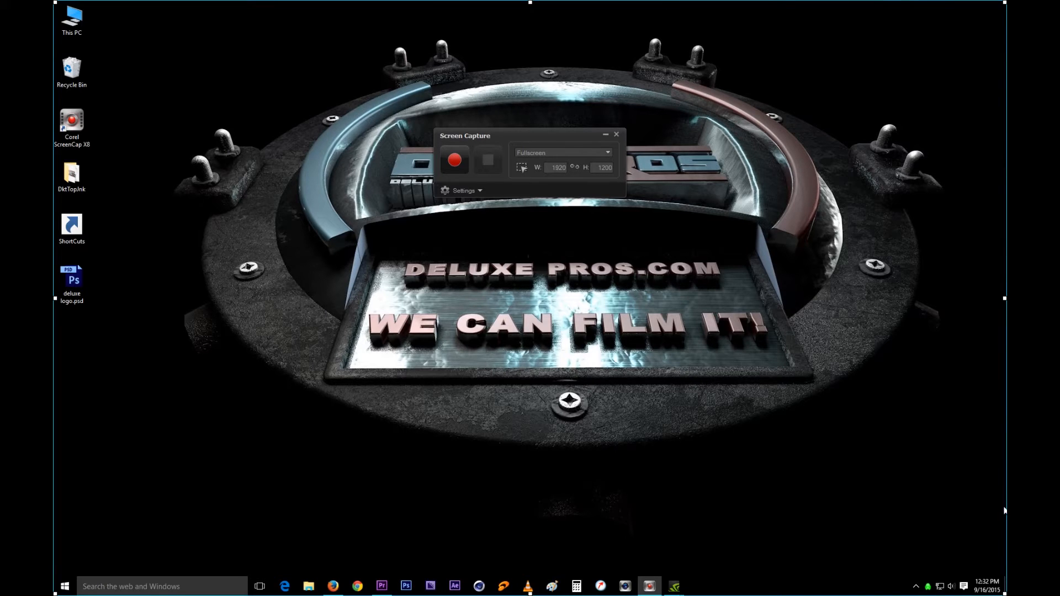
mouse_move(55, 54)
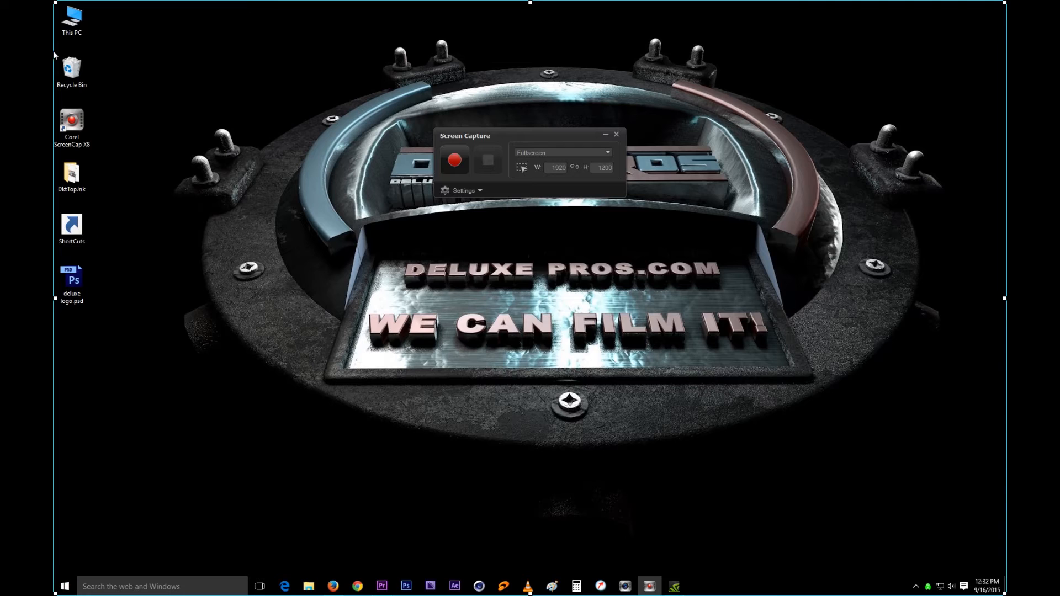
mouse_move(526, 16)
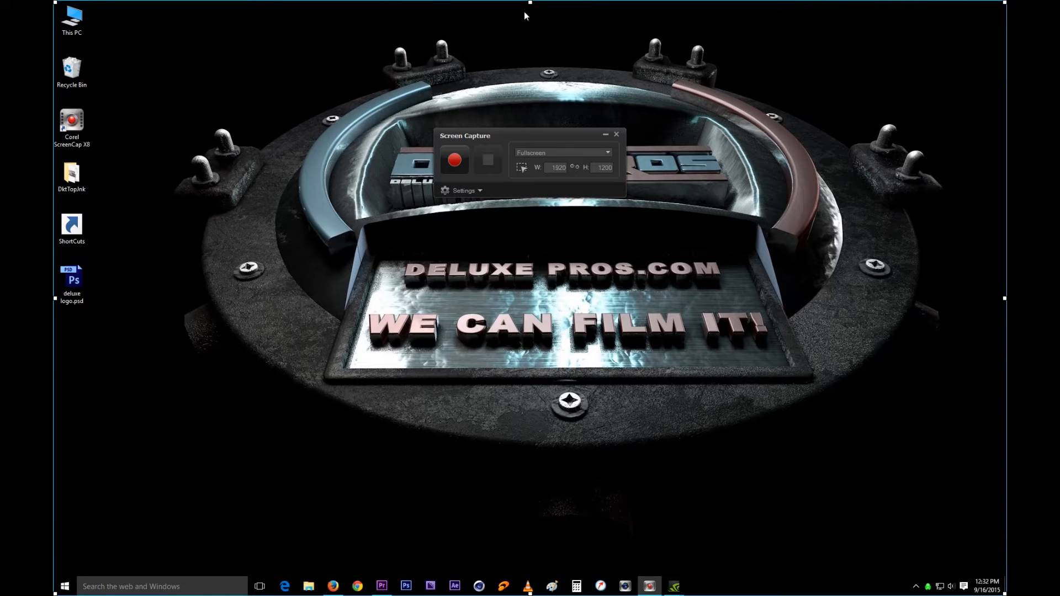
mouse_move(711, 298)
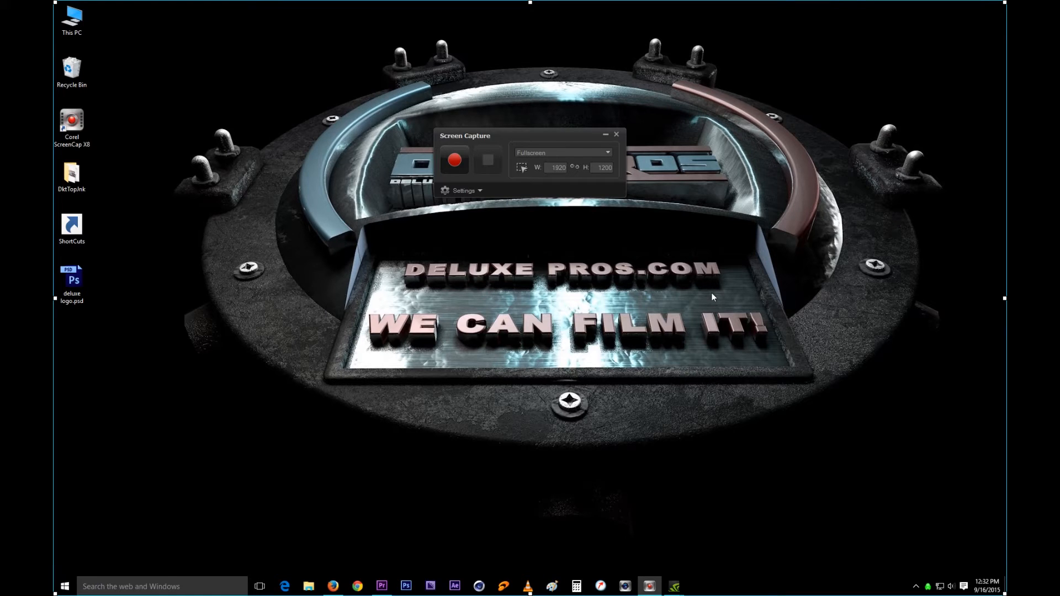
mouse_move(454, 160)
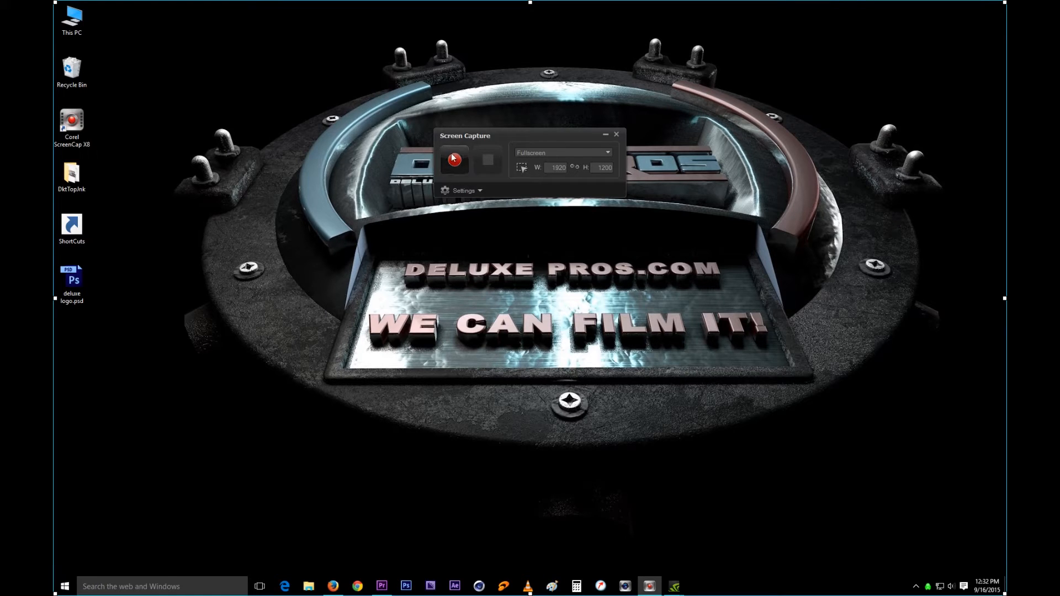
mouse_move(454, 162)
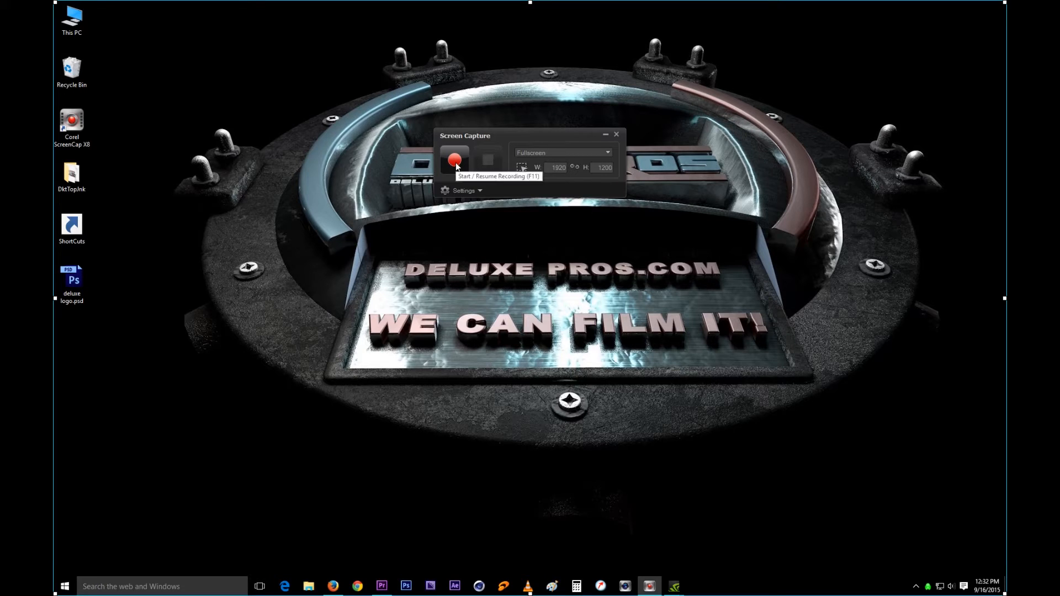
mouse_move(526, 219)
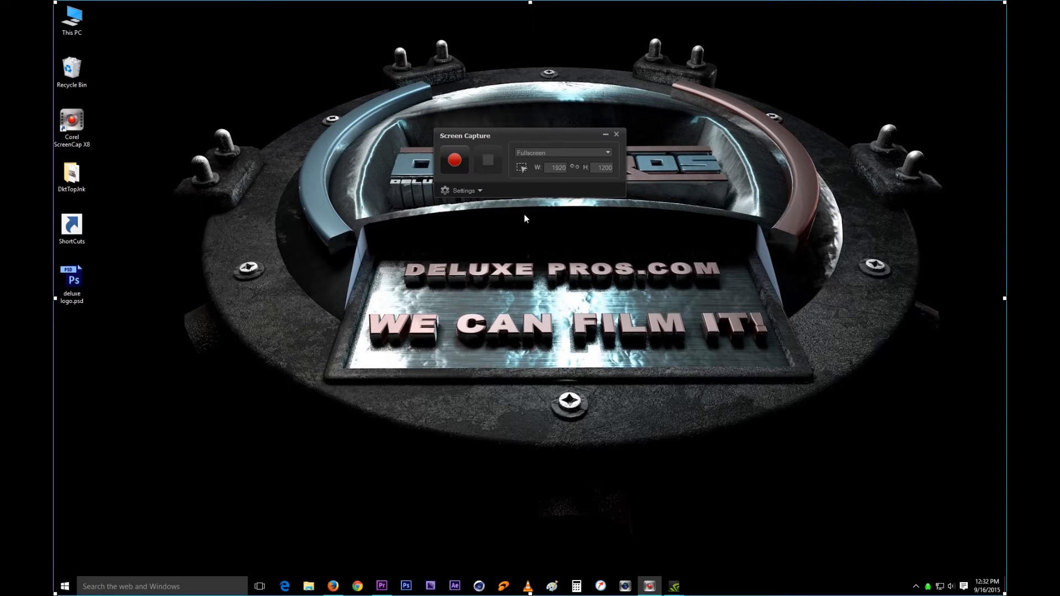
mouse_move(591, 217)
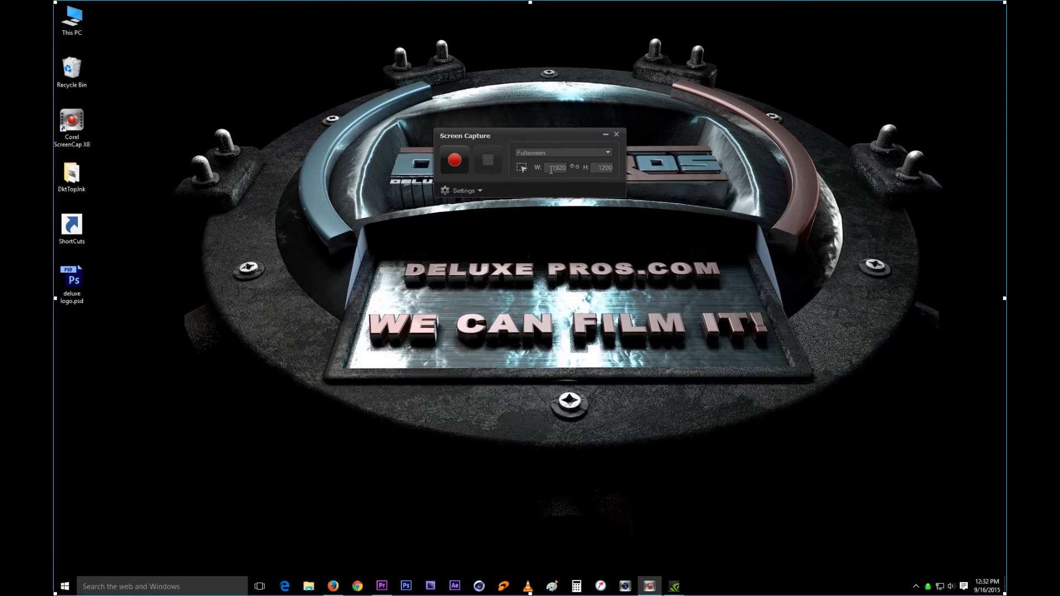
mouse_move(613, 309)
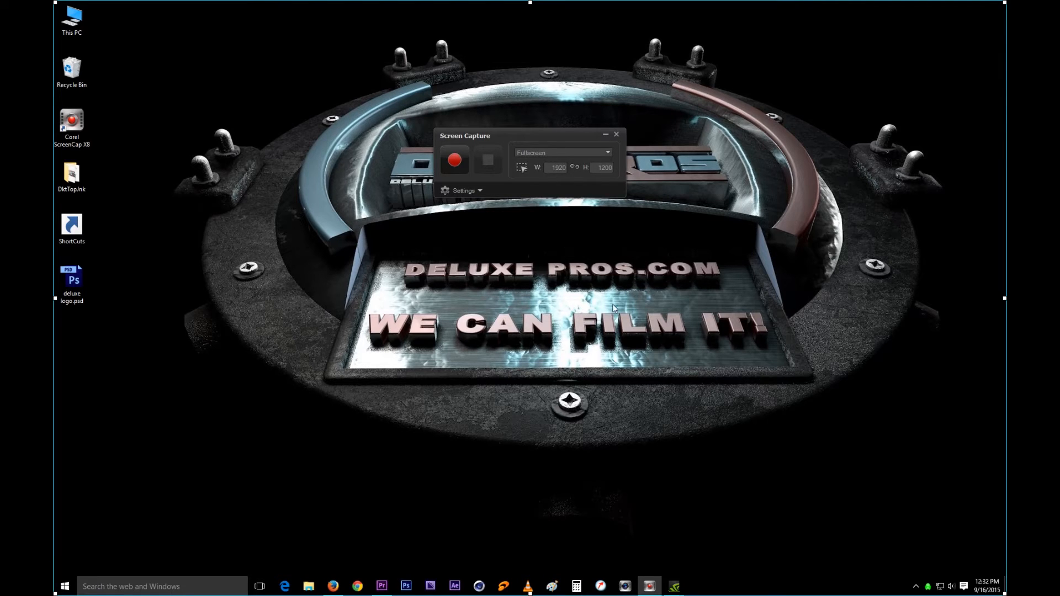
triple_click(557, 166)
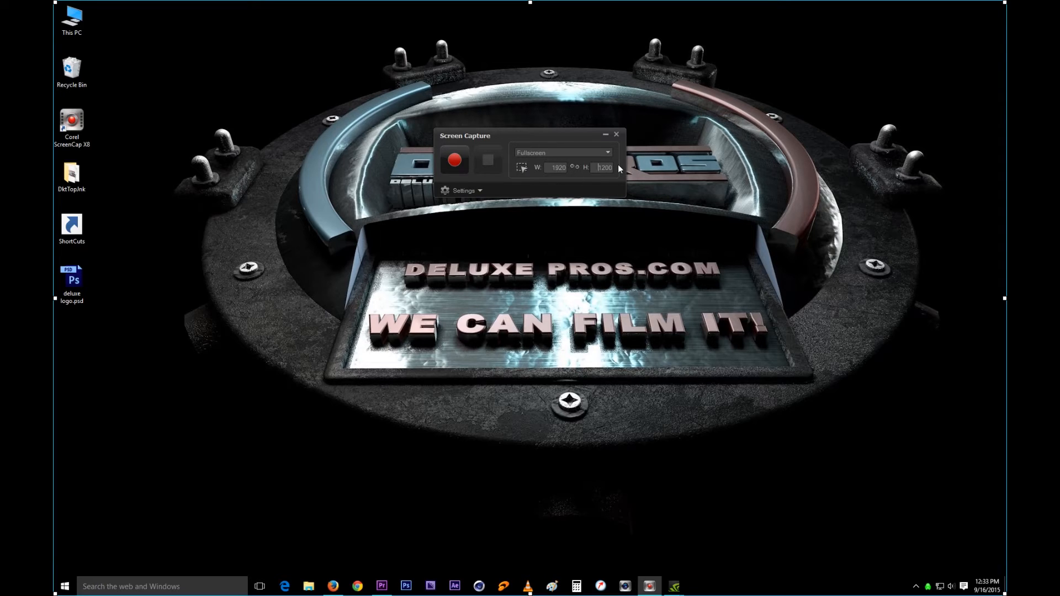
Switch the capture area to Custom and set its height to 1080
click(606, 152)
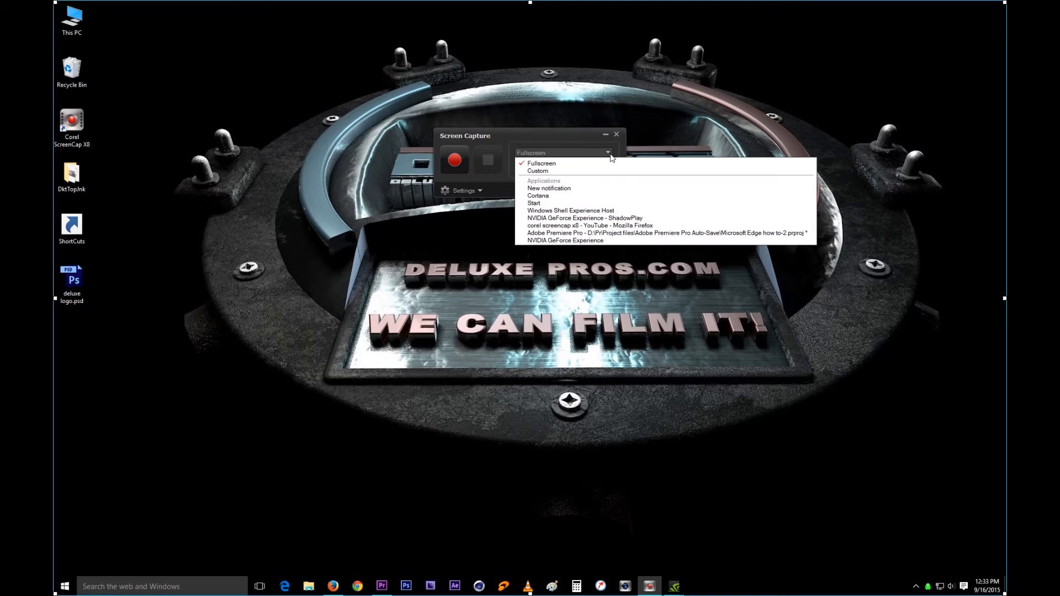
mouse_move(554, 170)
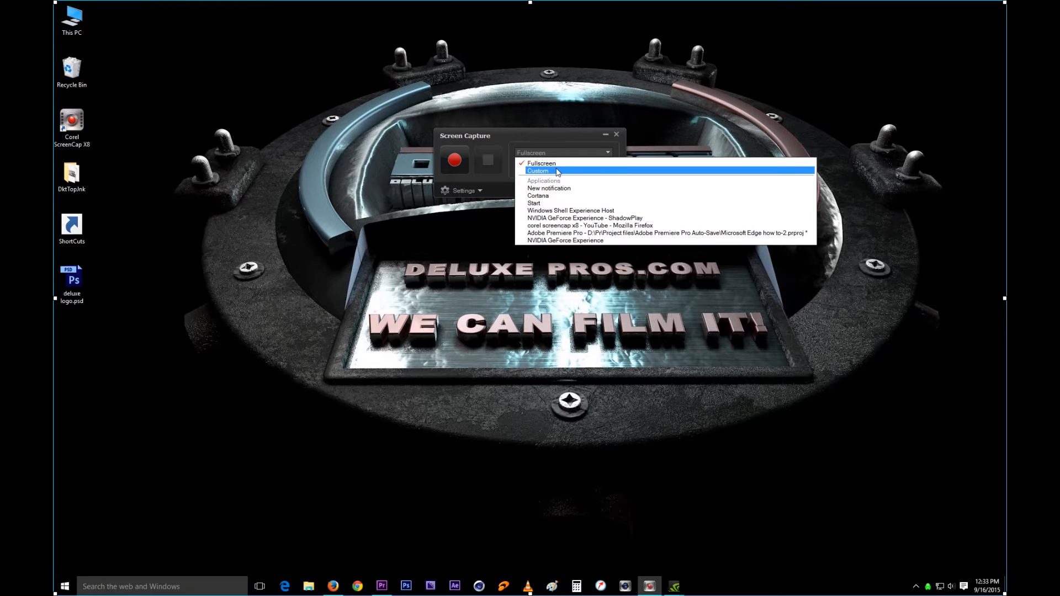
click(537, 170)
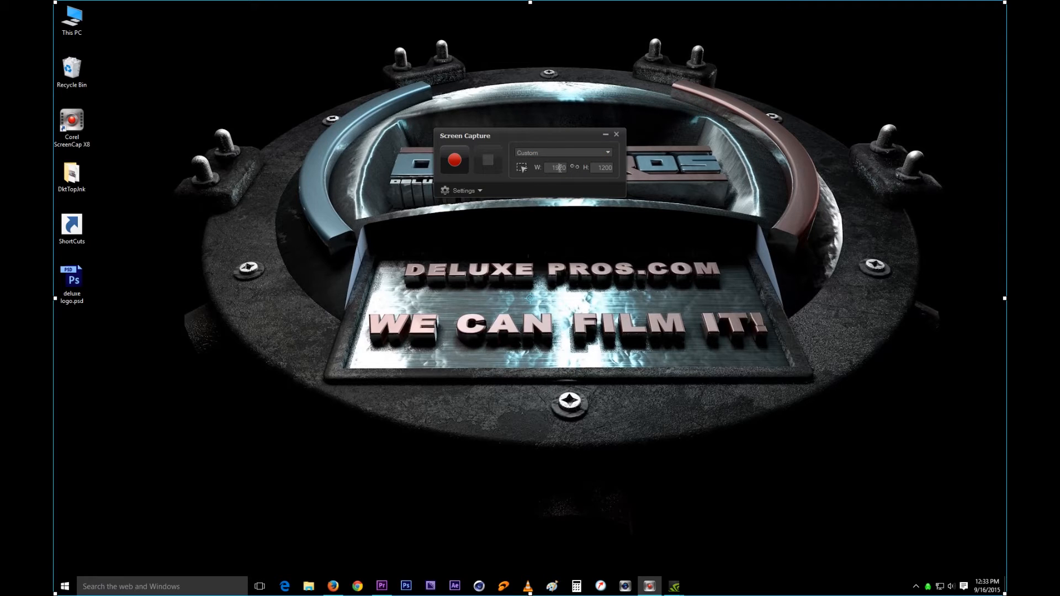
triple_click(603, 167)
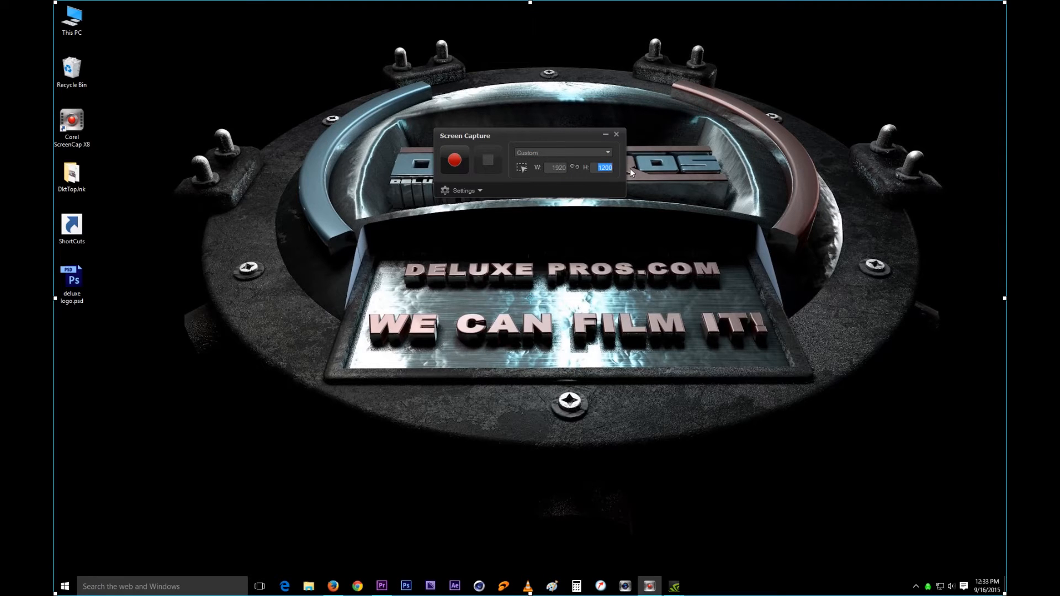
text(1080)
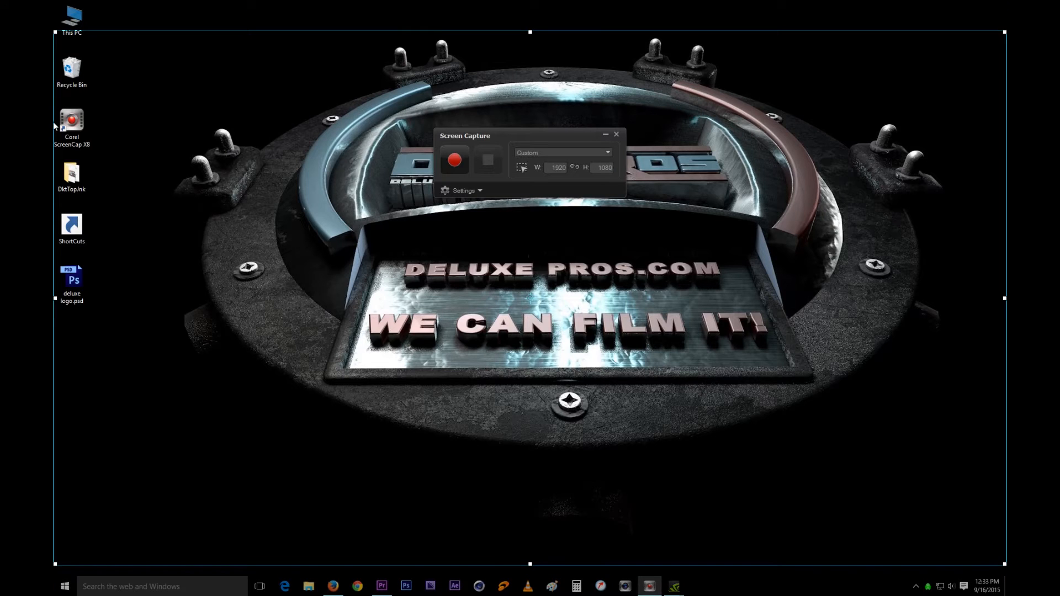
mouse_move(537, 160)
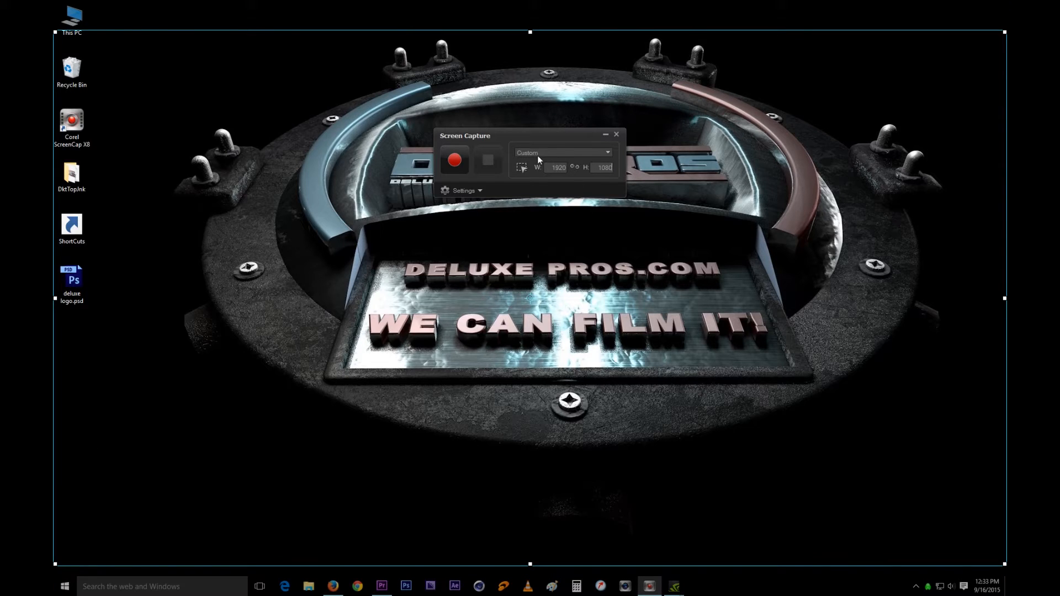
mouse_move(620, 180)
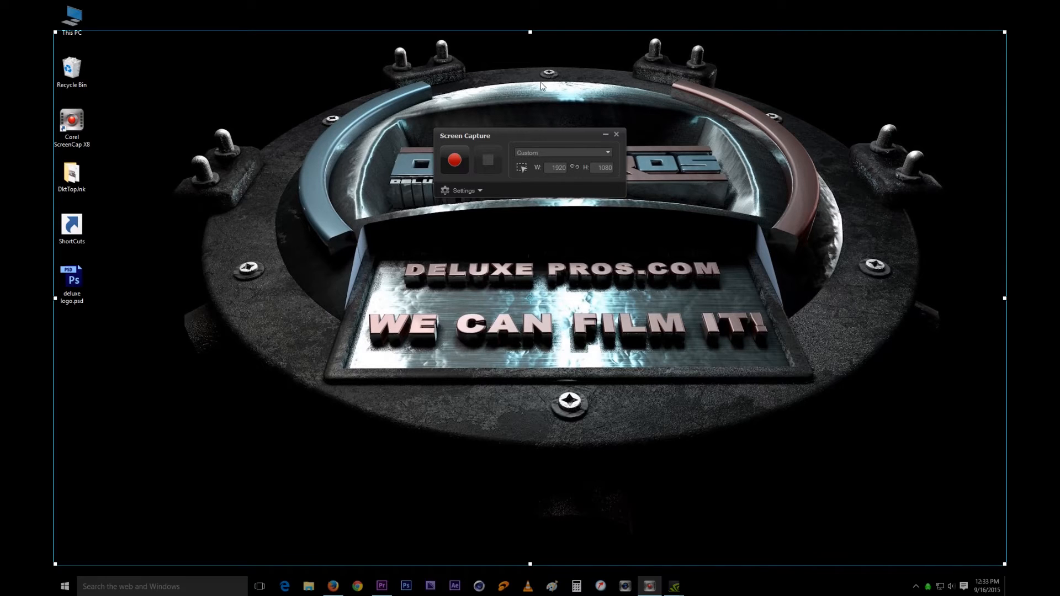
mouse_move(538, 54)
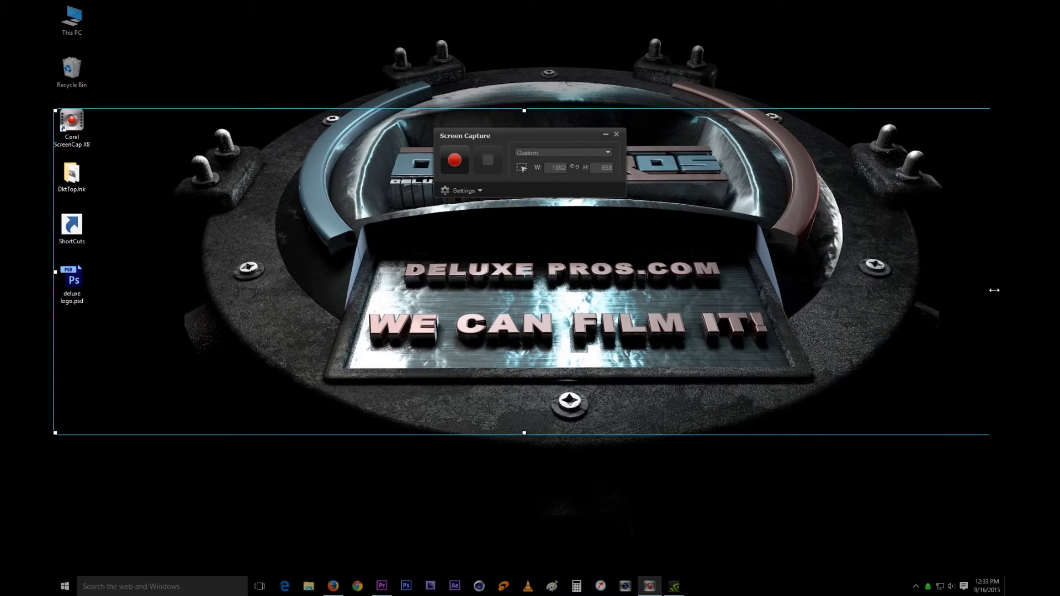
click(605, 153)
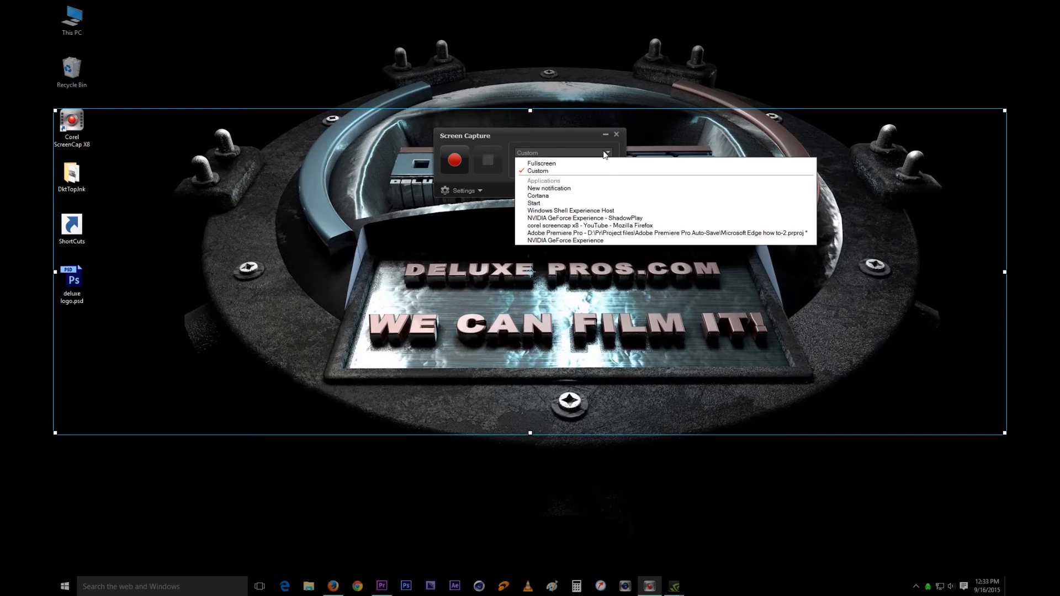
click(541, 163)
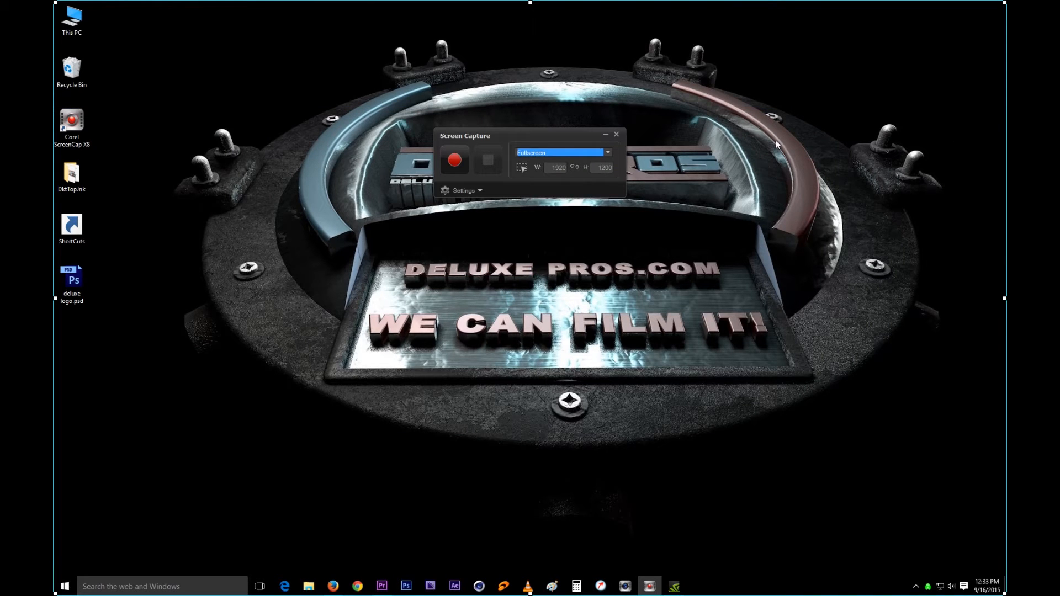
mouse_move(644, 193)
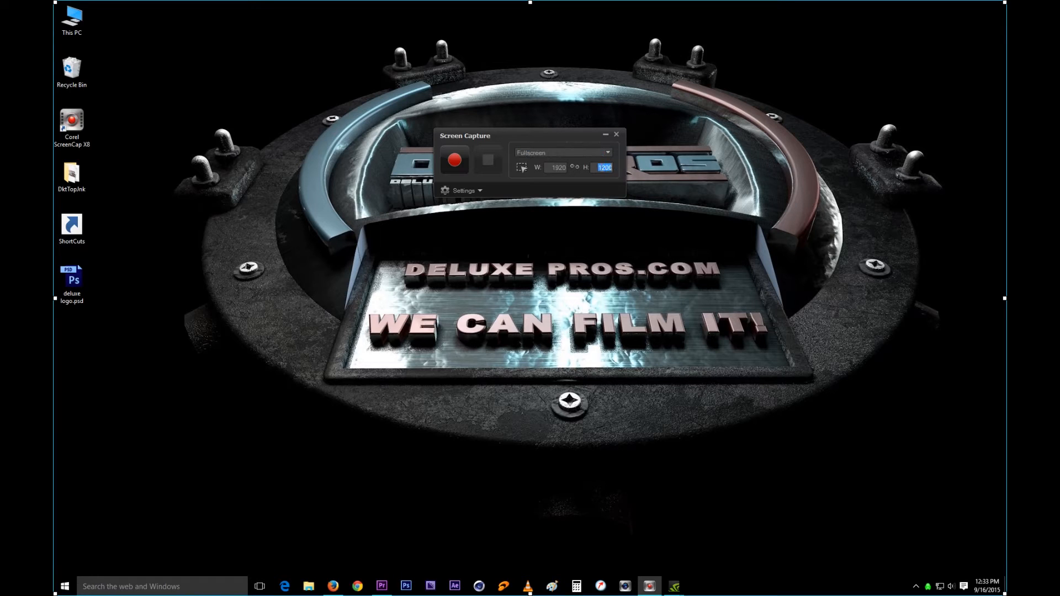
mouse_move(607, 152)
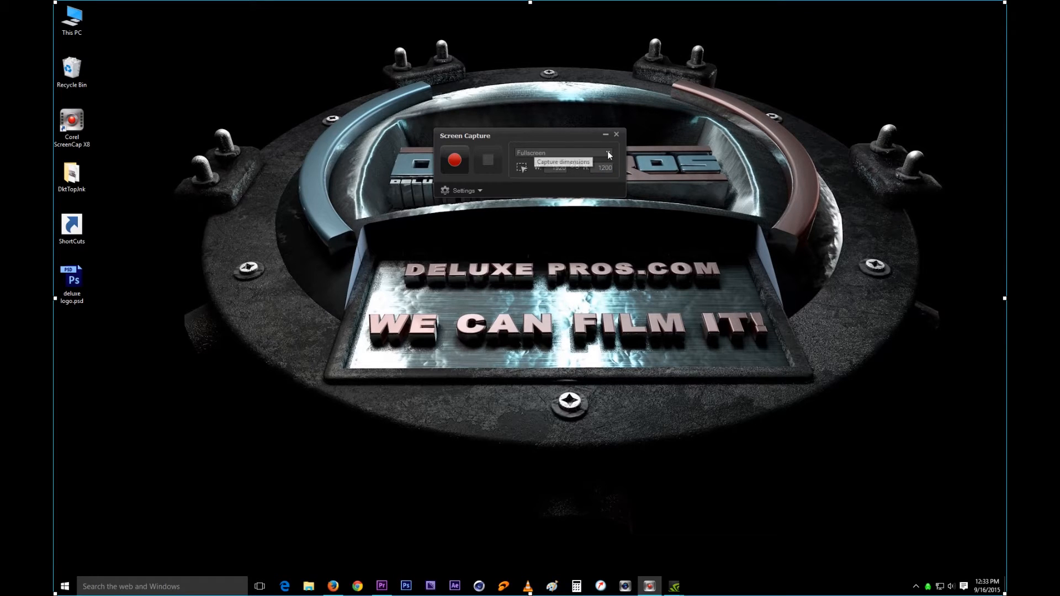
mouse_move(561, 160)
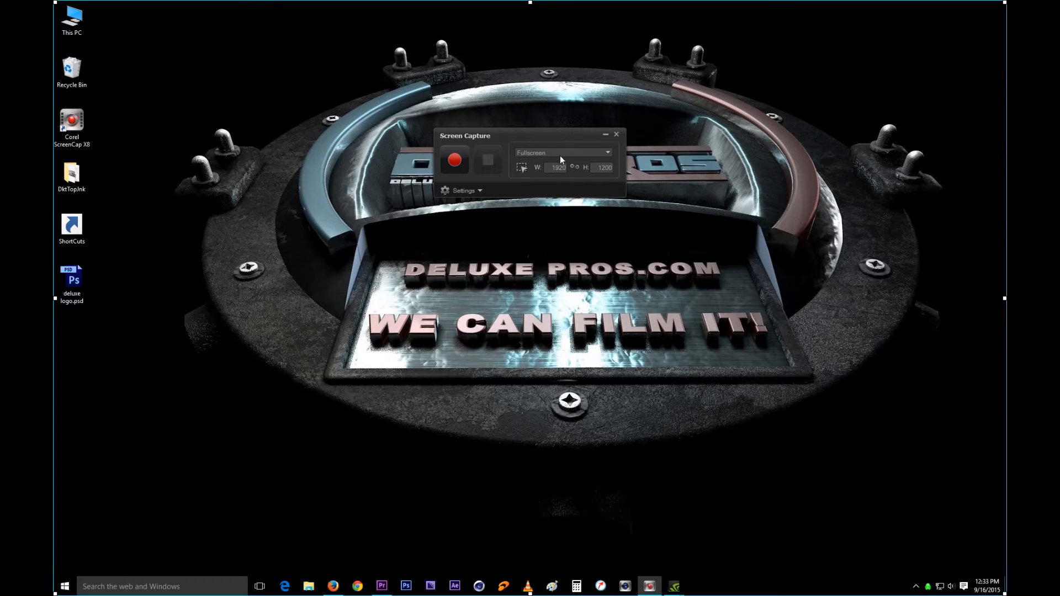
mouse_move(644, 171)
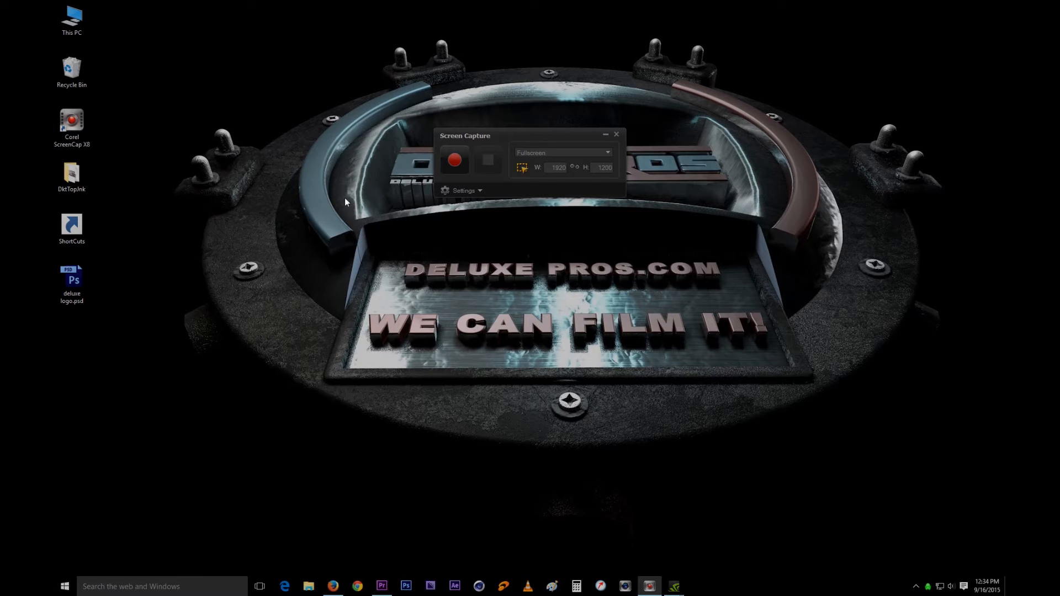
mouse_move(553, 206)
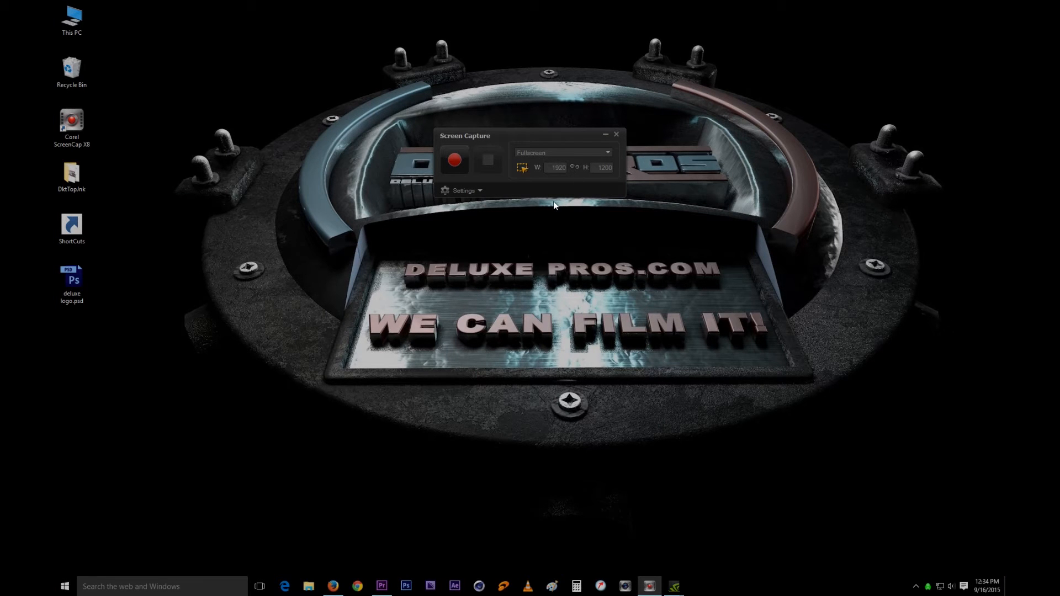
mouse_move(360, 225)
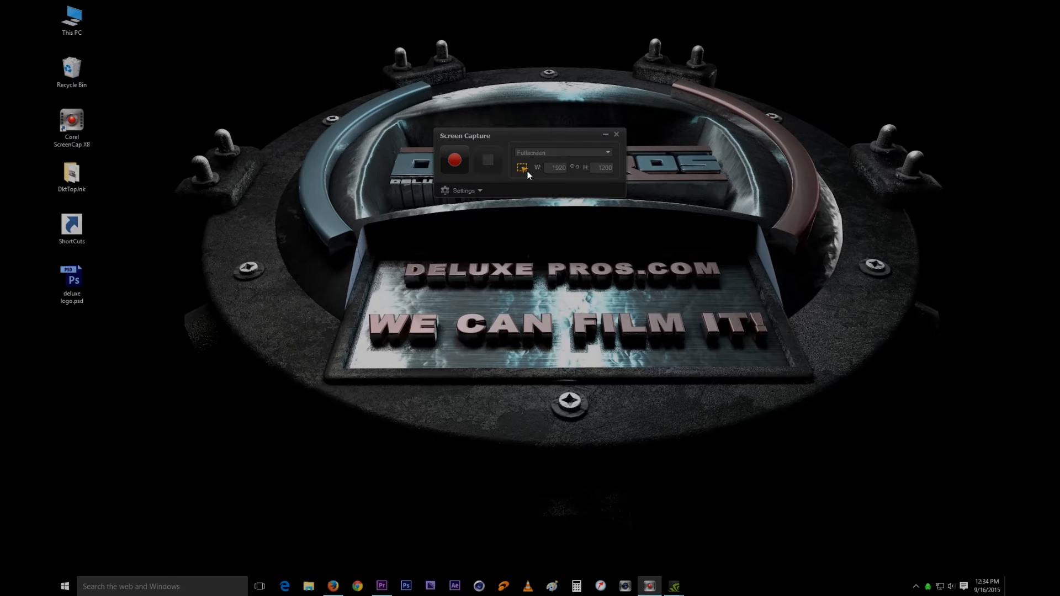
click(521, 167)
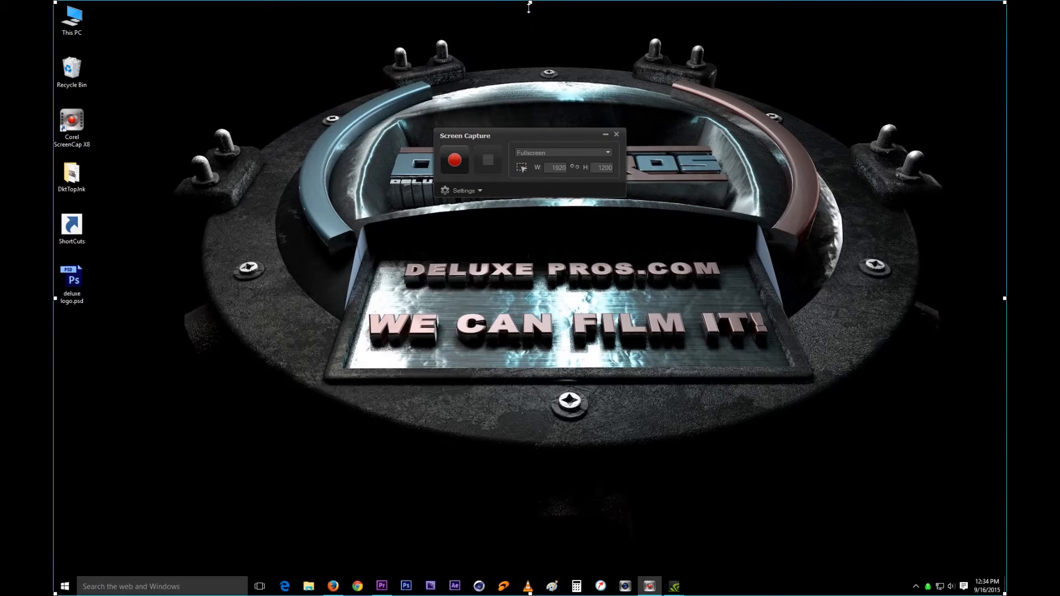
click(561, 152)
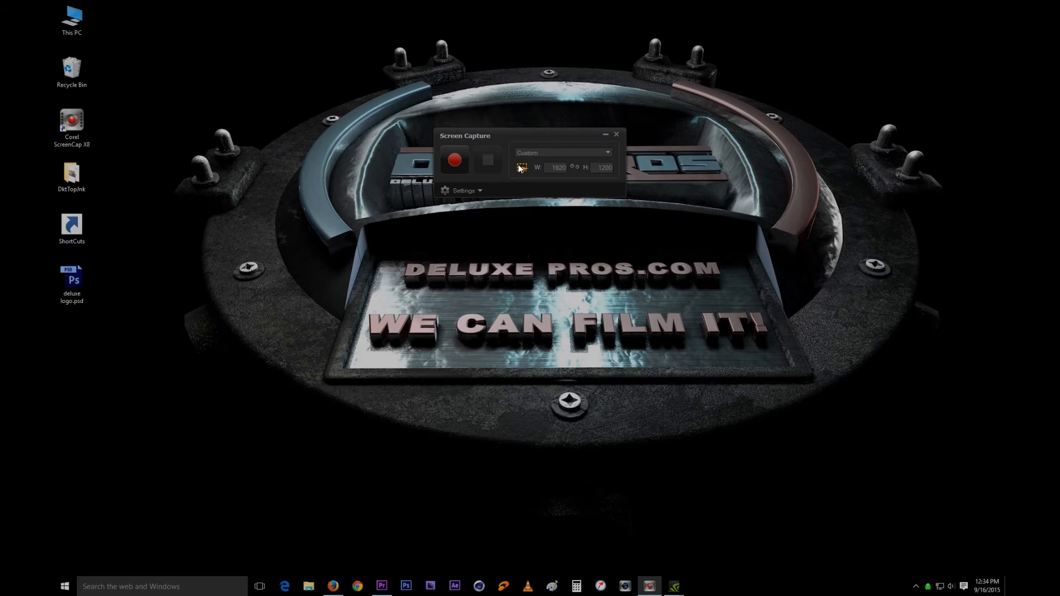
mouse_move(460, 178)
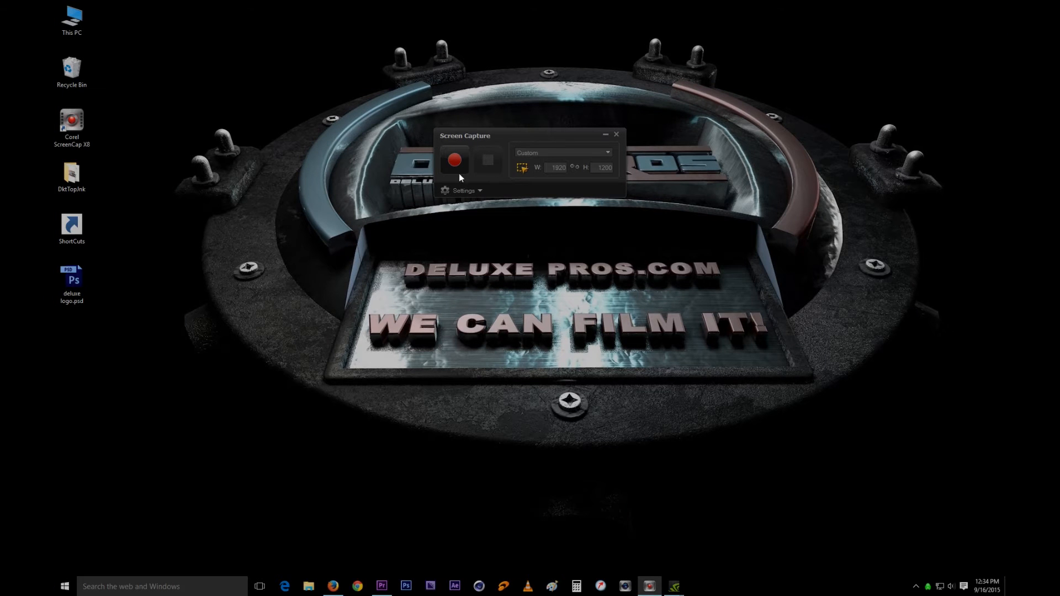
mouse_move(212, 112)
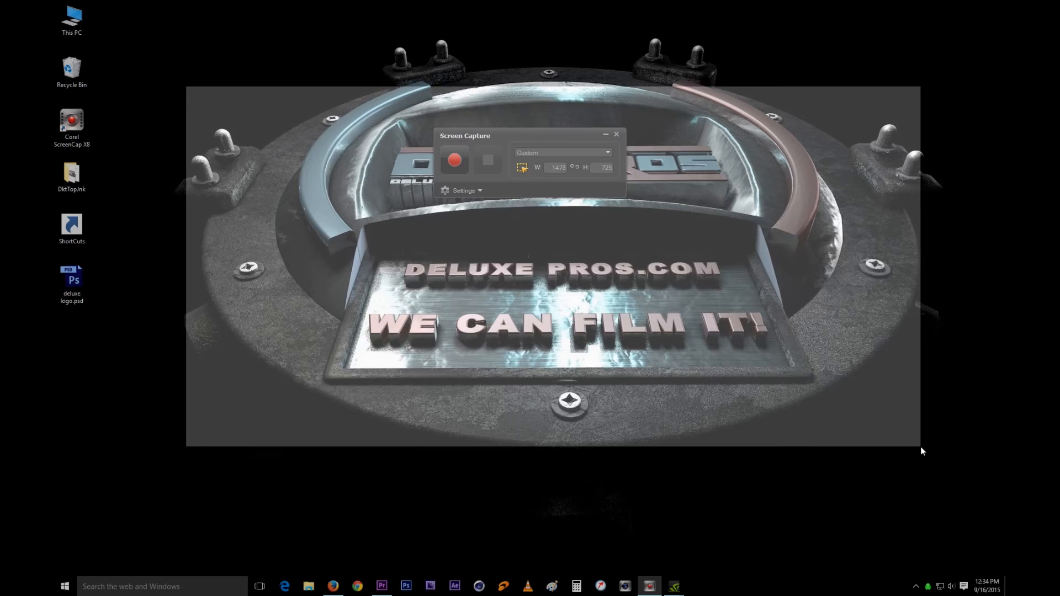
click(521, 168)
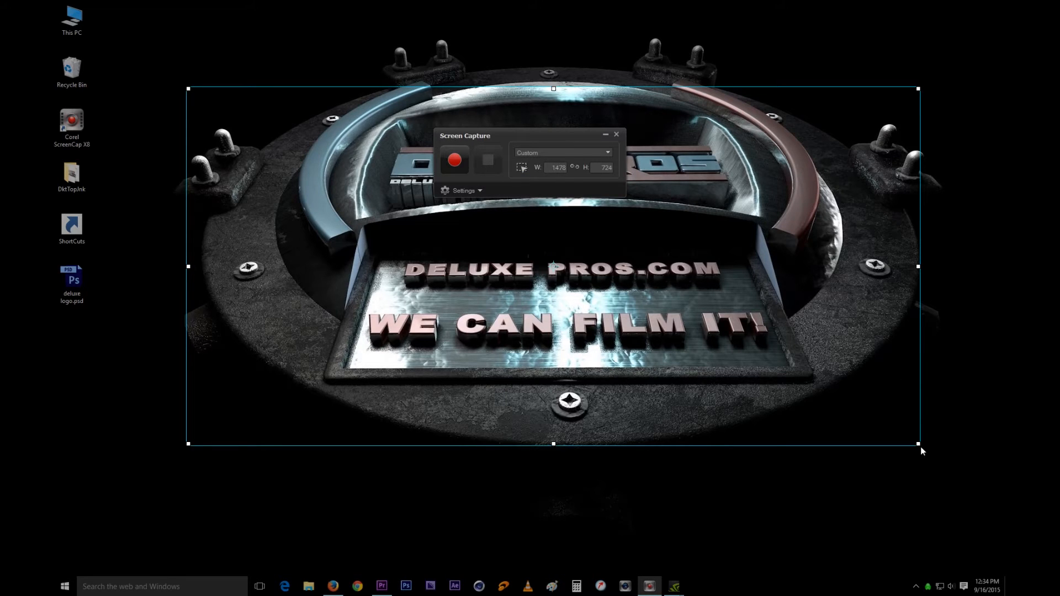
mouse_move(869, 247)
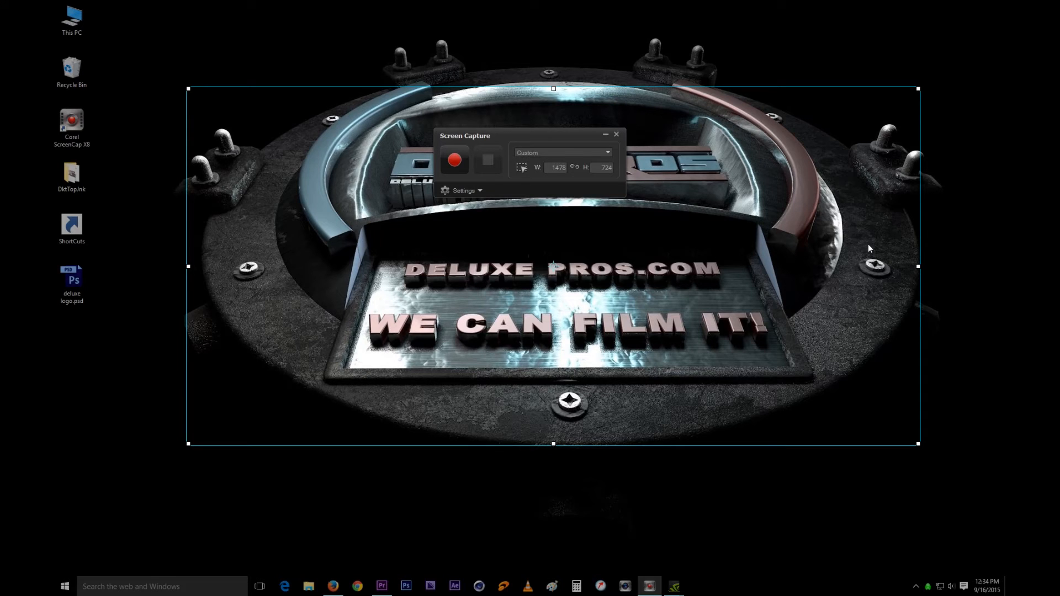
mouse_move(606, 160)
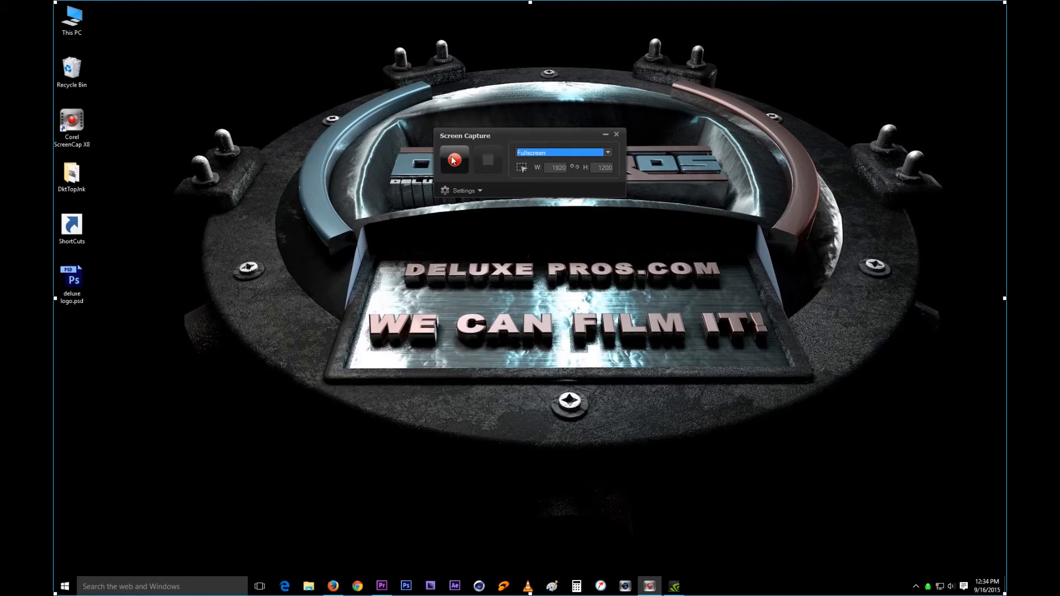
click(454, 161)
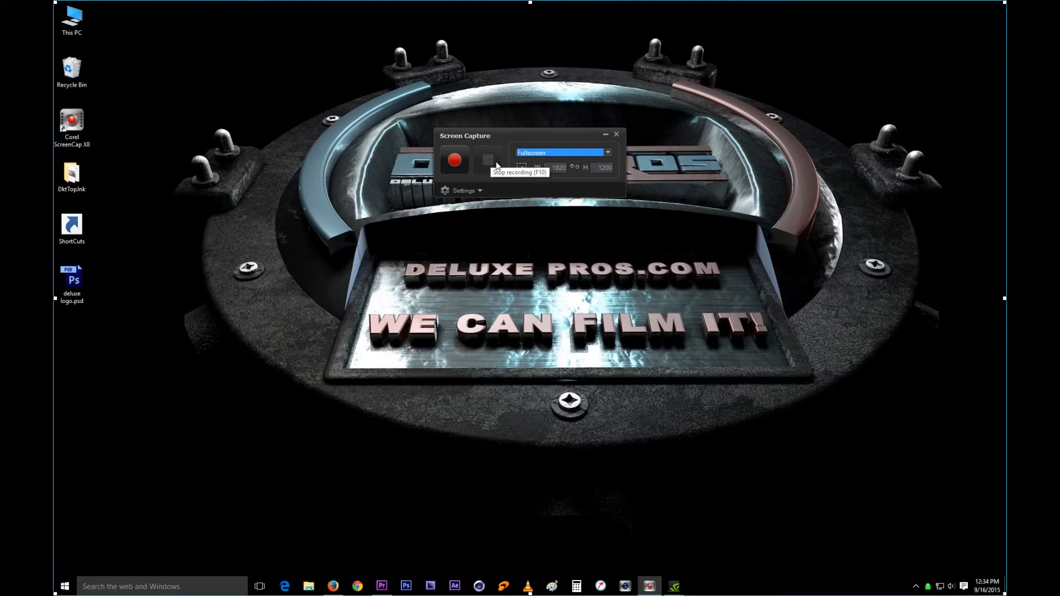
mouse_move(488, 171)
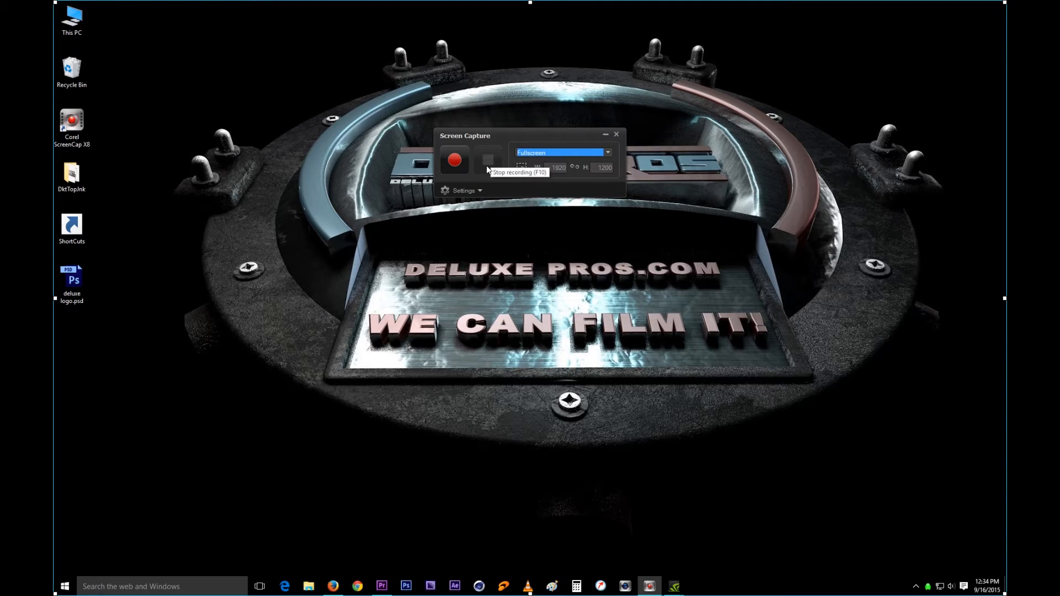
mouse_move(502, 177)
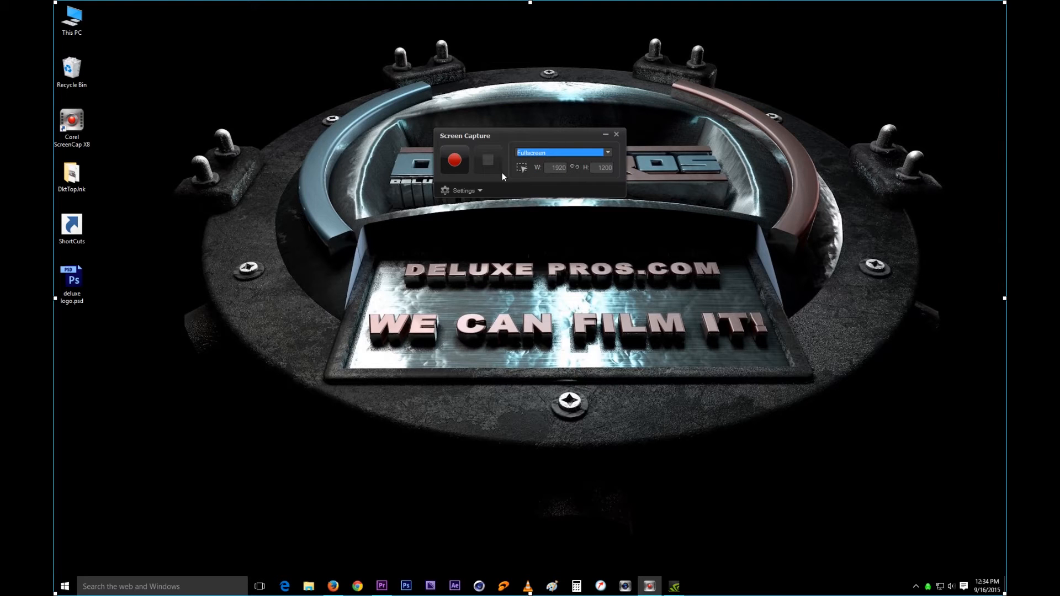
Expand the recording settings and name the capture file Test
click(463, 190)
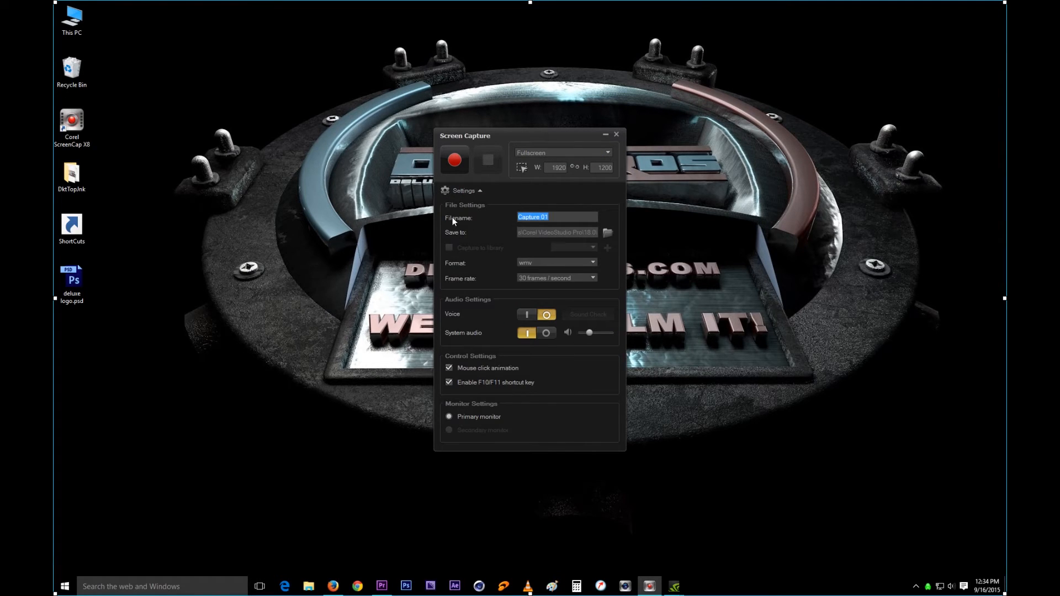
mouse_move(504, 217)
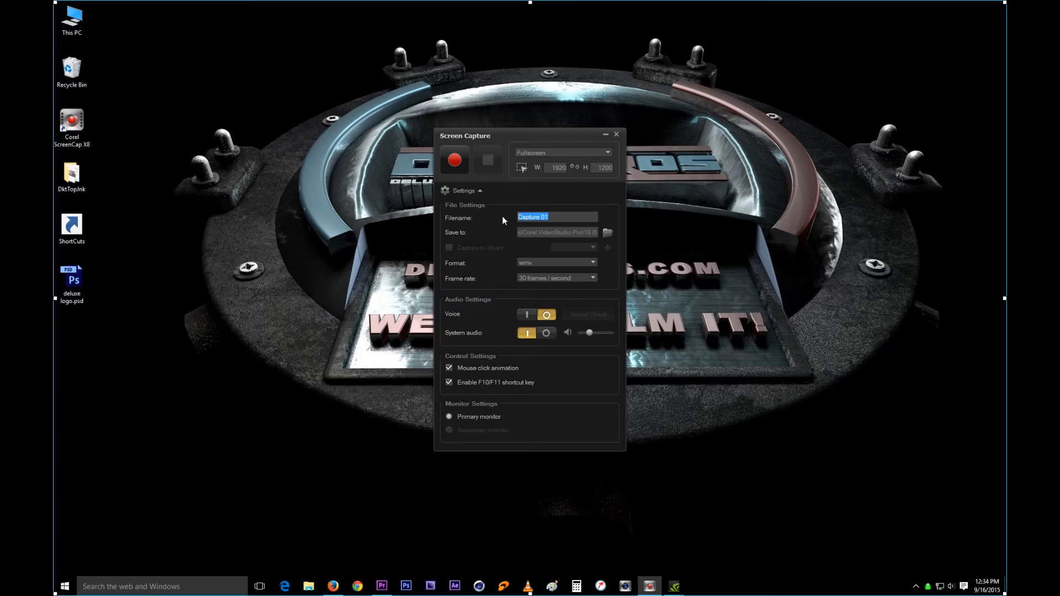
text(Test)
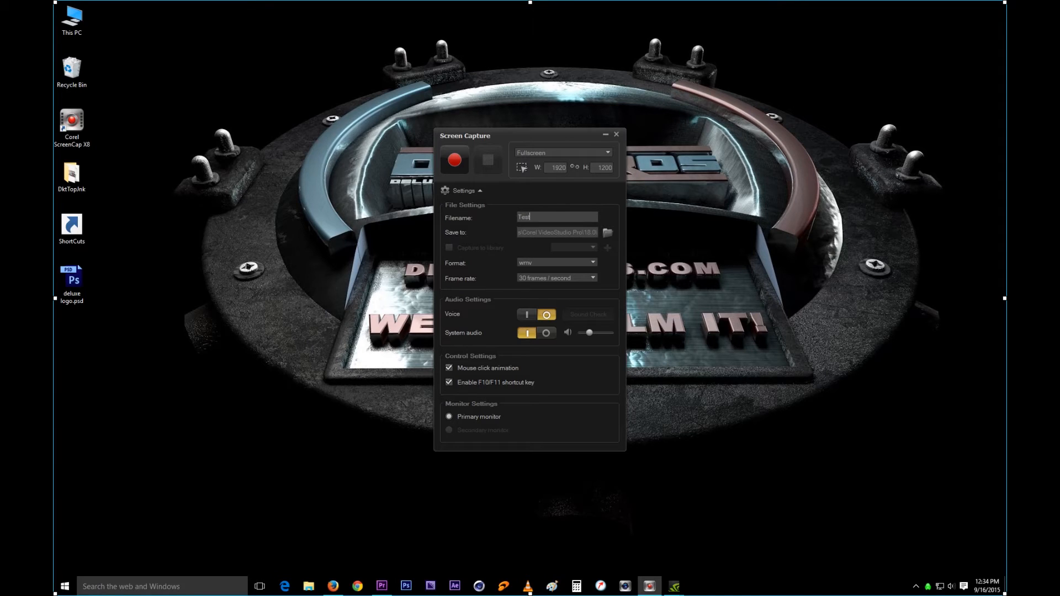
mouse_move(548, 221)
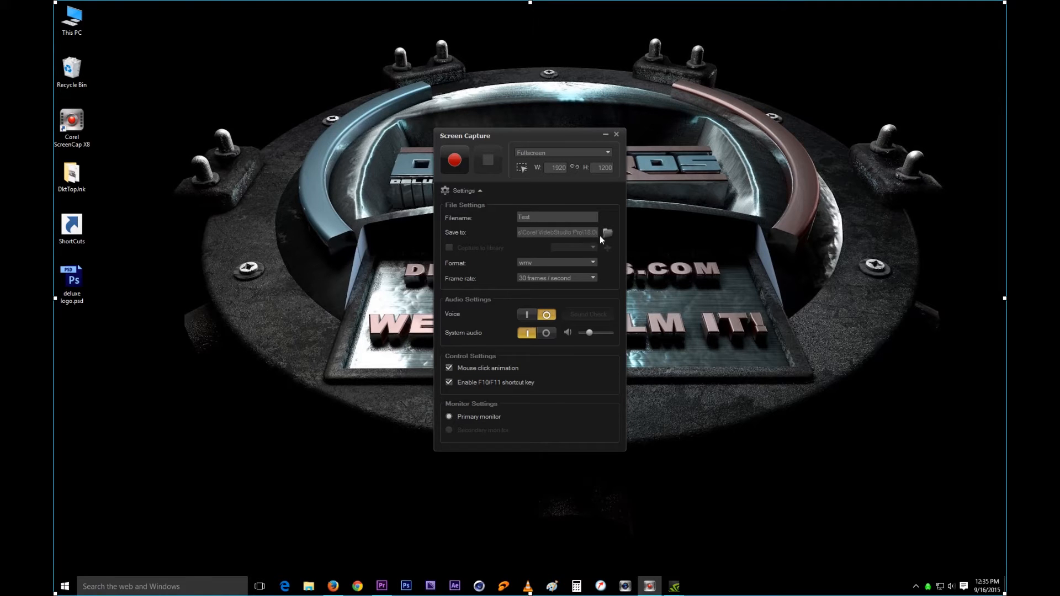
mouse_move(546, 226)
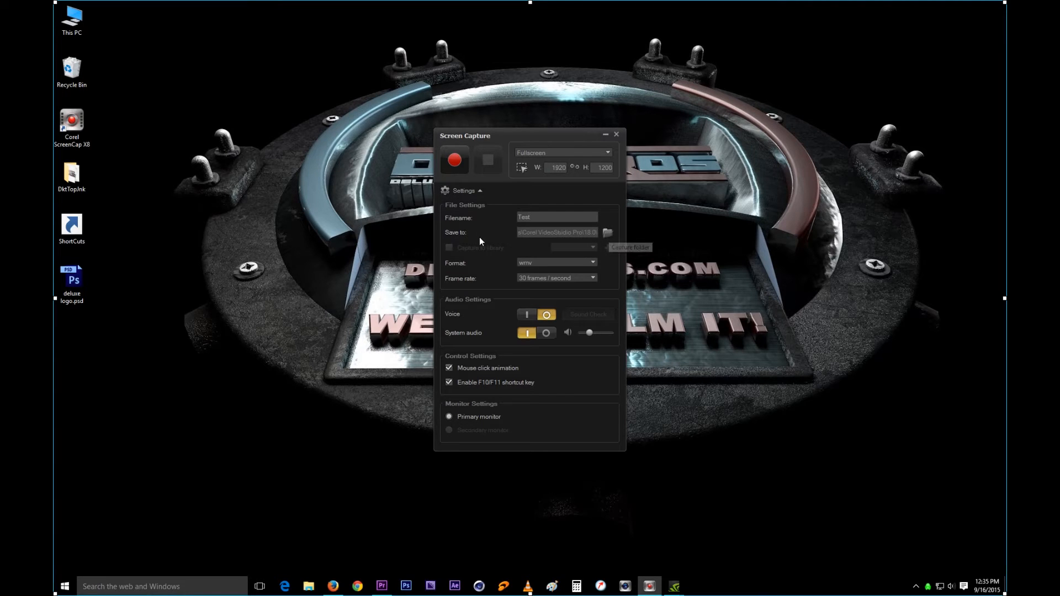
Choose Documents\Corel VideoStudio Pro\18.0 as the capture save folder
click(606, 232)
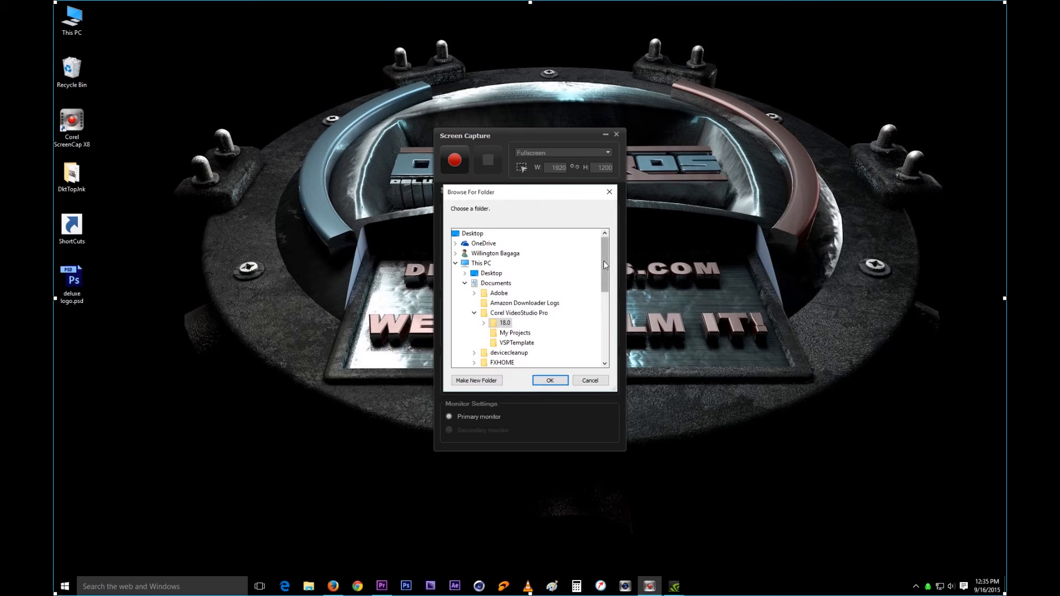
scroll(down, 3)
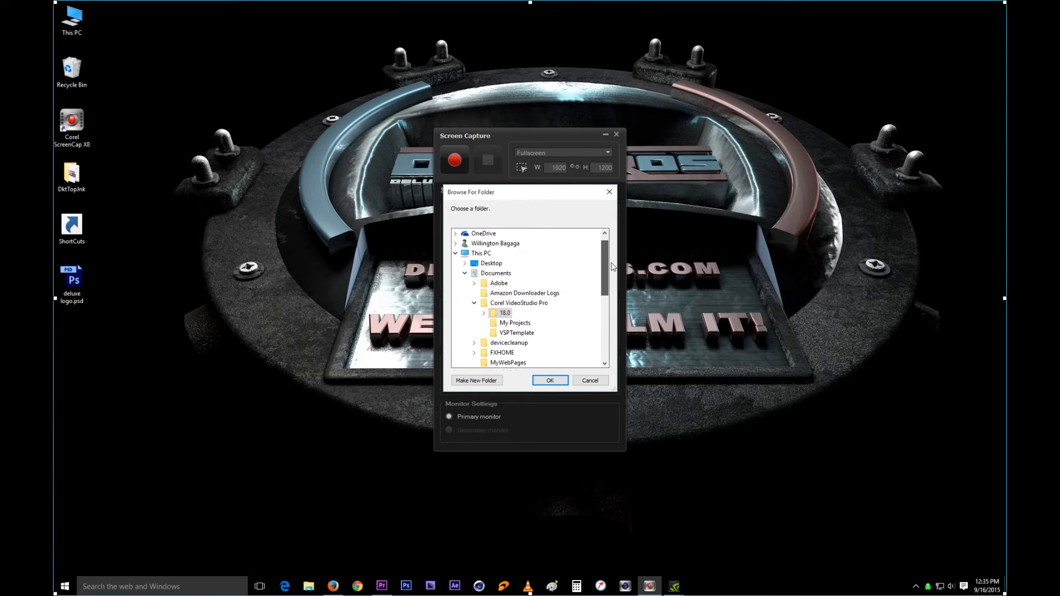
scroll(up, 3)
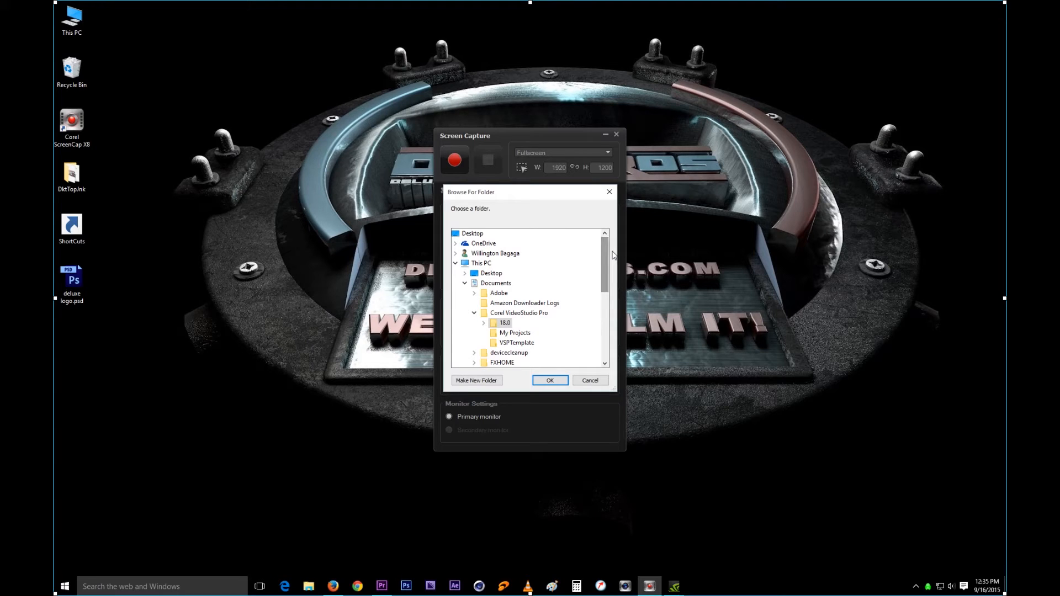
mouse_move(503, 323)
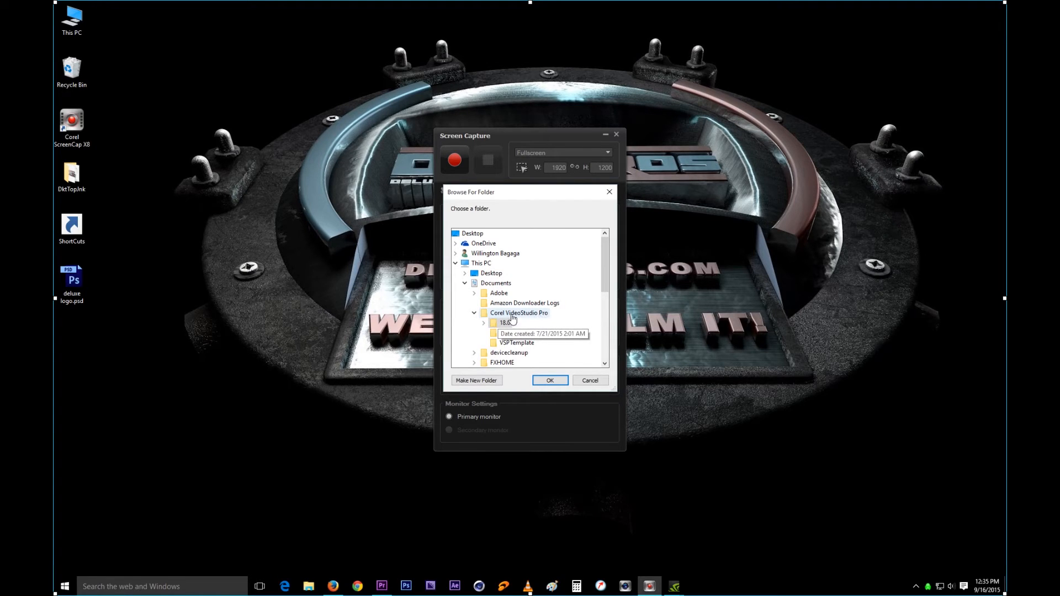
click(506, 323)
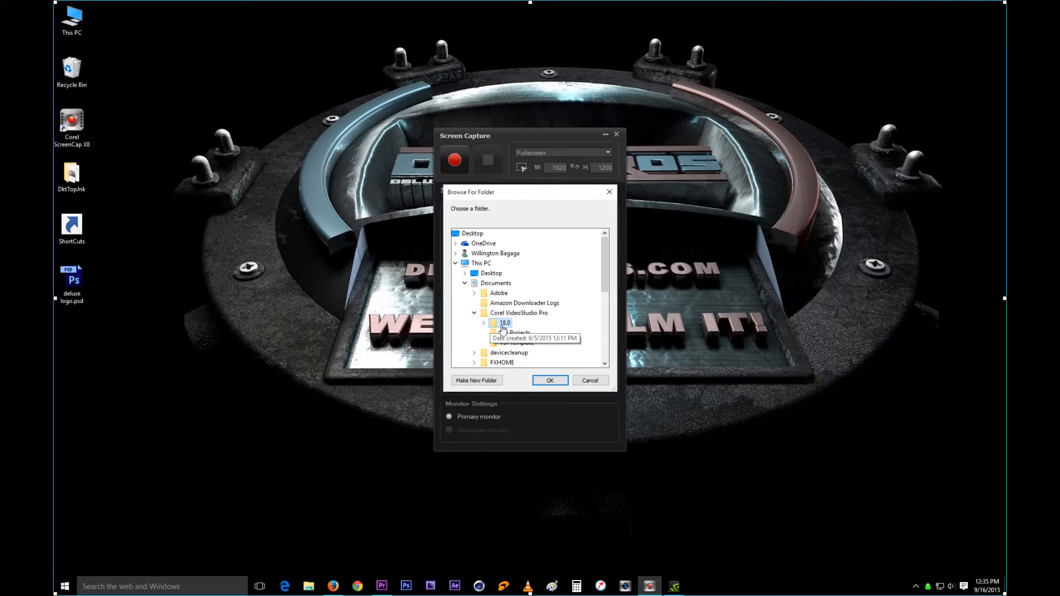
click(482, 323)
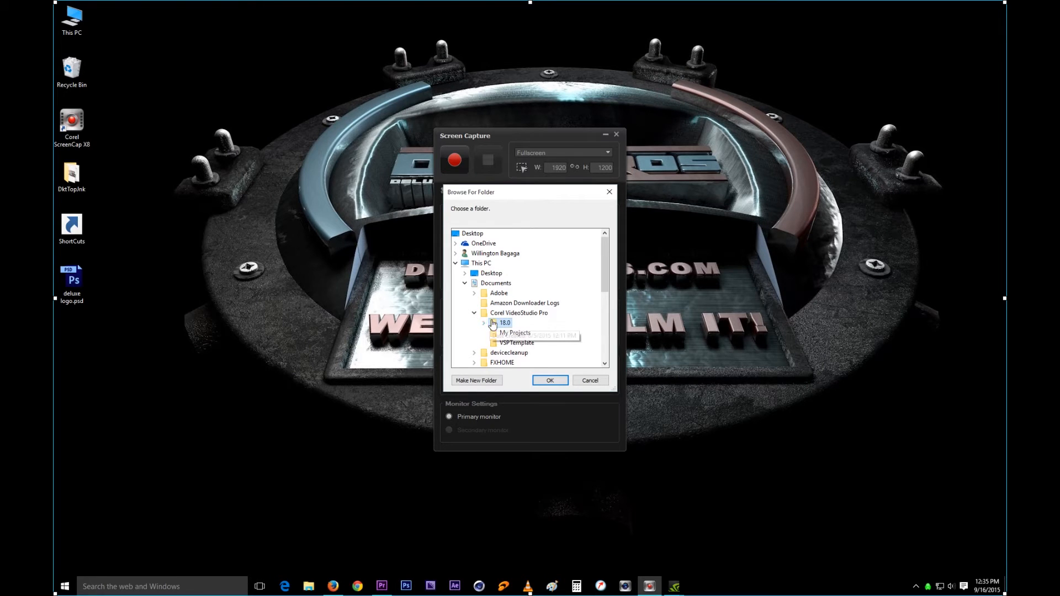
mouse_move(505, 323)
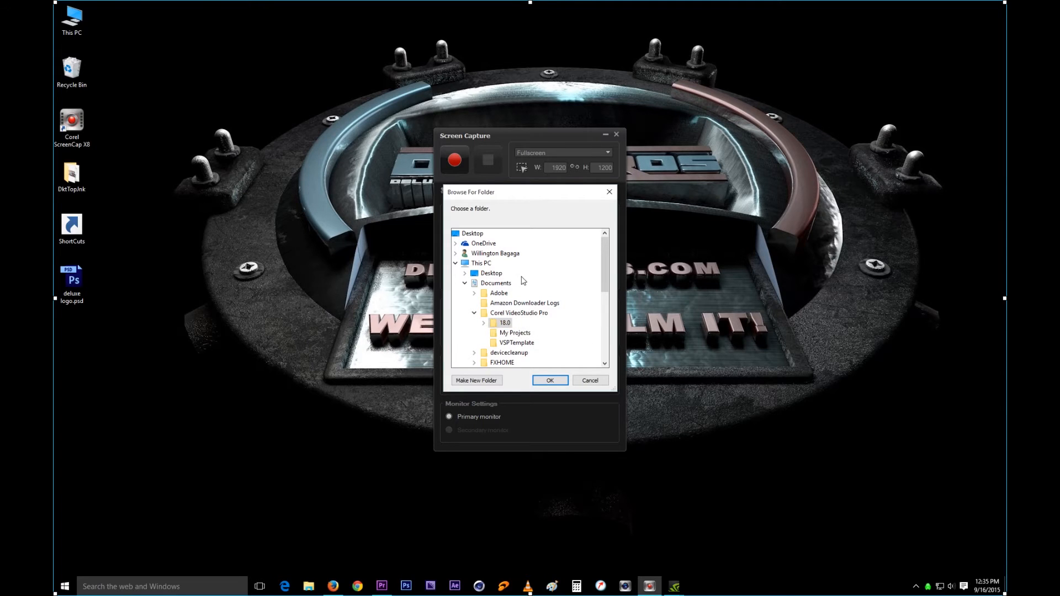
mouse_move(537, 295)
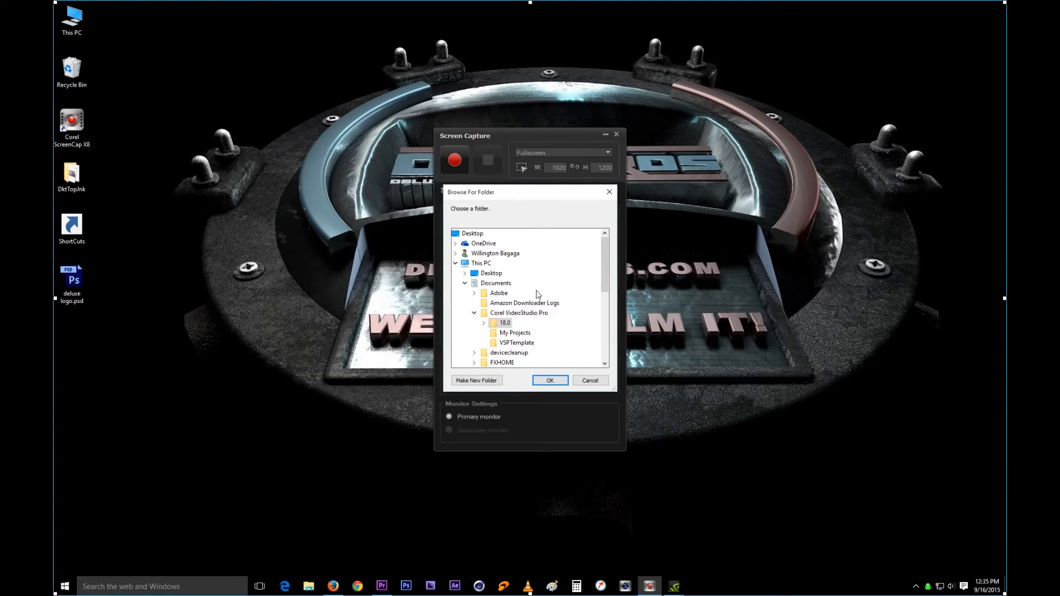
mouse_move(576, 296)
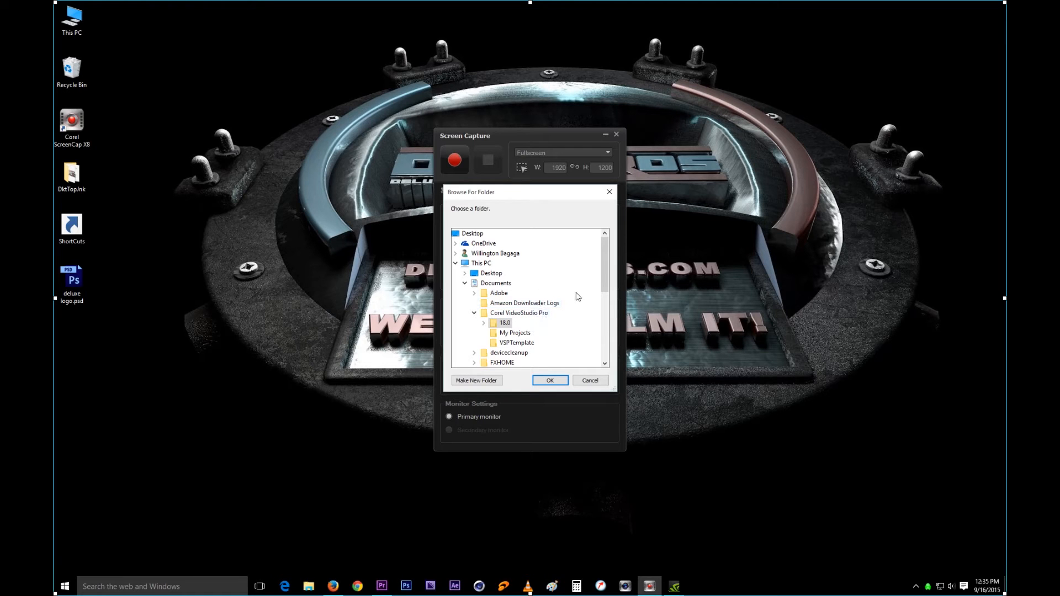
mouse_move(519, 312)
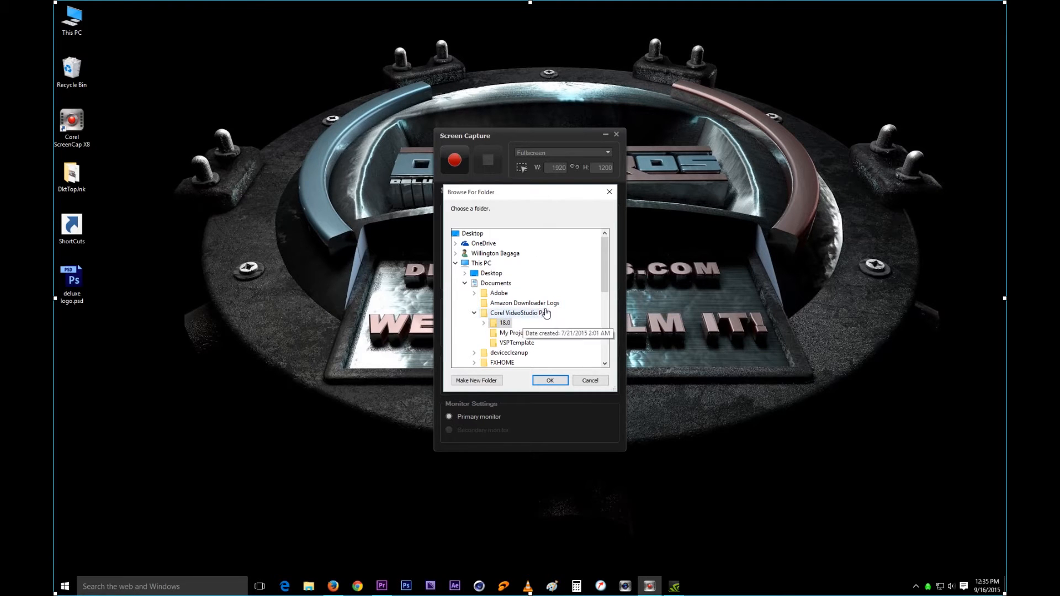
mouse_move(599, 386)
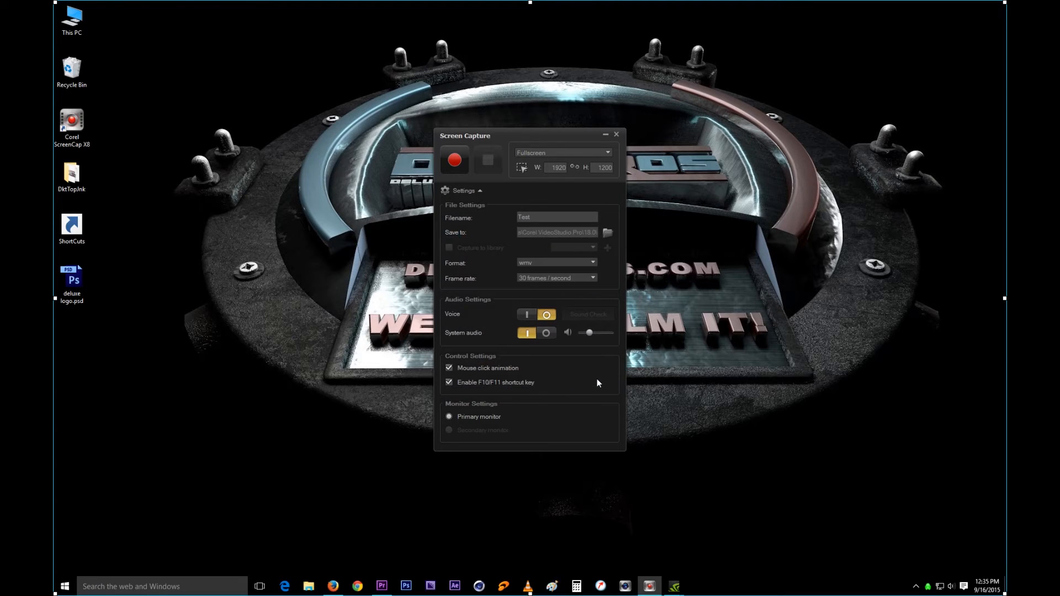
mouse_move(431, 262)
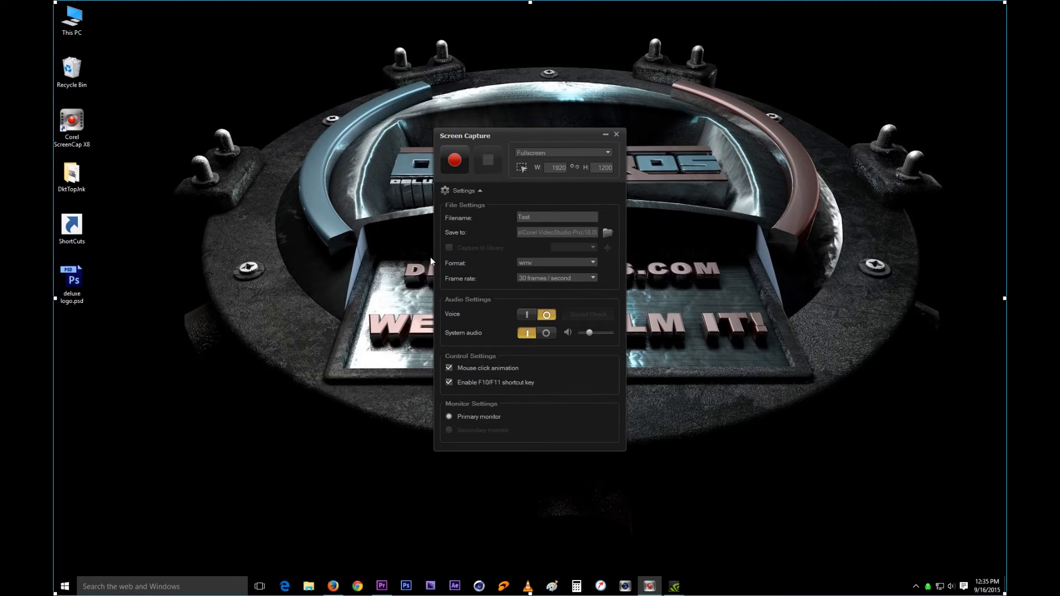
mouse_move(450, 268)
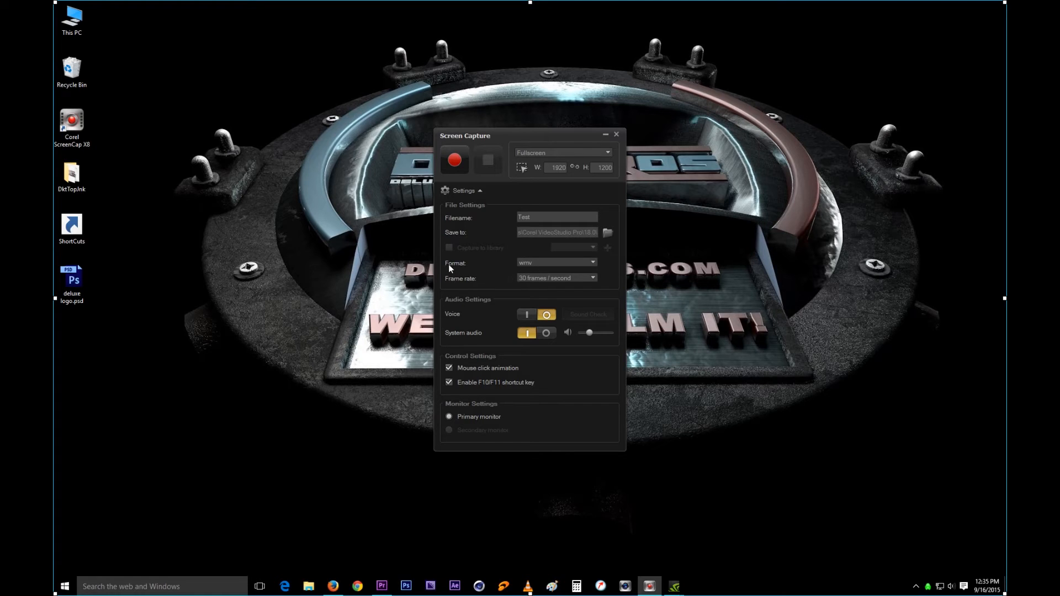
mouse_move(492, 267)
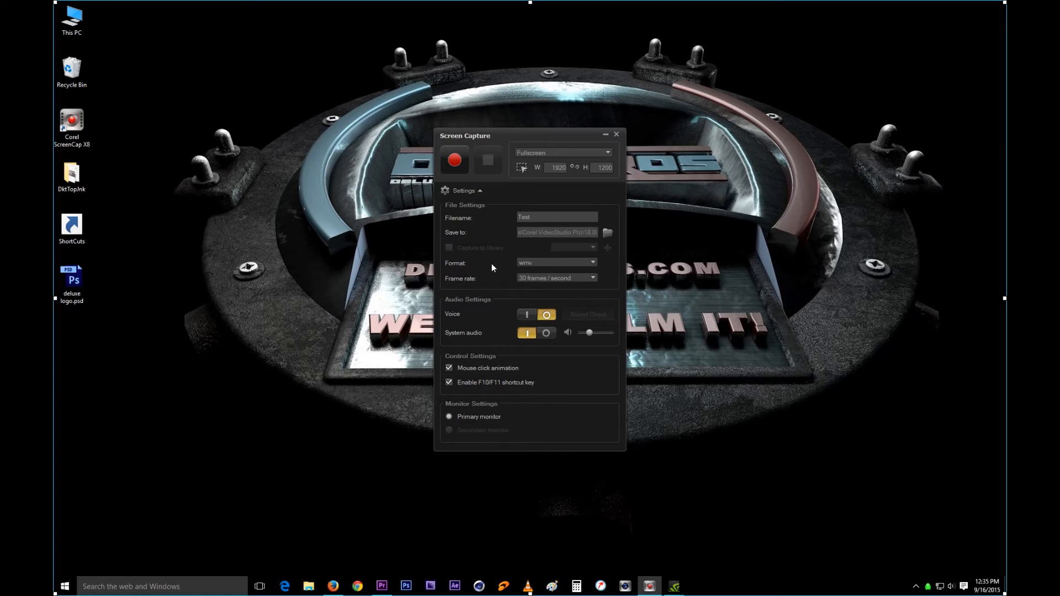
click(593, 262)
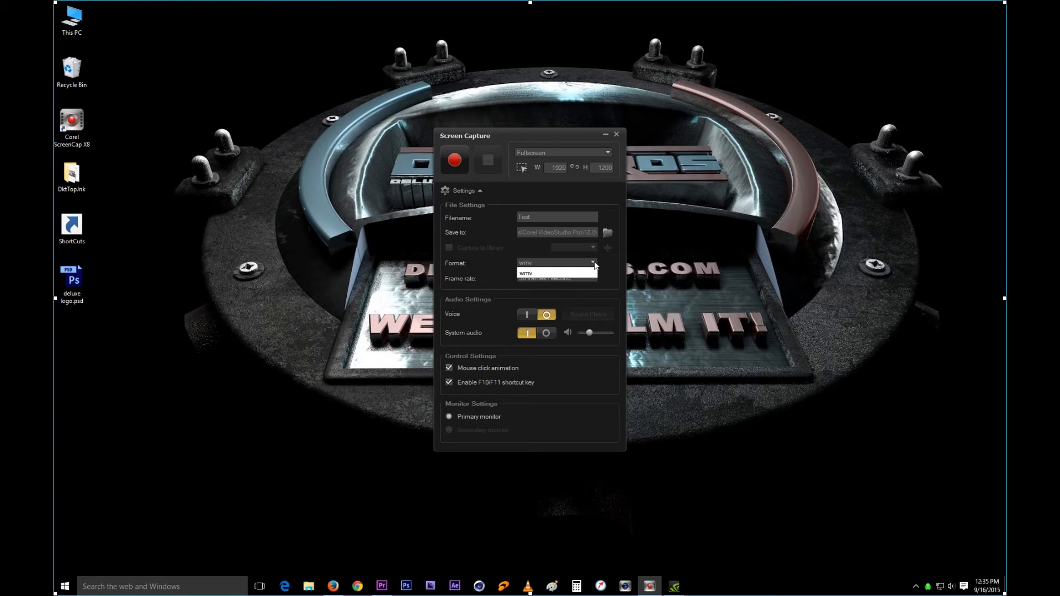
click(551, 262)
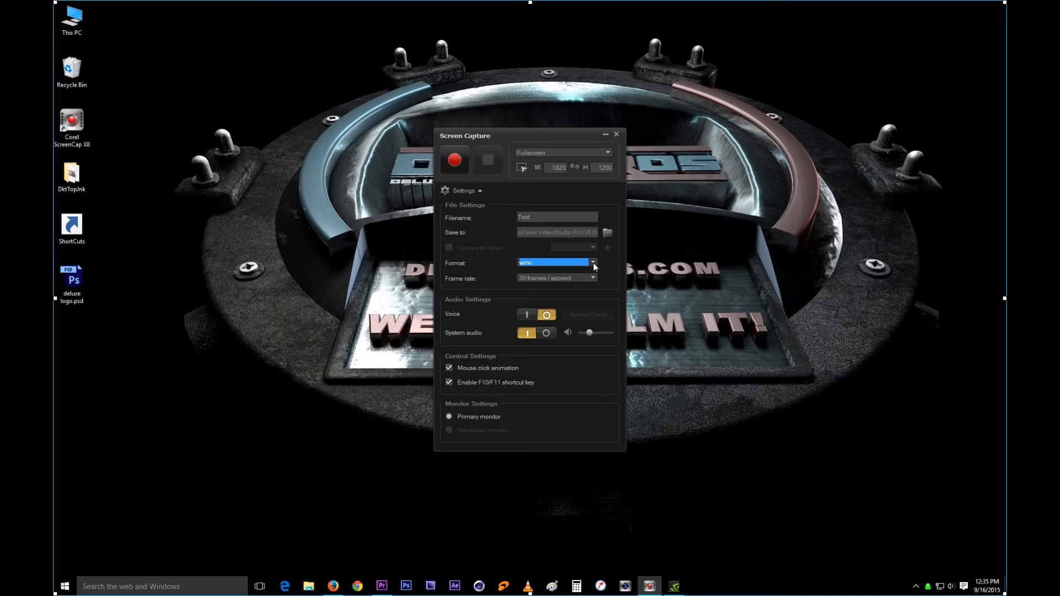
click(593, 262)
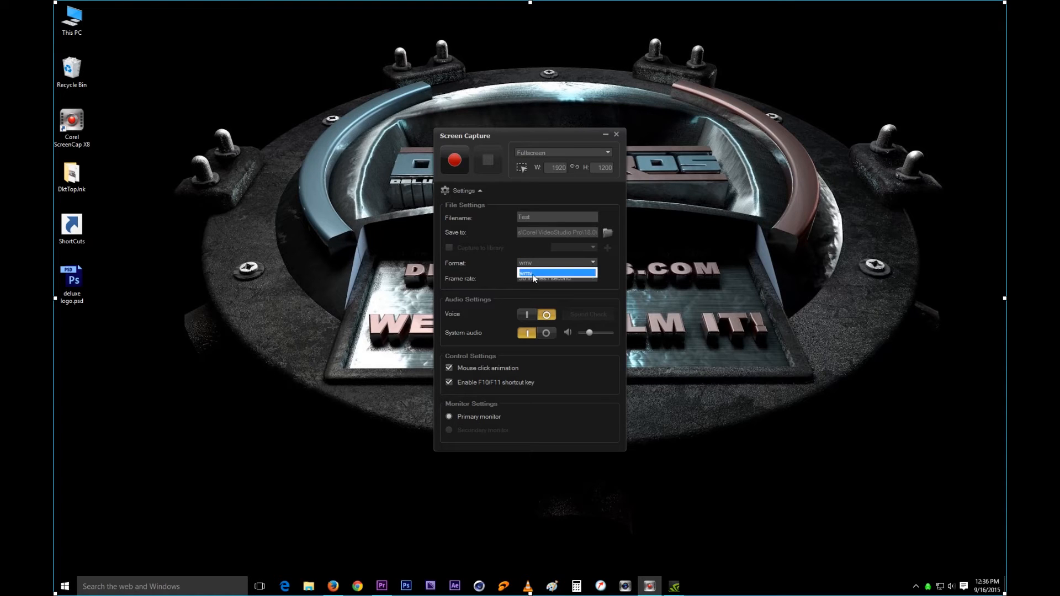
click(529, 272)
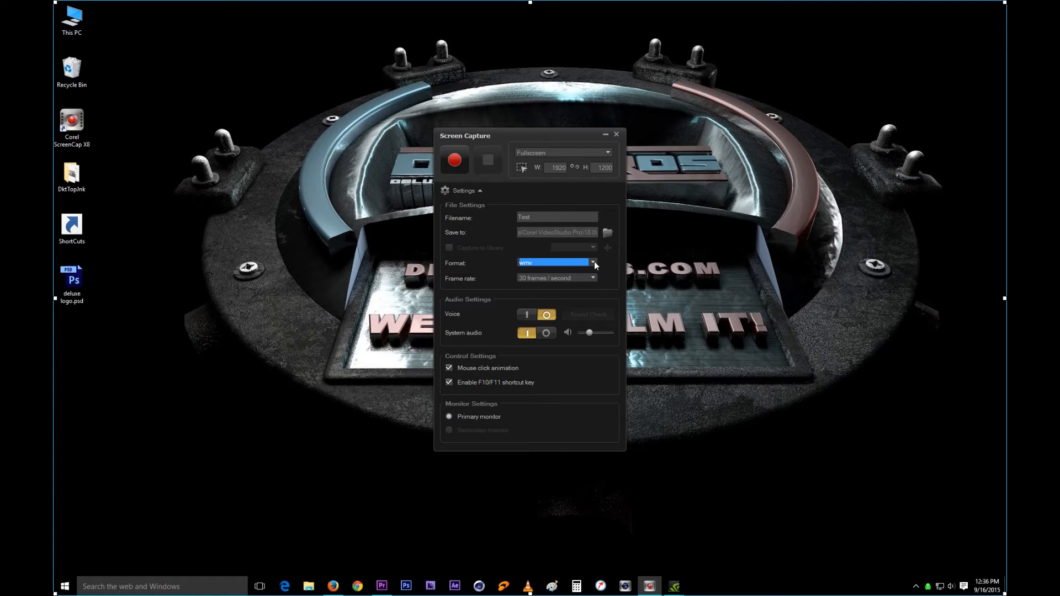
click(593, 262)
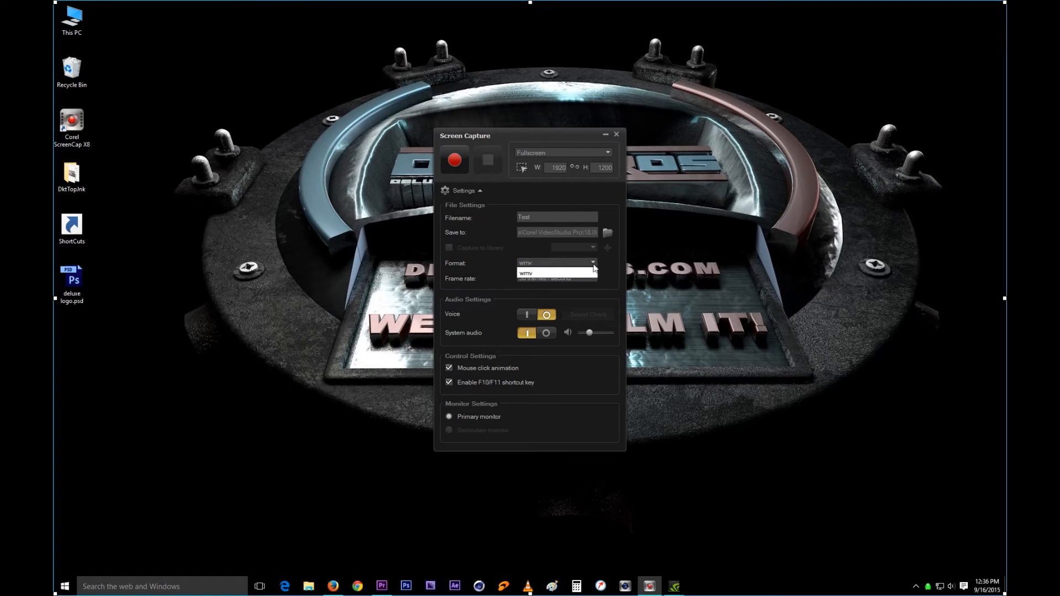
click(556, 262)
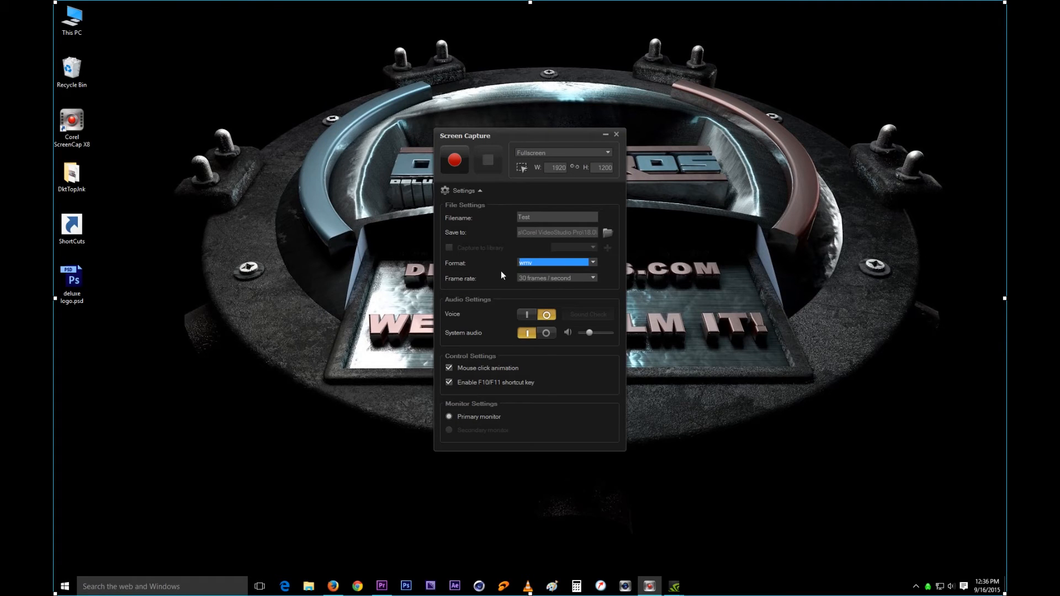
mouse_move(608, 269)
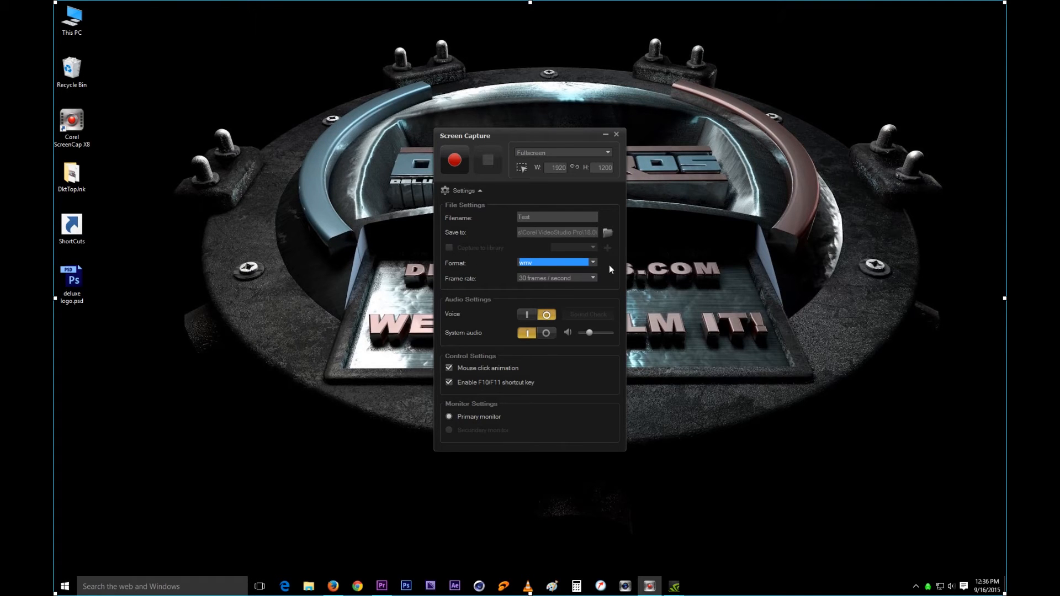
mouse_move(563, 302)
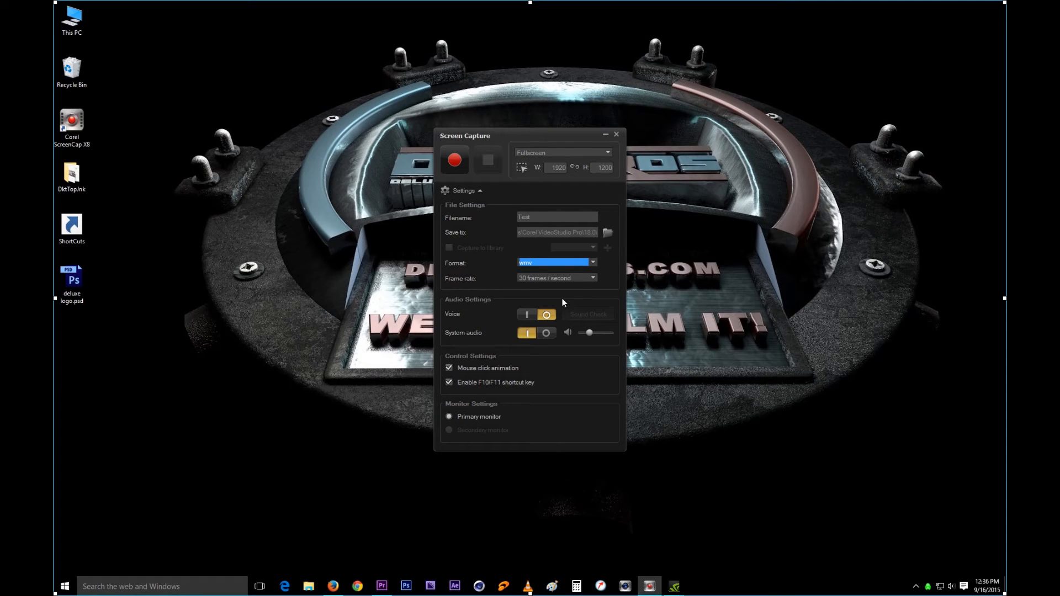
mouse_move(614, 277)
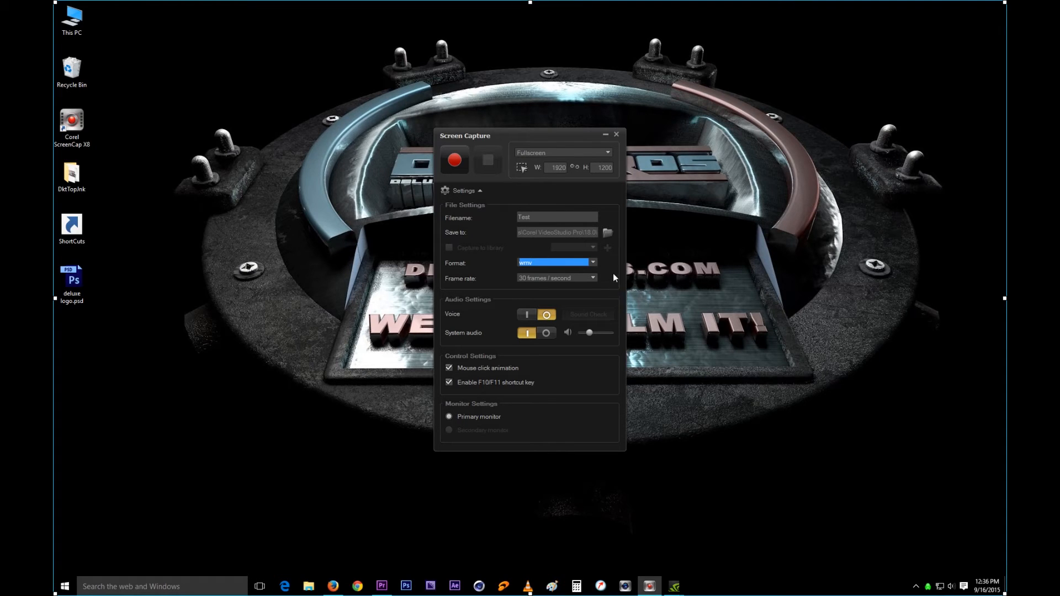
click(592, 278)
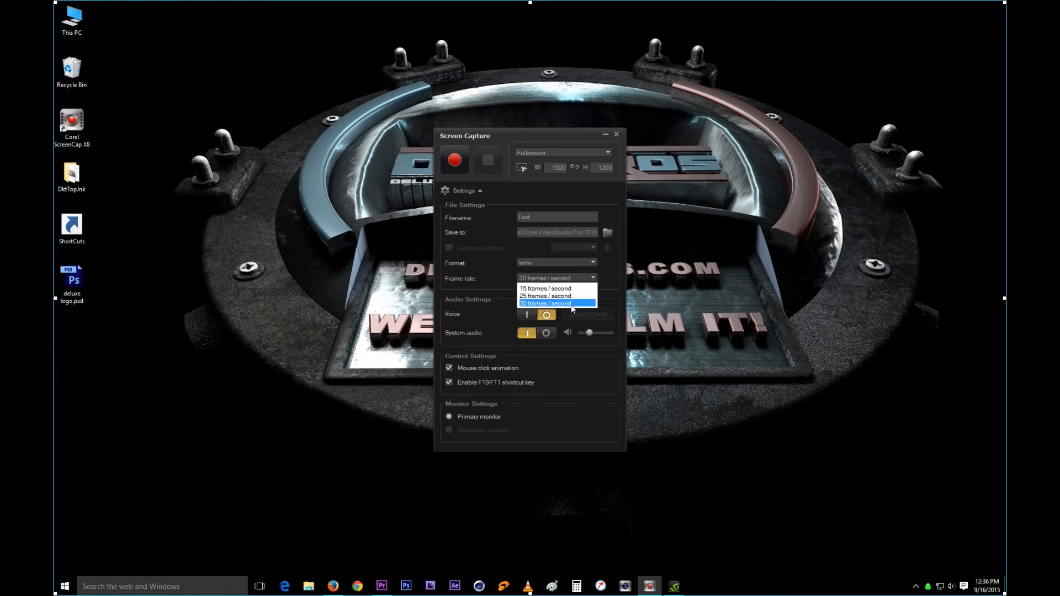
mouse_move(568, 306)
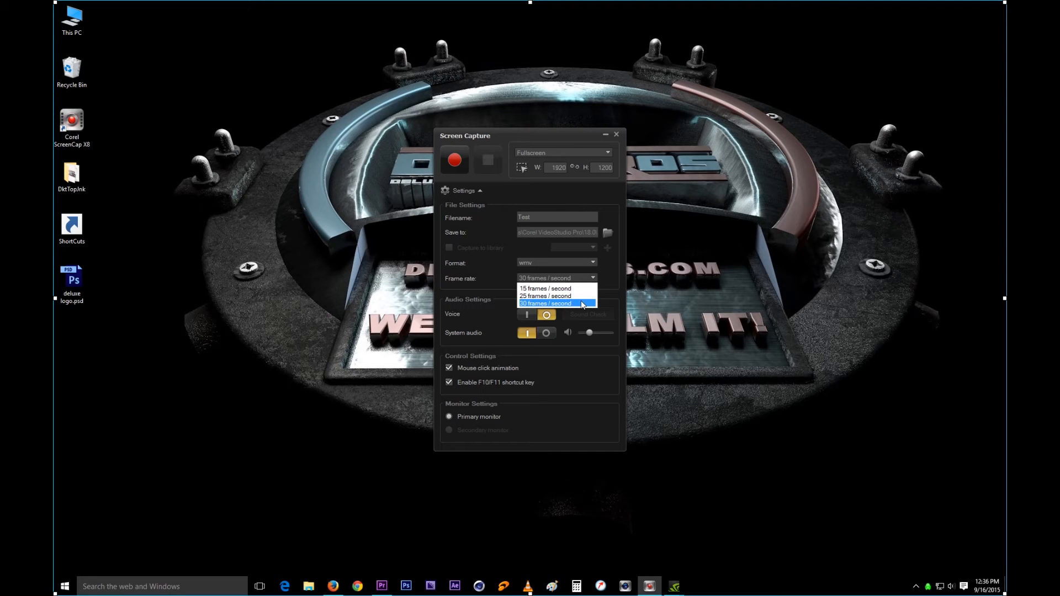
click(548, 303)
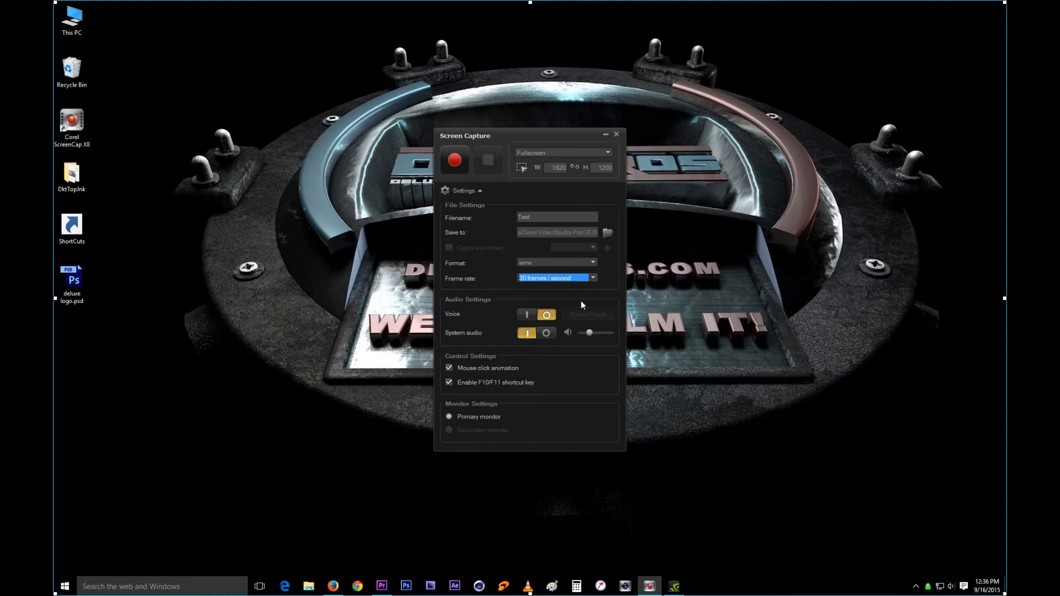
mouse_move(442, 318)
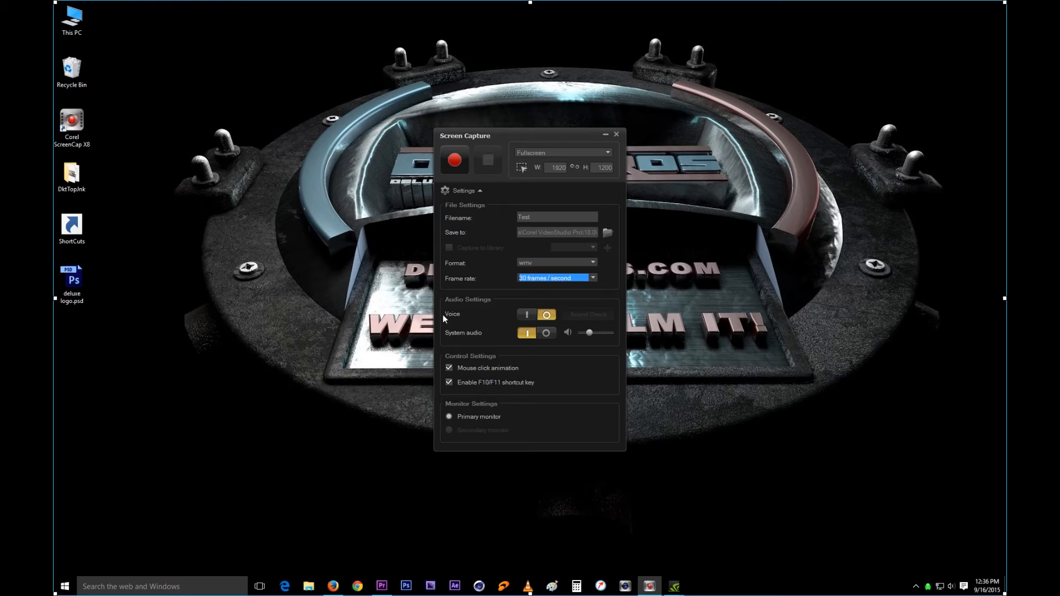
mouse_move(481, 309)
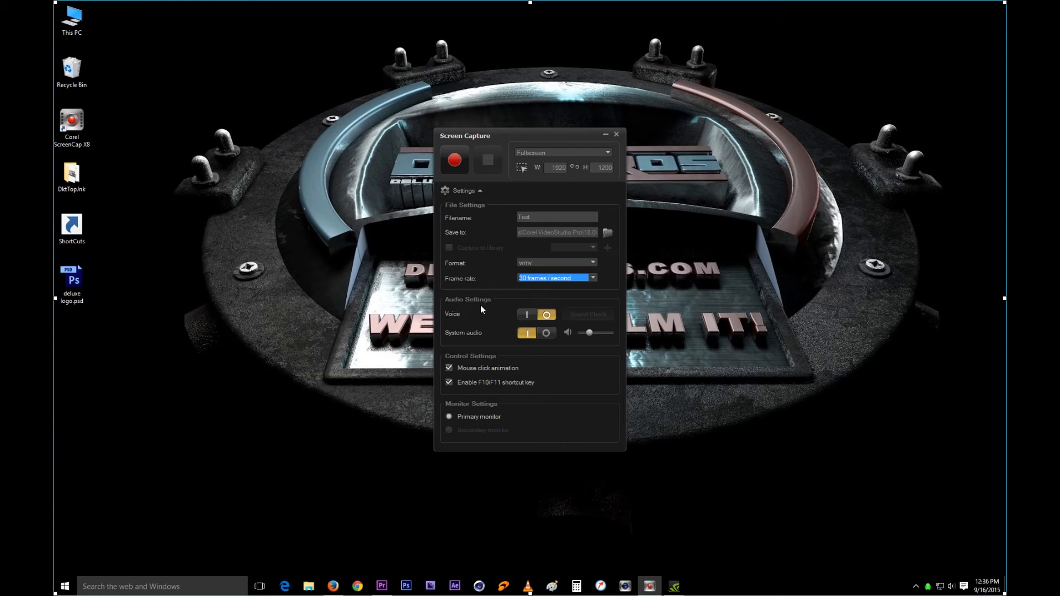
mouse_move(452, 317)
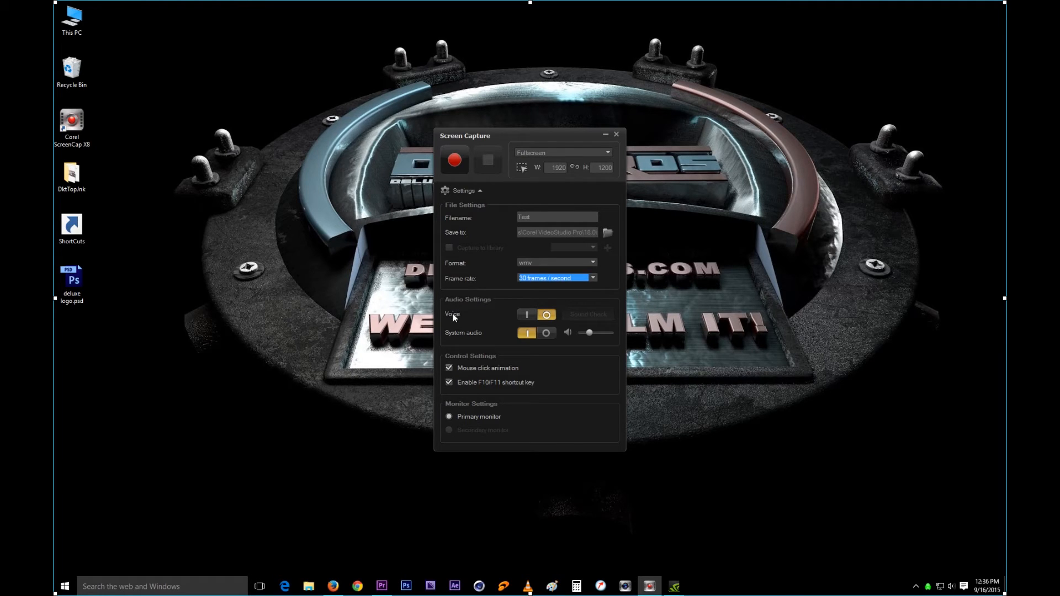
mouse_move(528, 315)
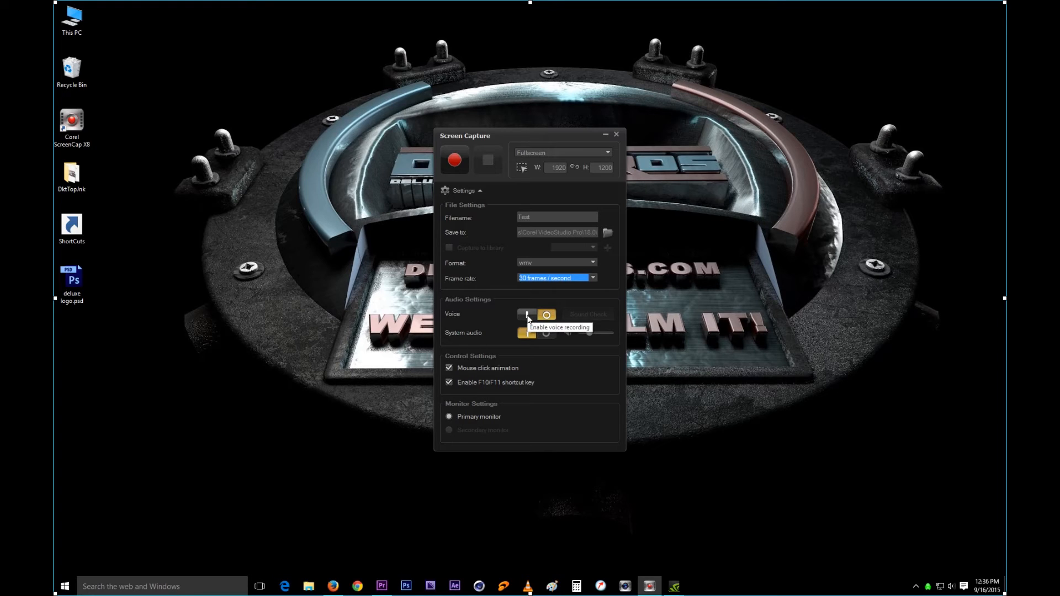
click(536, 315)
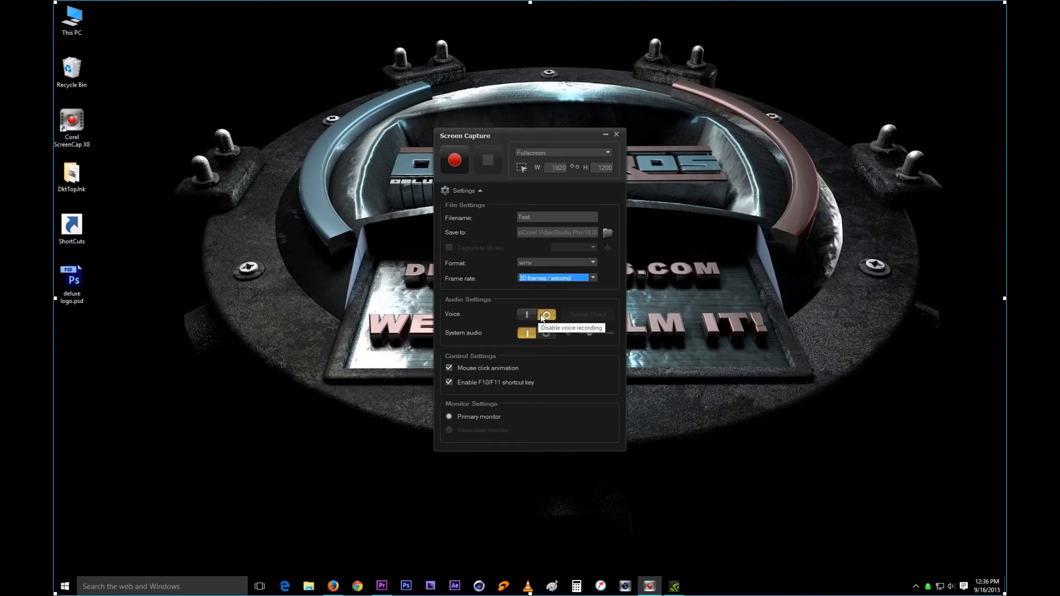
mouse_move(499, 316)
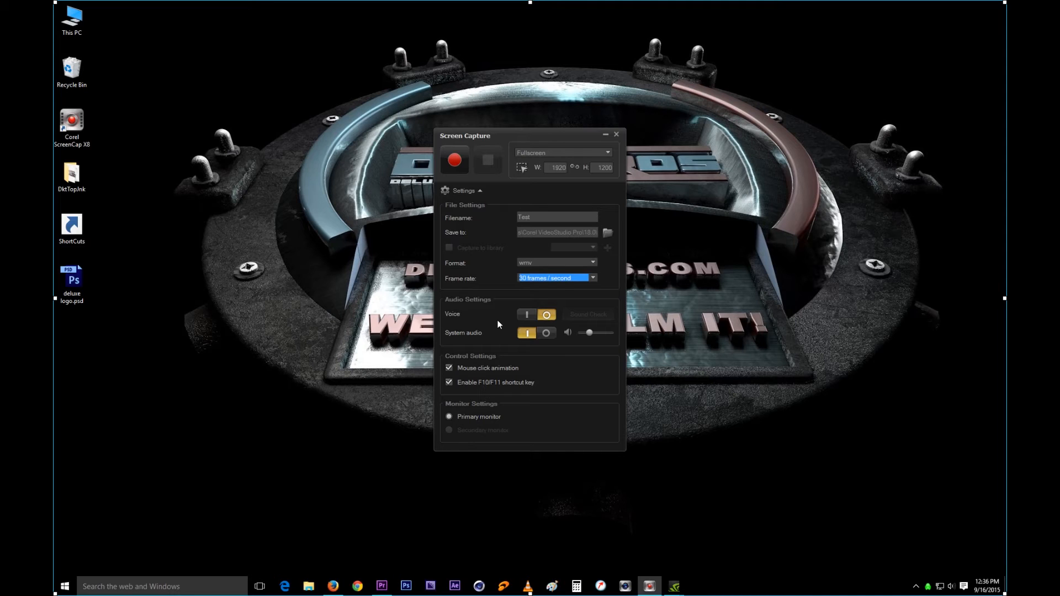
mouse_move(514, 321)
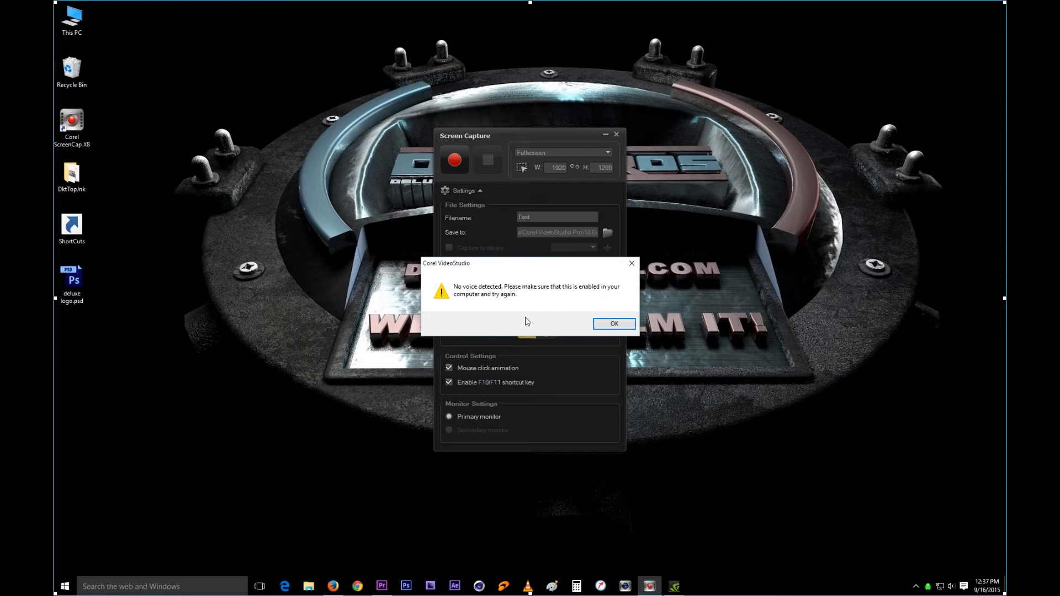
mouse_move(488, 295)
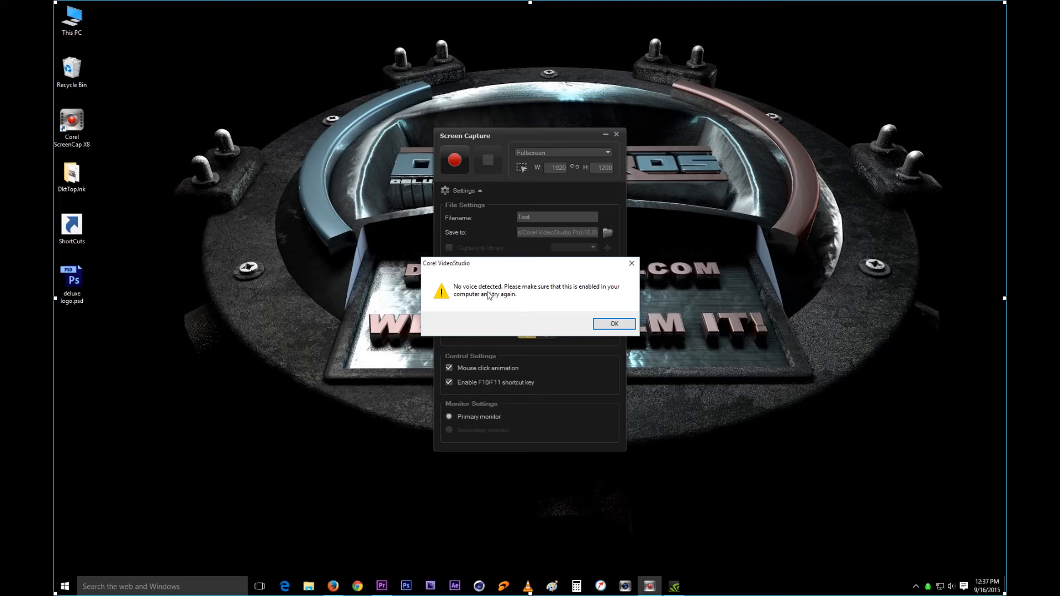
mouse_move(578, 293)
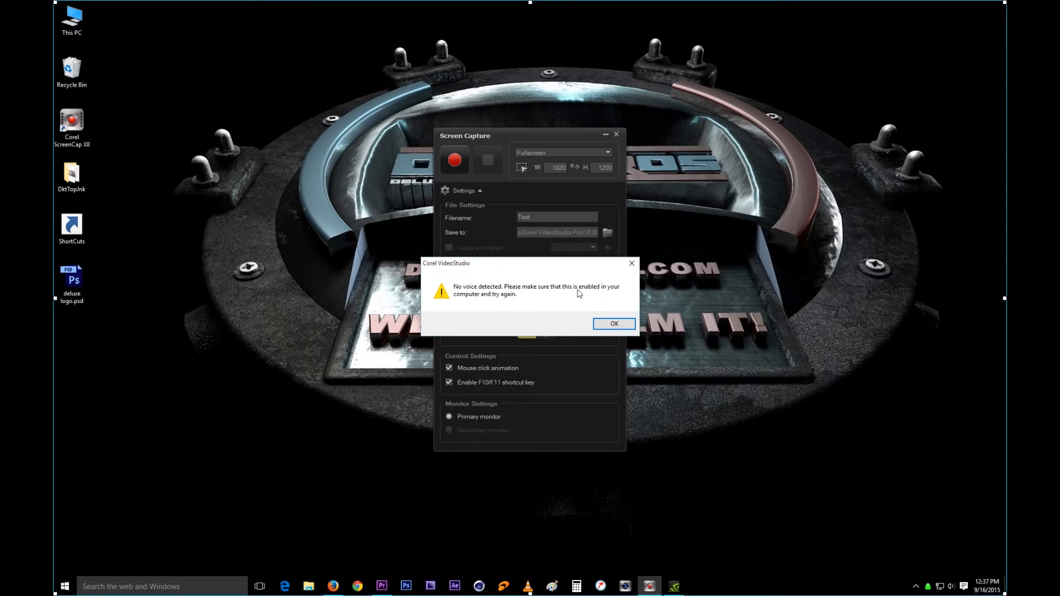
mouse_move(568, 298)
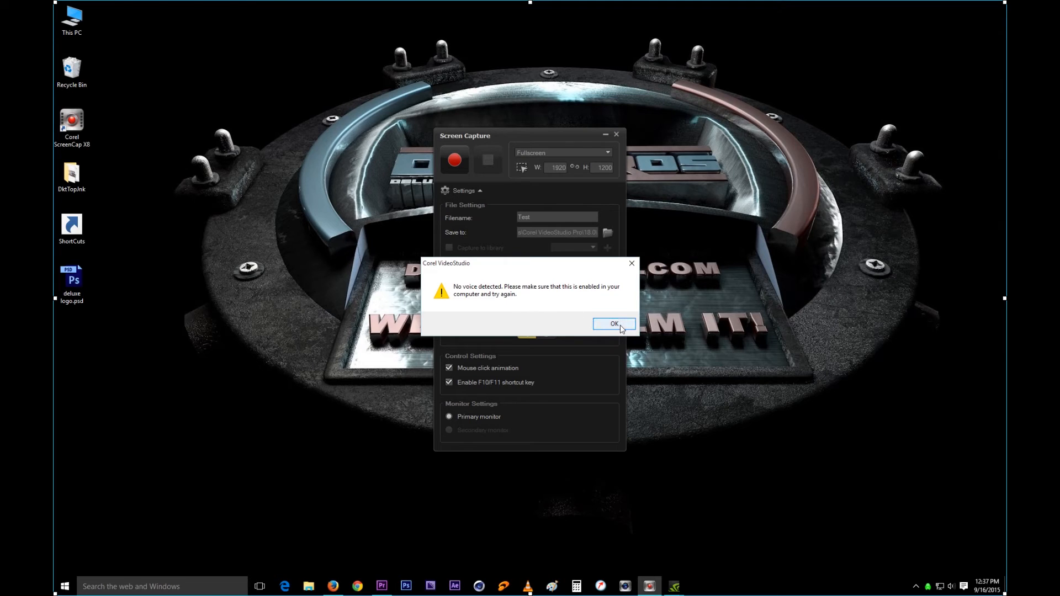
Dismiss the 'No voice detected' warning, leaving voice recording off
click(612, 324)
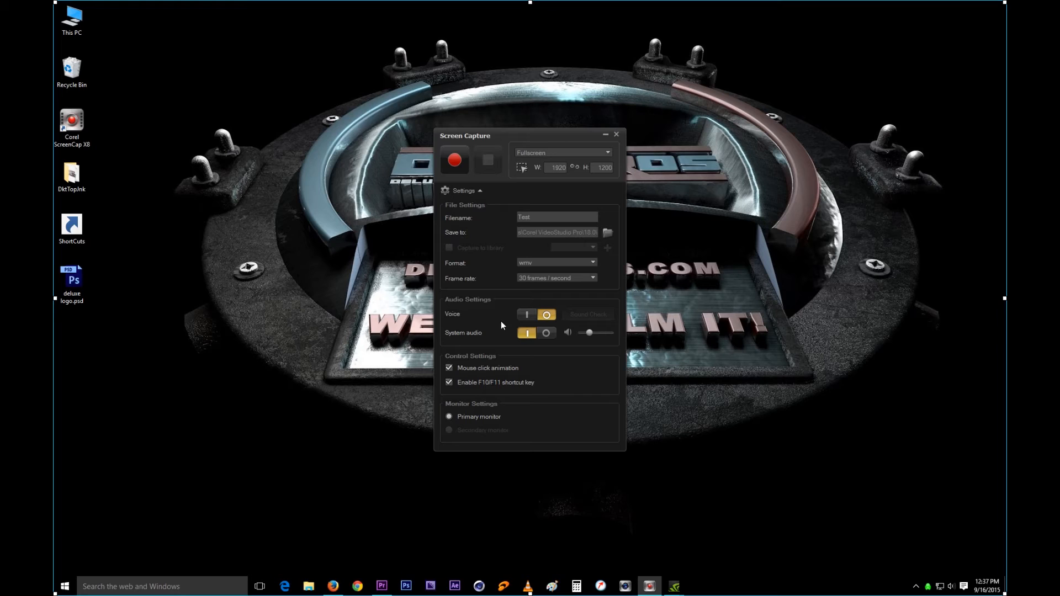
mouse_move(614, 320)
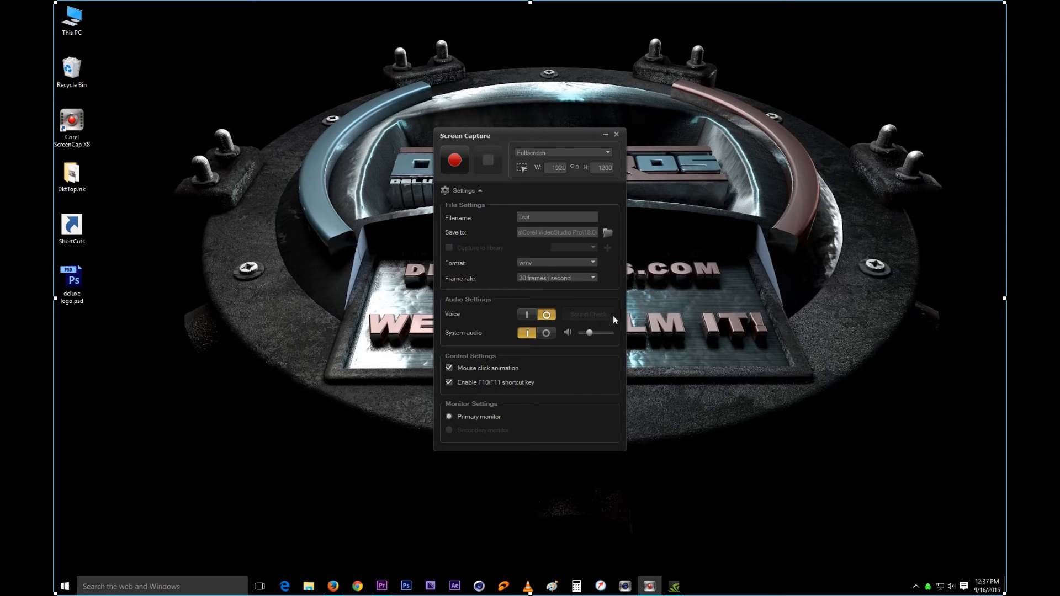
mouse_move(611, 313)
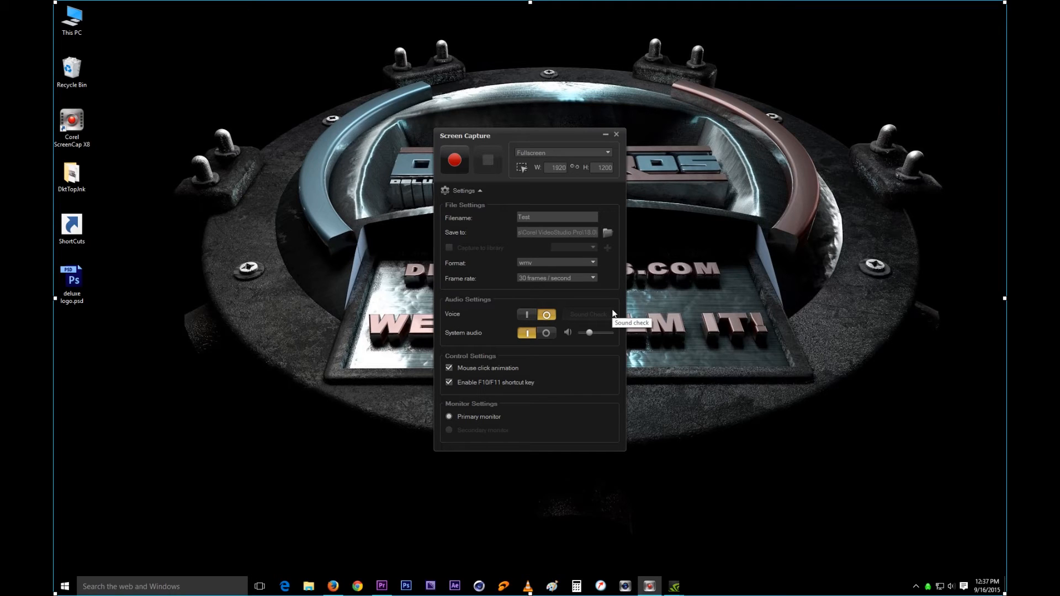
mouse_move(590, 312)
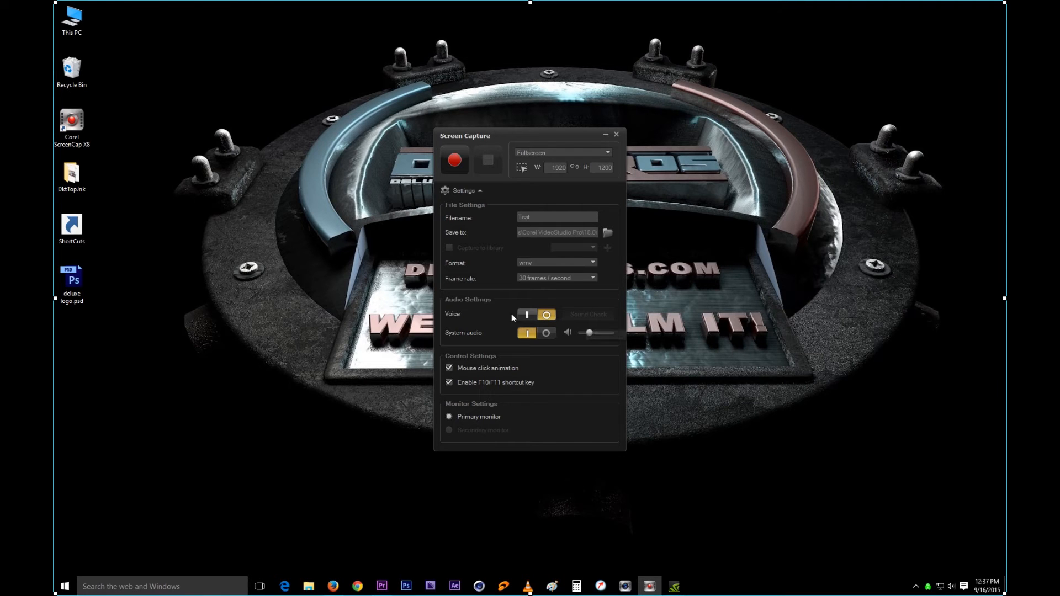
mouse_move(585, 319)
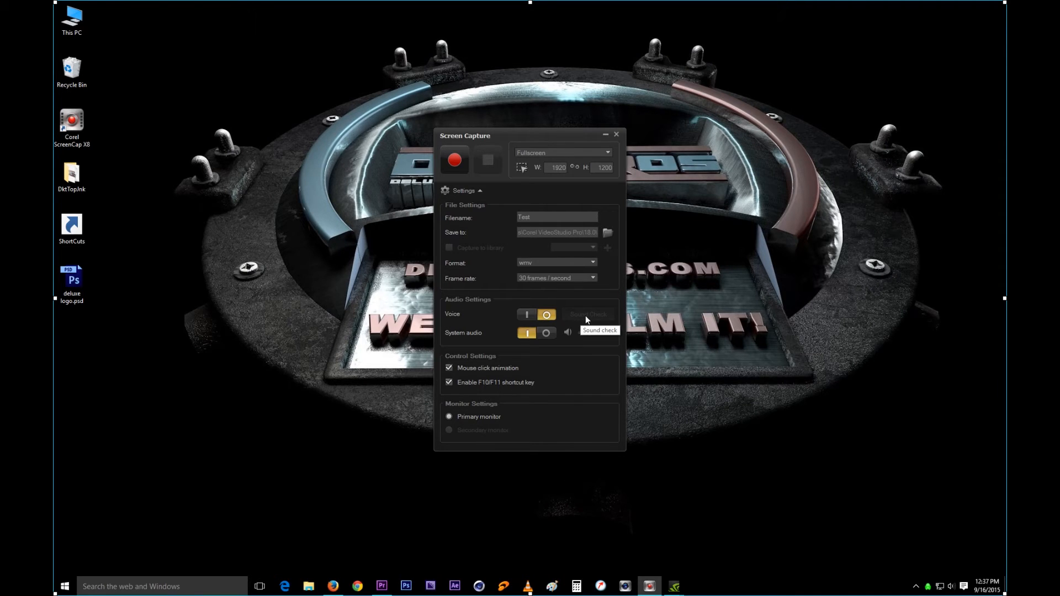
mouse_move(461, 343)
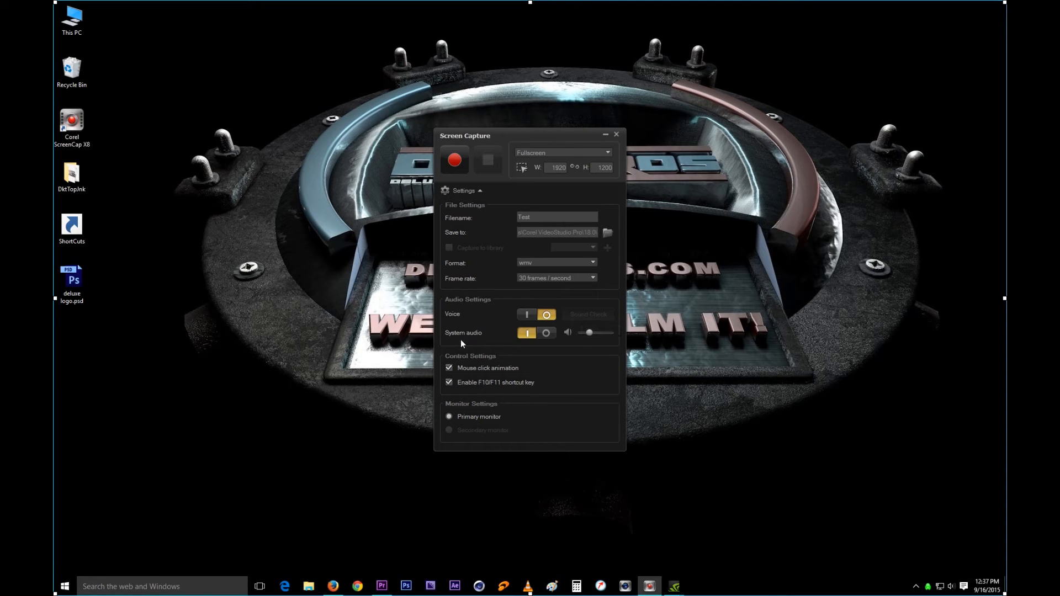
mouse_move(504, 341)
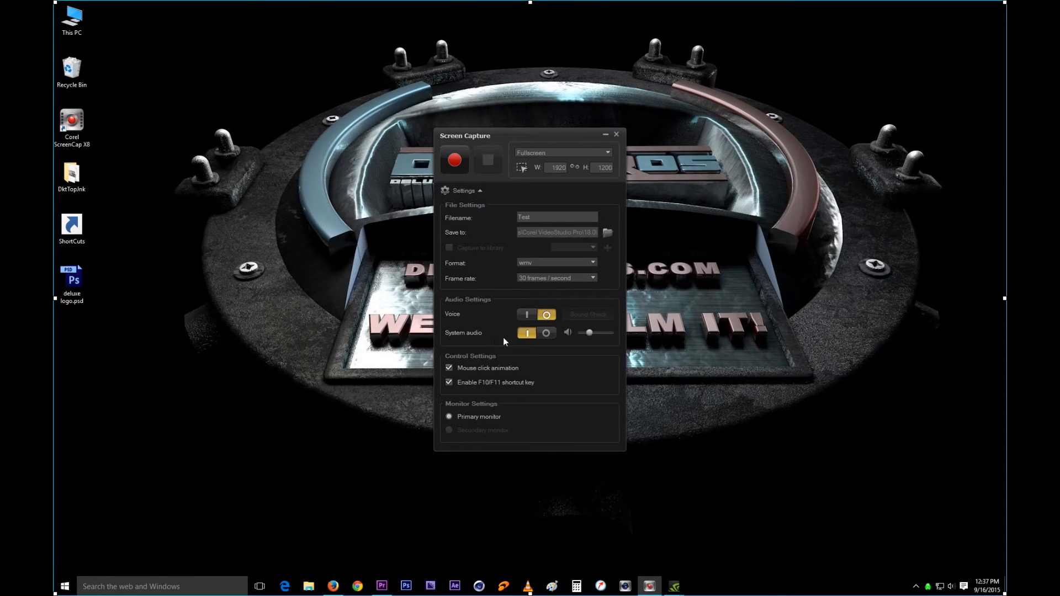
mouse_move(515, 341)
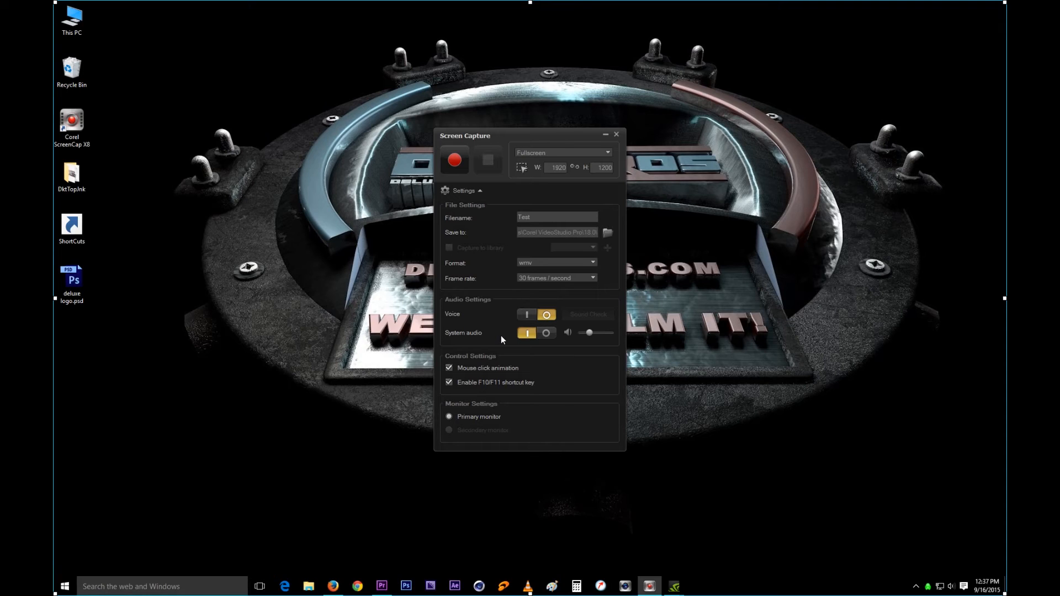
mouse_move(595, 355)
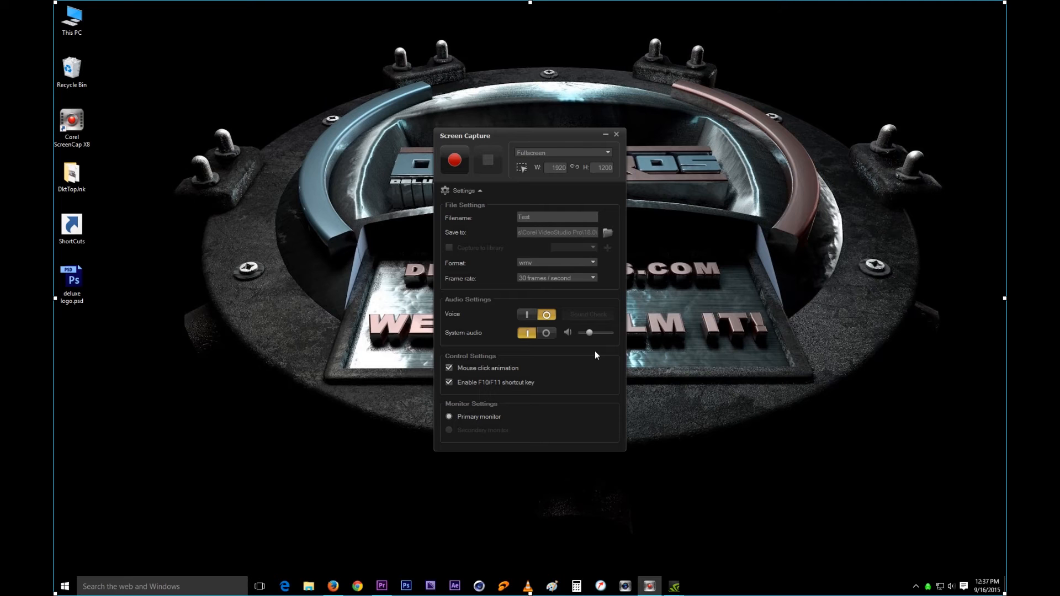
Try enabling voice twice, dismissing the no-voice warnings, and leave system audio recording on
click(587, 314)
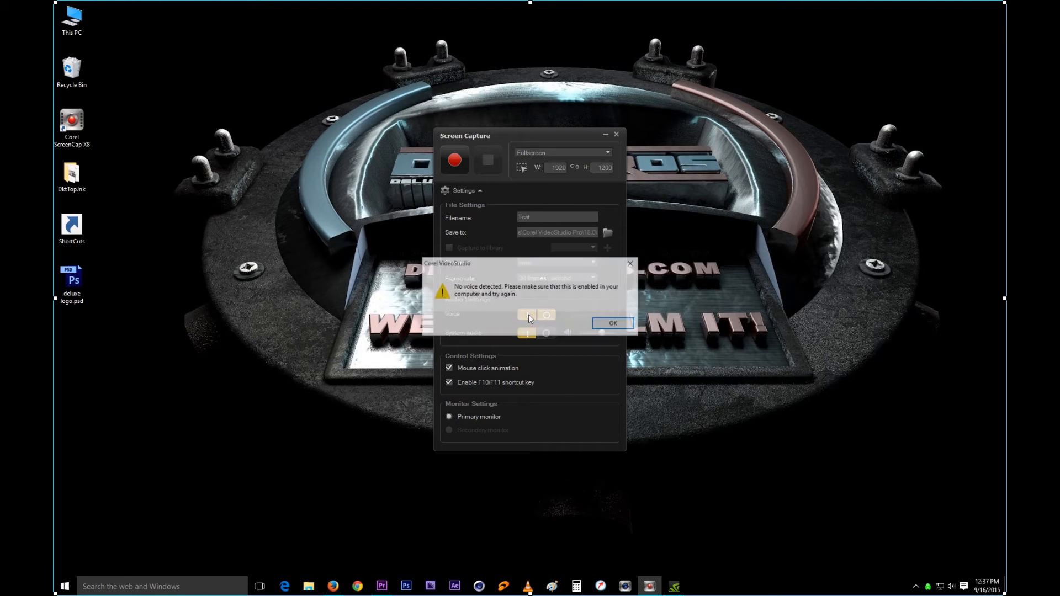
click(611, 323)
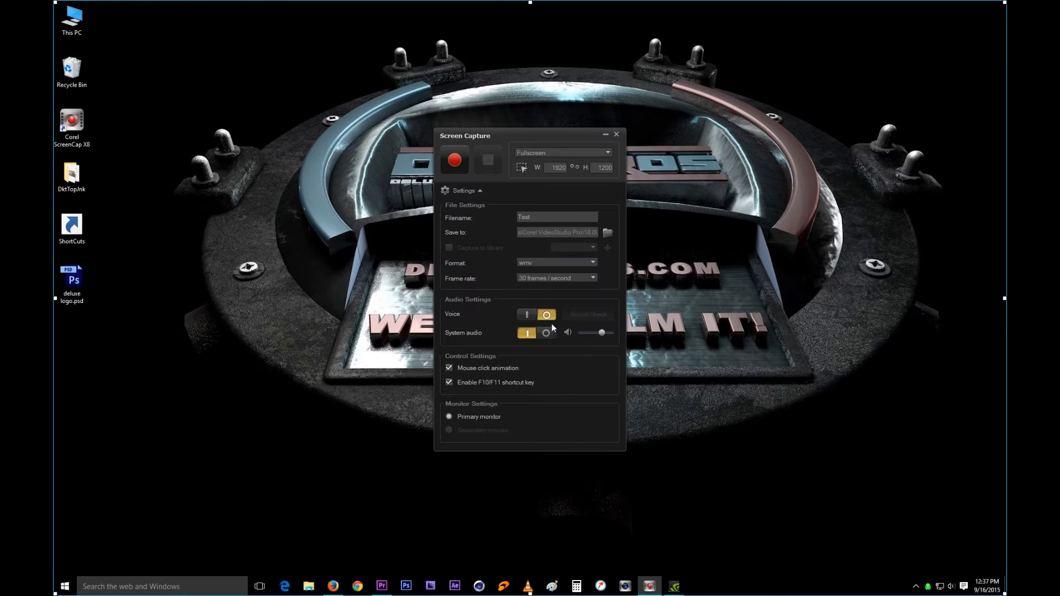
click(545, 332)
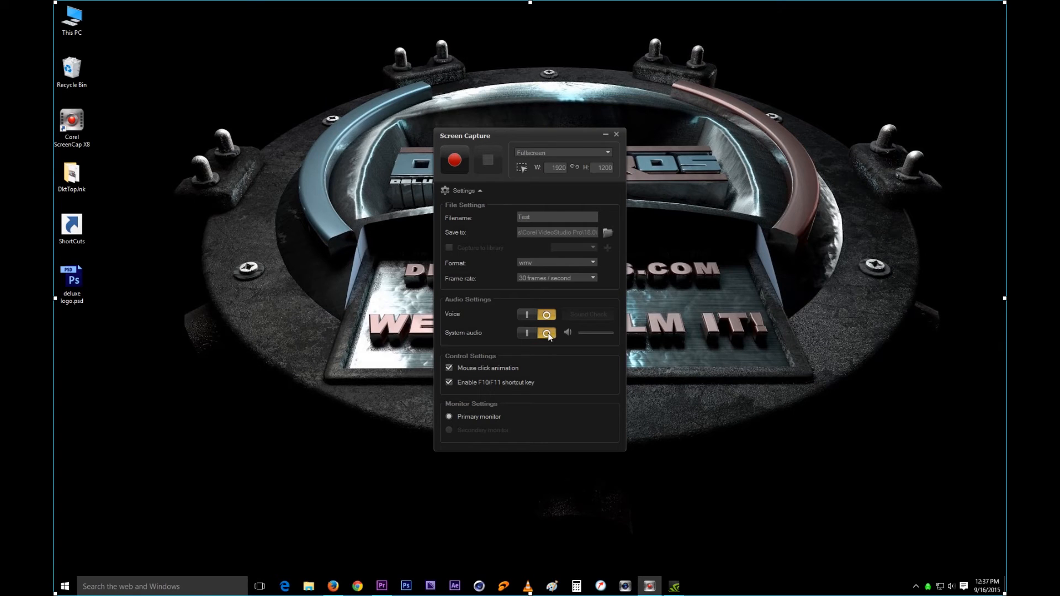
click(587, 313)
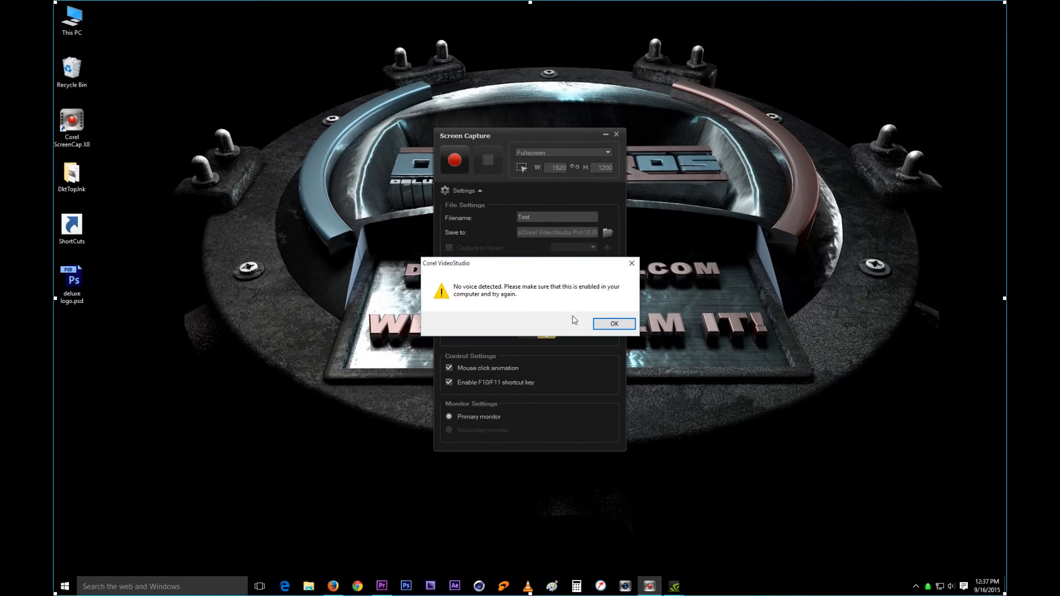
mouse_move(640, 346)
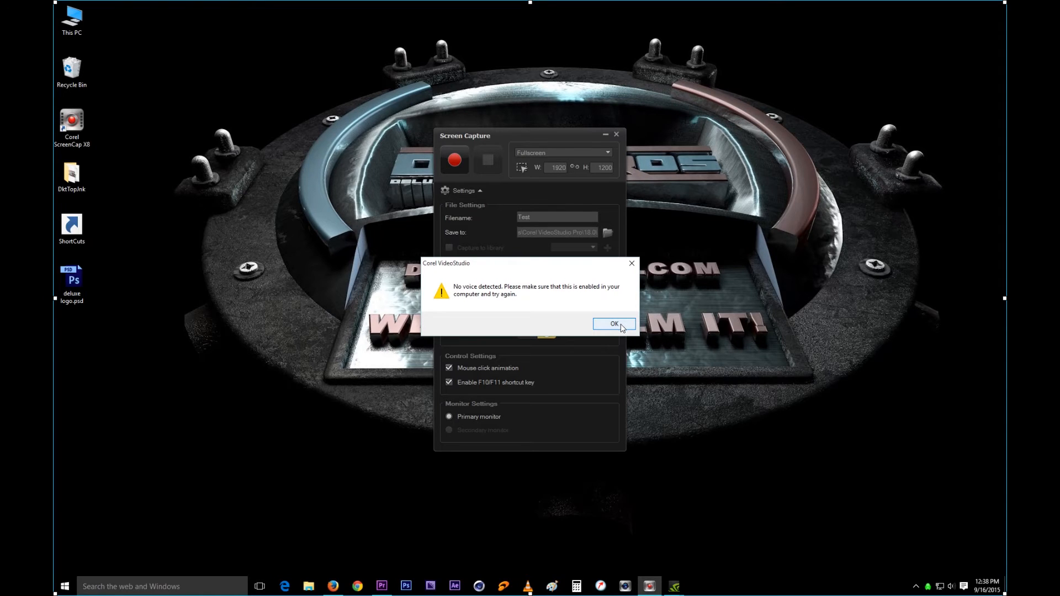
click(612, 323)
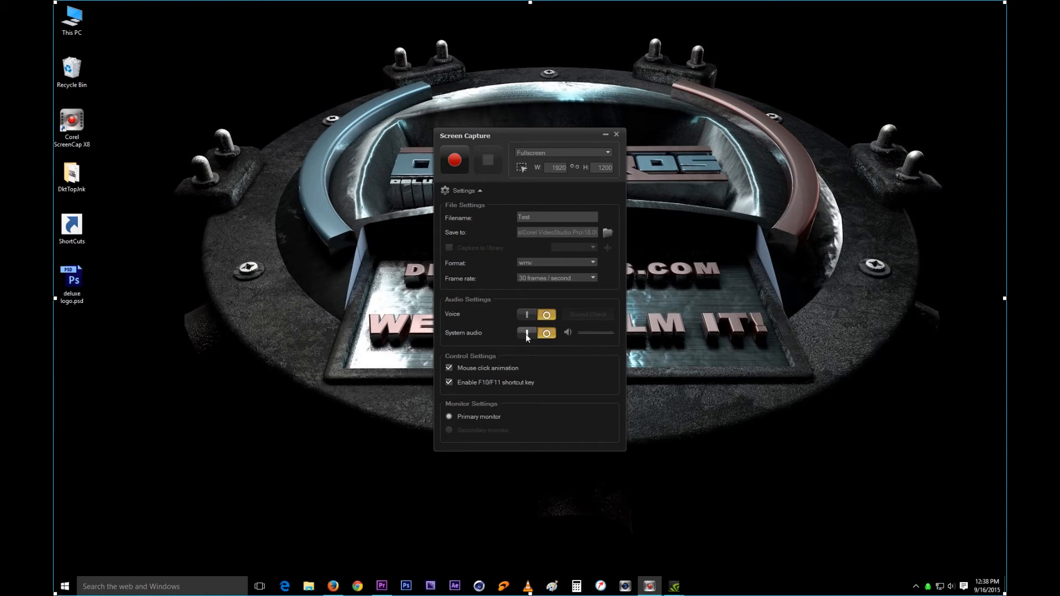
mouse_move(527, 333)
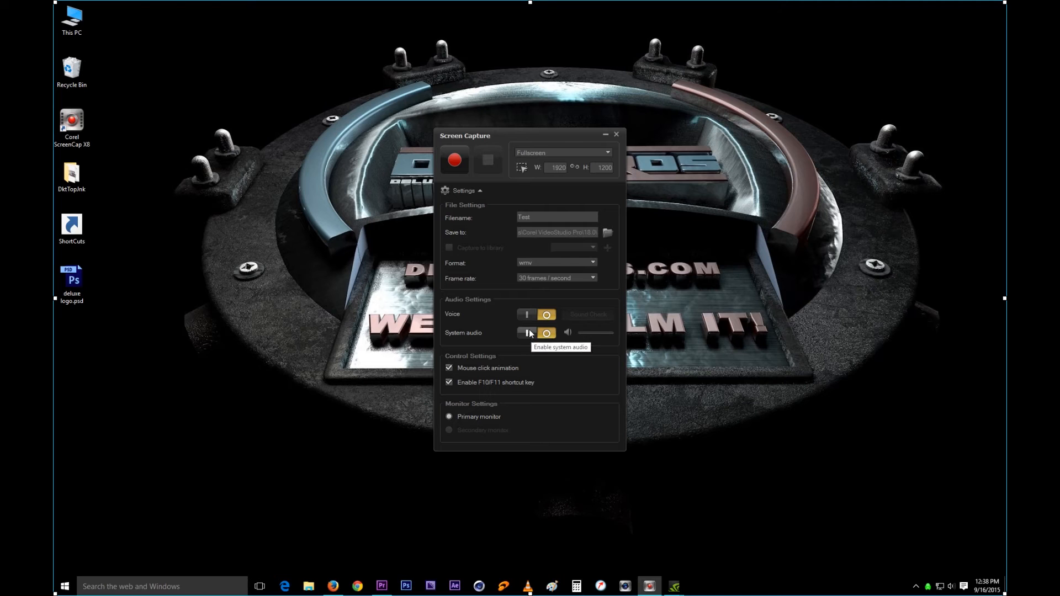
click(526, 332)
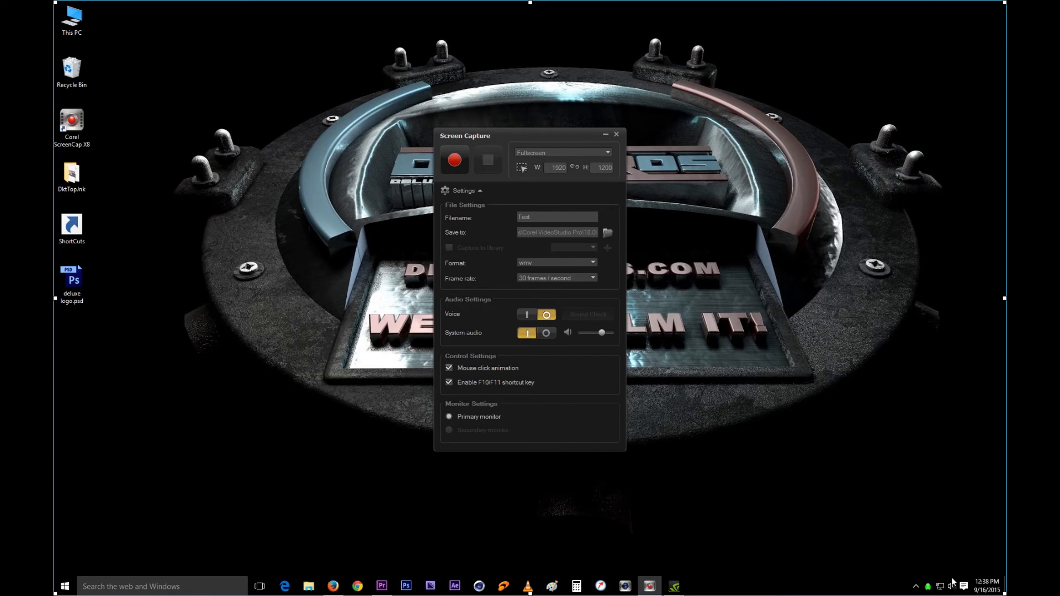
Check the Windows speaker volume from the system tray
click(940, 586)
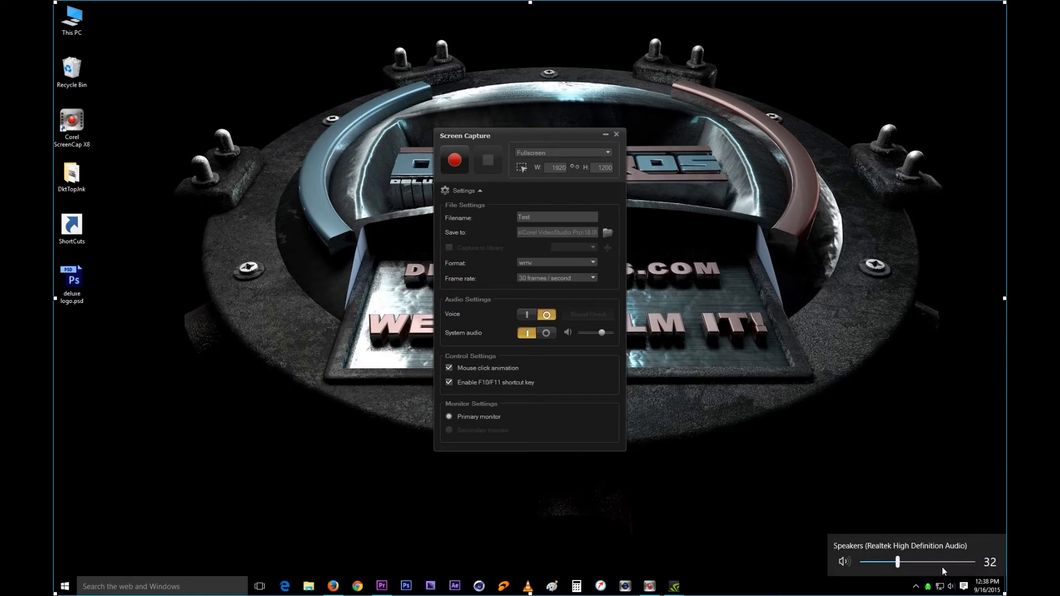
mouse_move(940, 570)
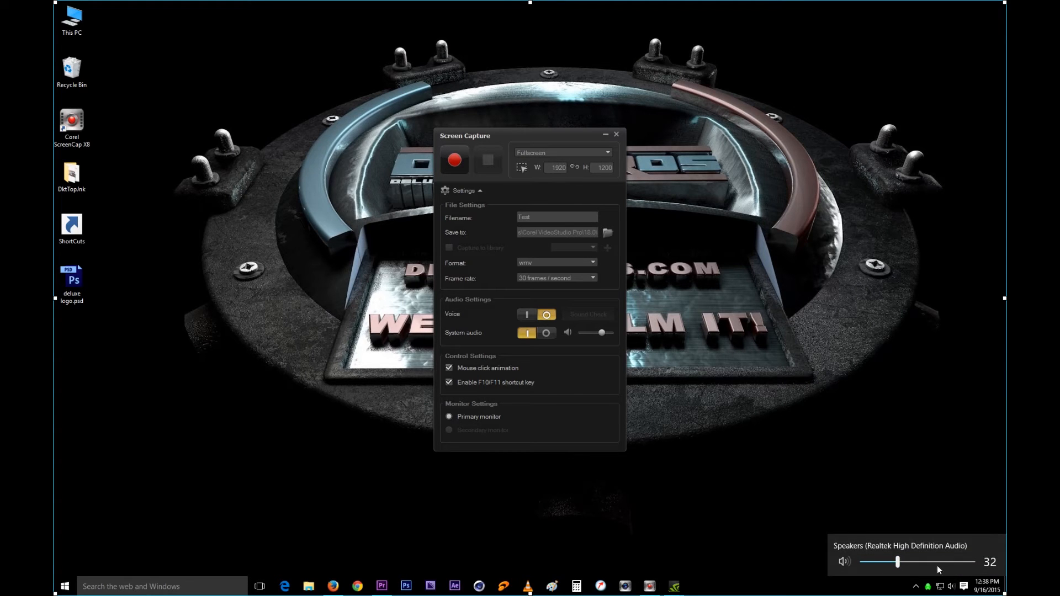
mouse_move(419, 303)
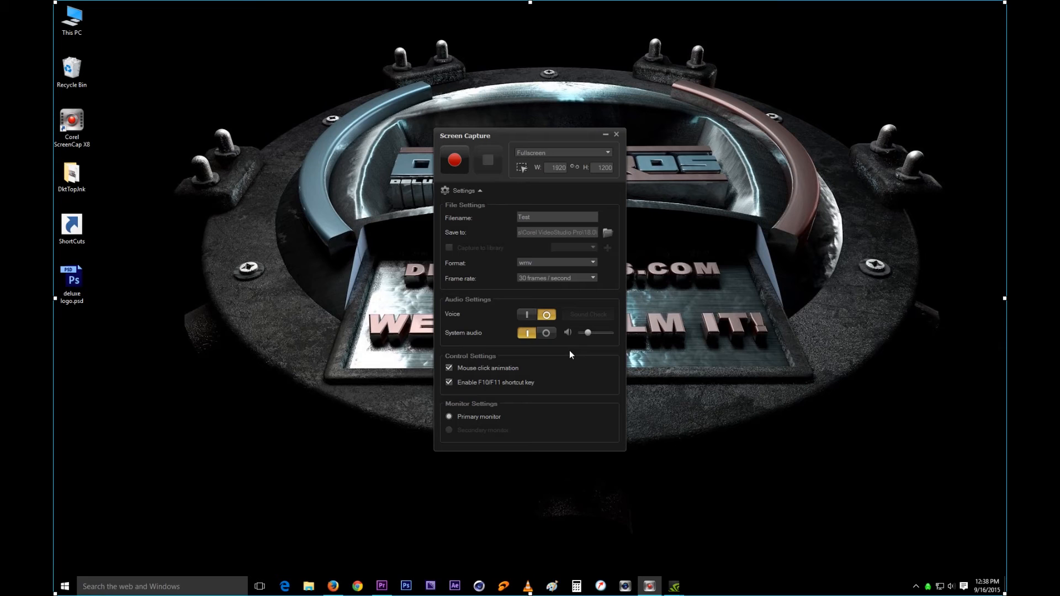
mouse_move(570, 357)
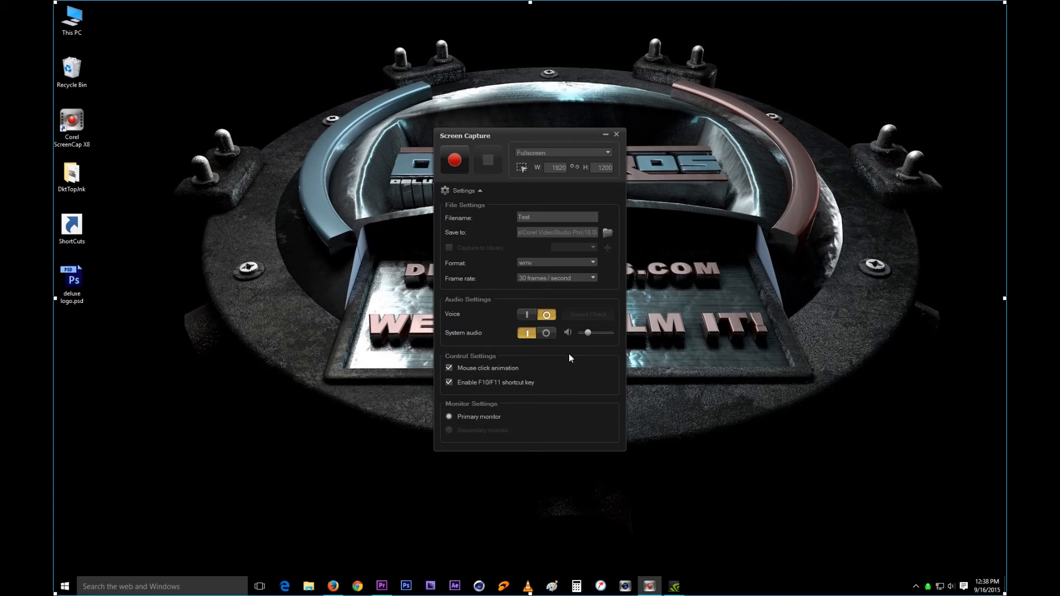
mouse_move(492, 358)
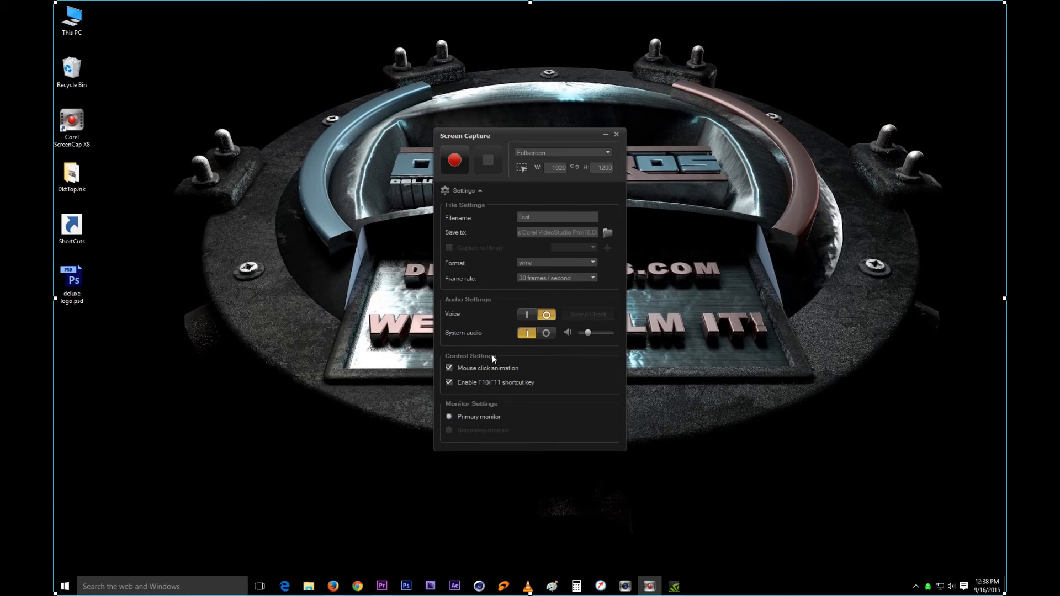
mouse_move(563, 359)
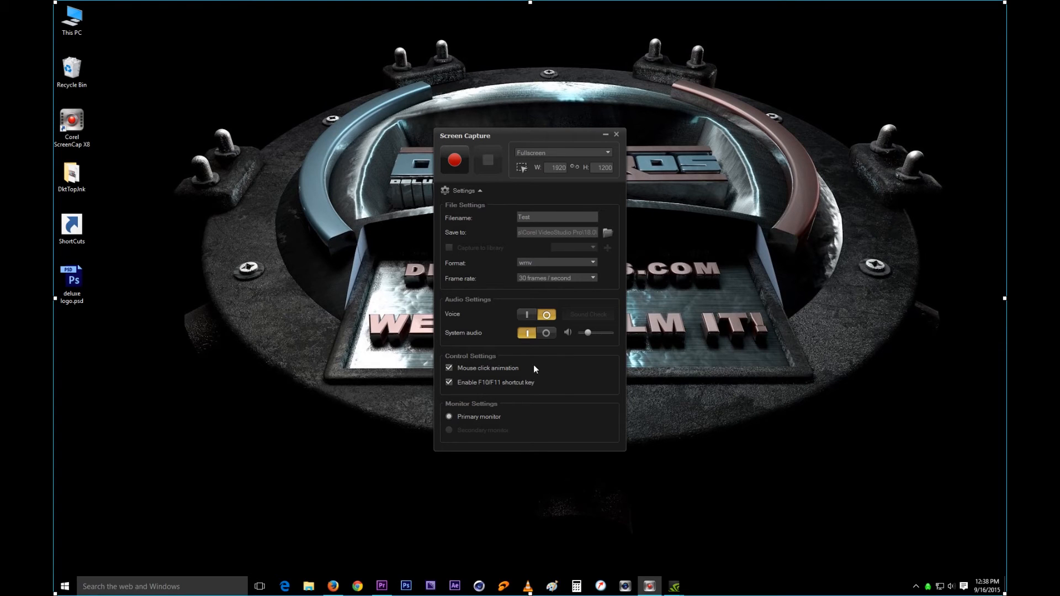
Toggle mouse click animation off and on twice, leaving it enabled, and hide the Screen Capture window
click(449, 367)
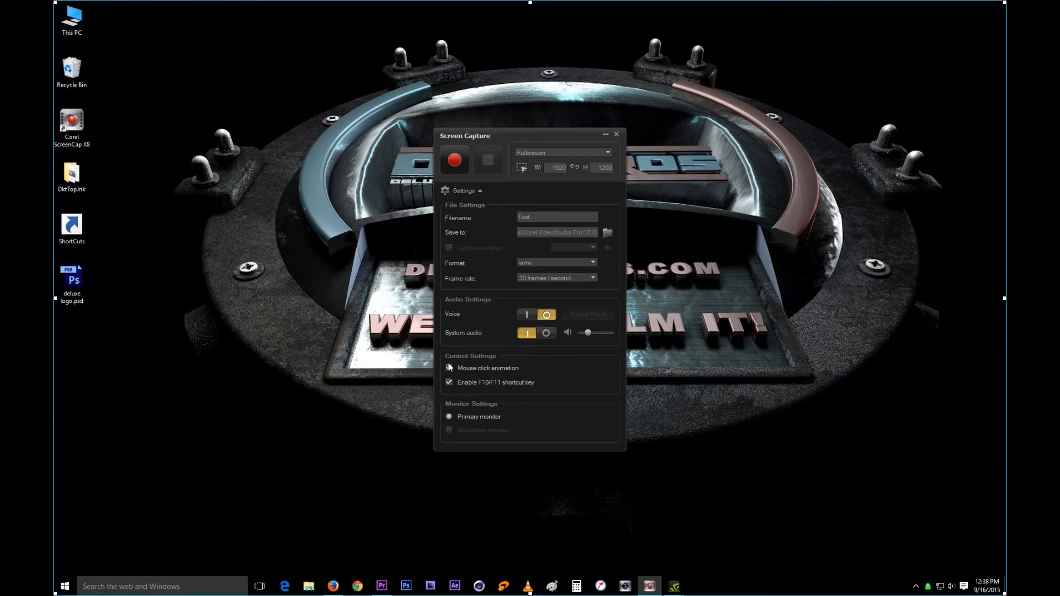
click(449, 367)
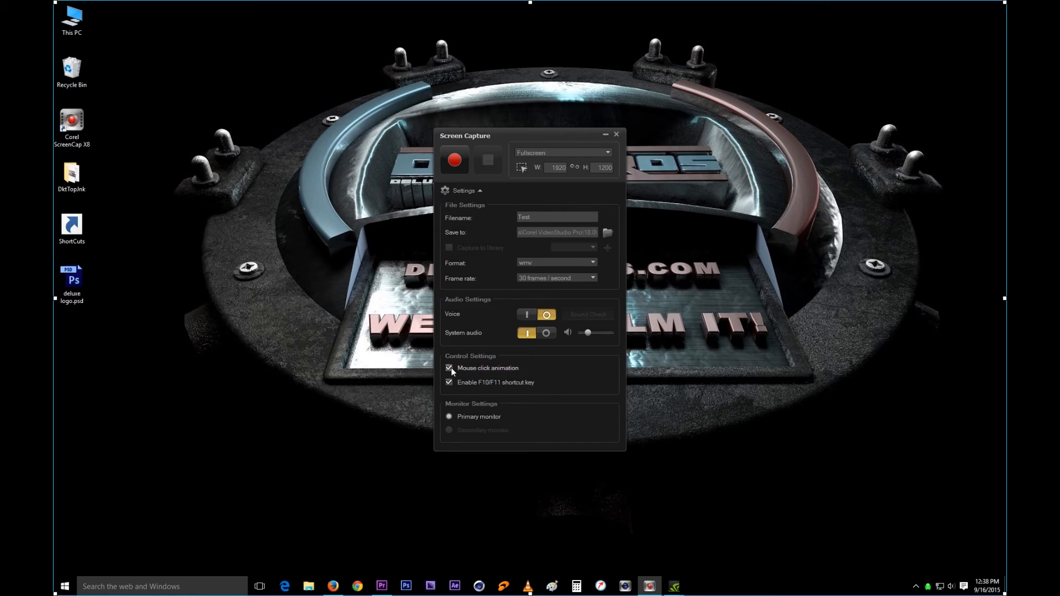
click(449, 367)
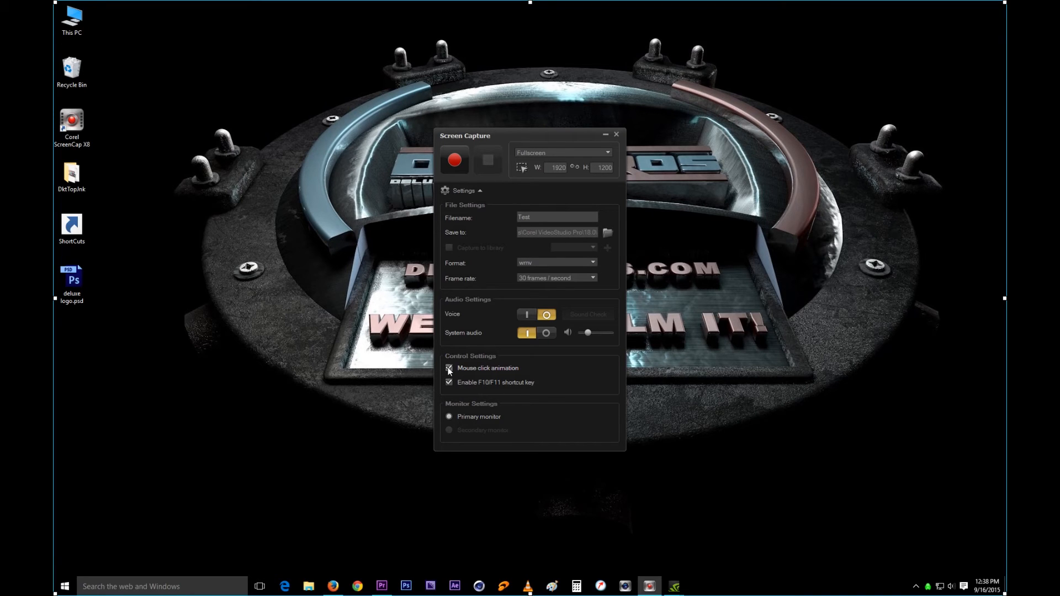
click(448, 368)
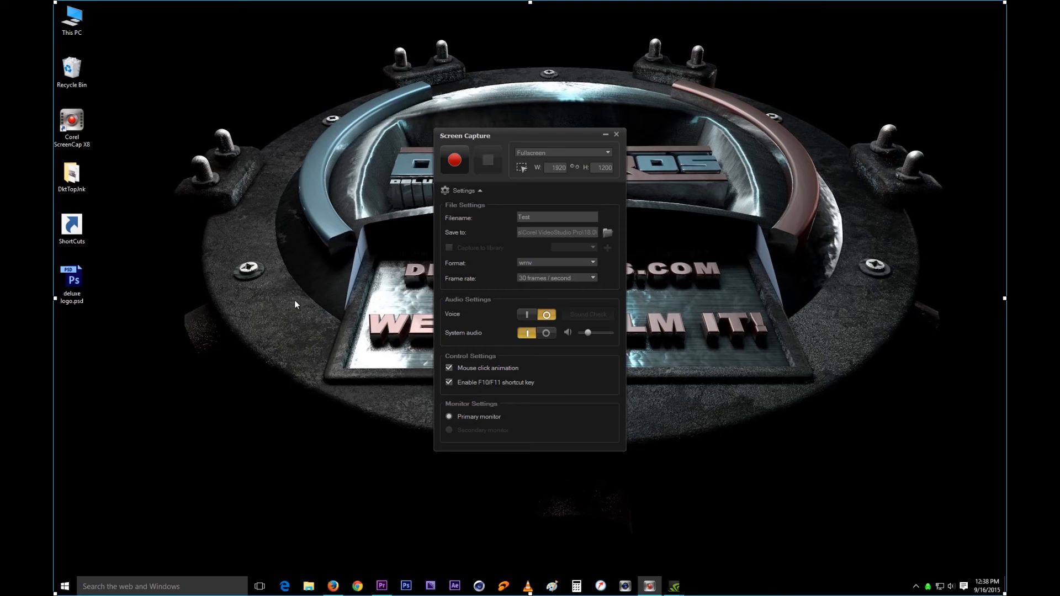
mouse_move(553, 364)
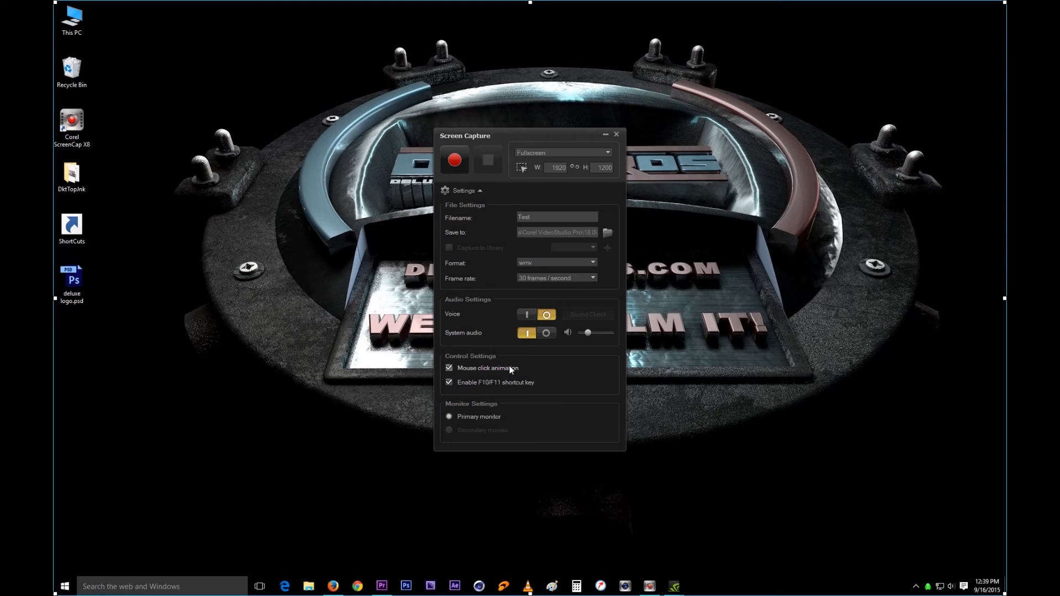
mouse_move(666, 347)
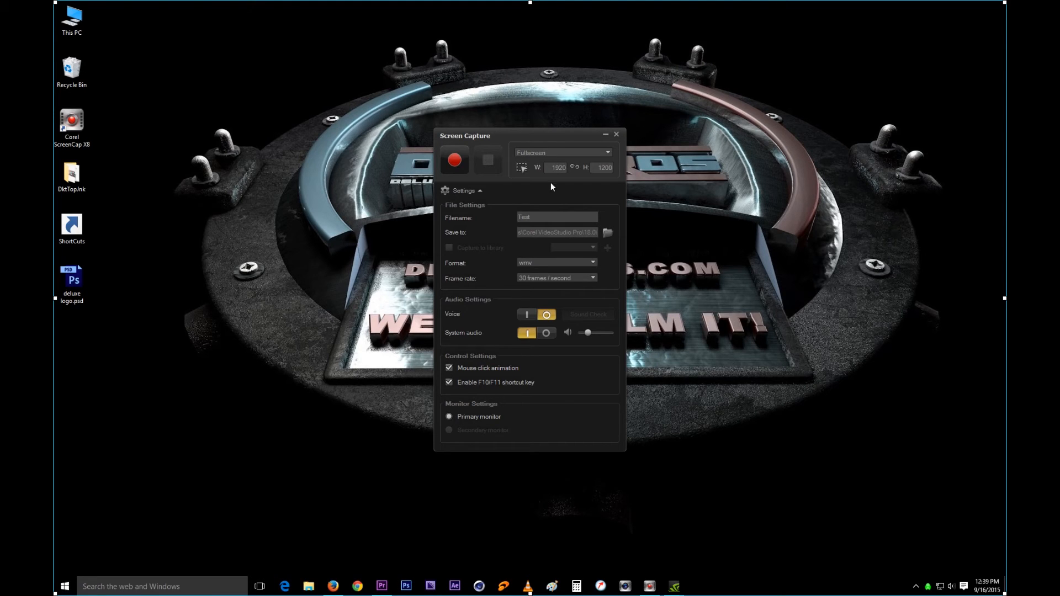
click(453, 161)
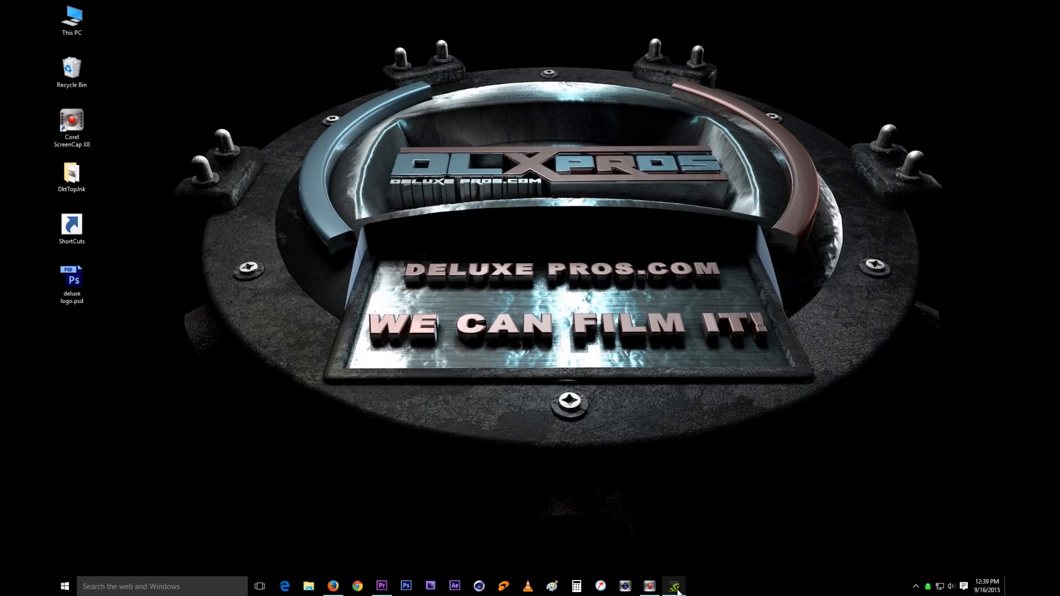
click(71, 227)
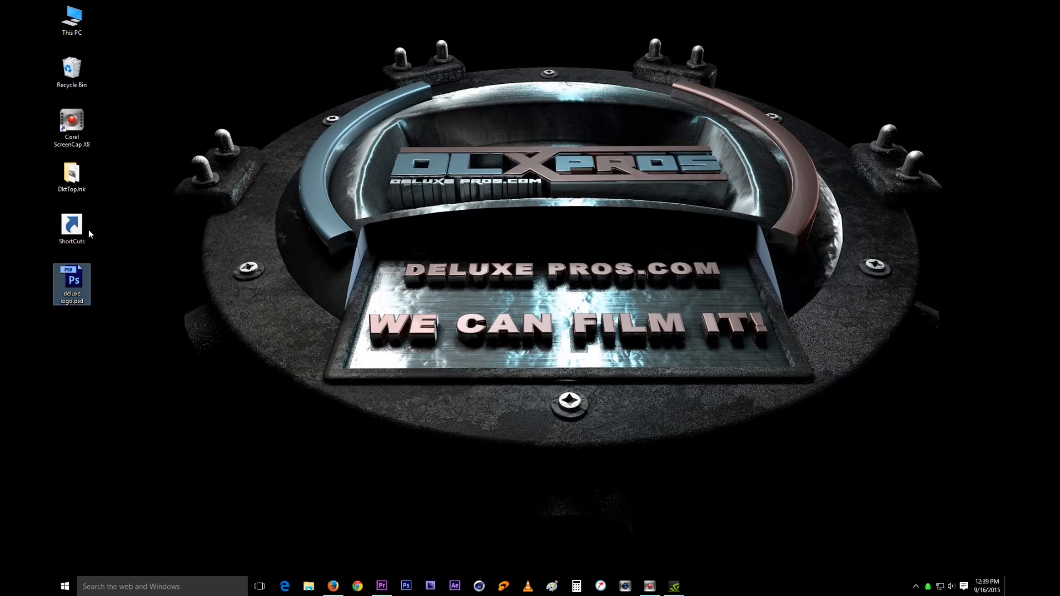
click(71, 176)
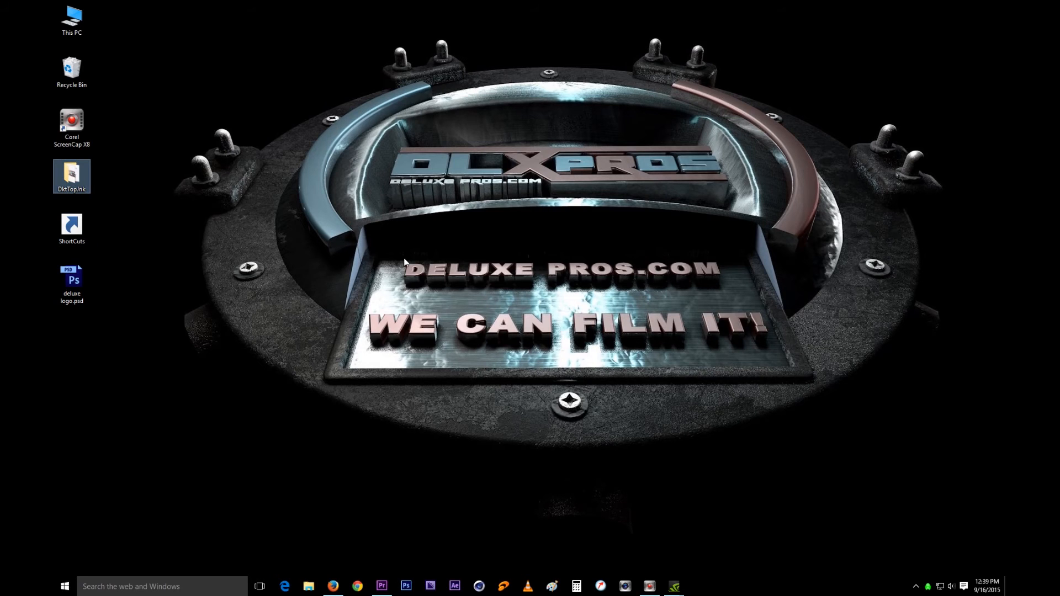
mouse_move(439, 285)
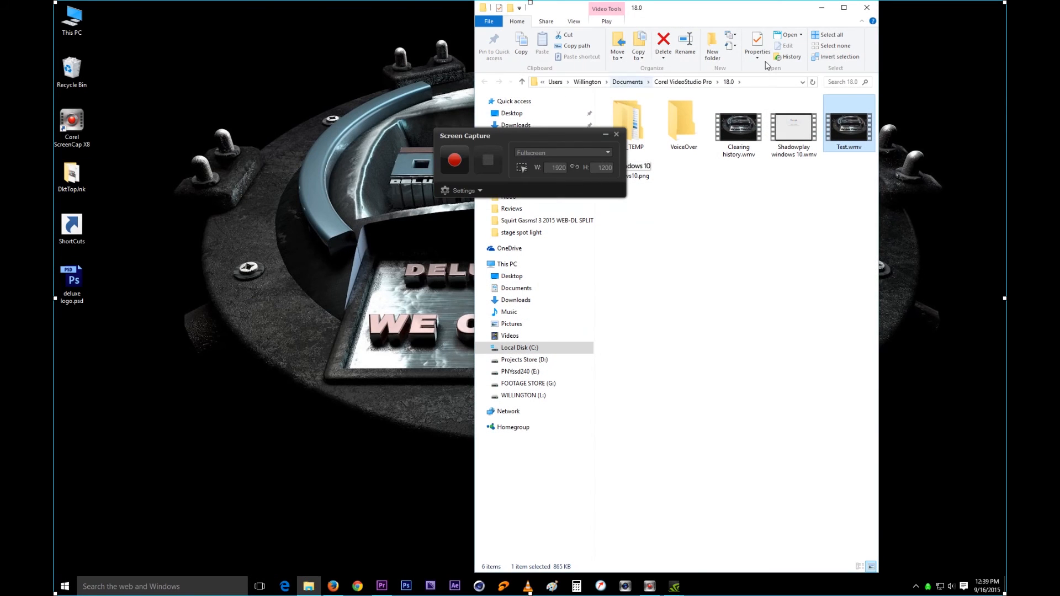
mouse_move(848, 131)
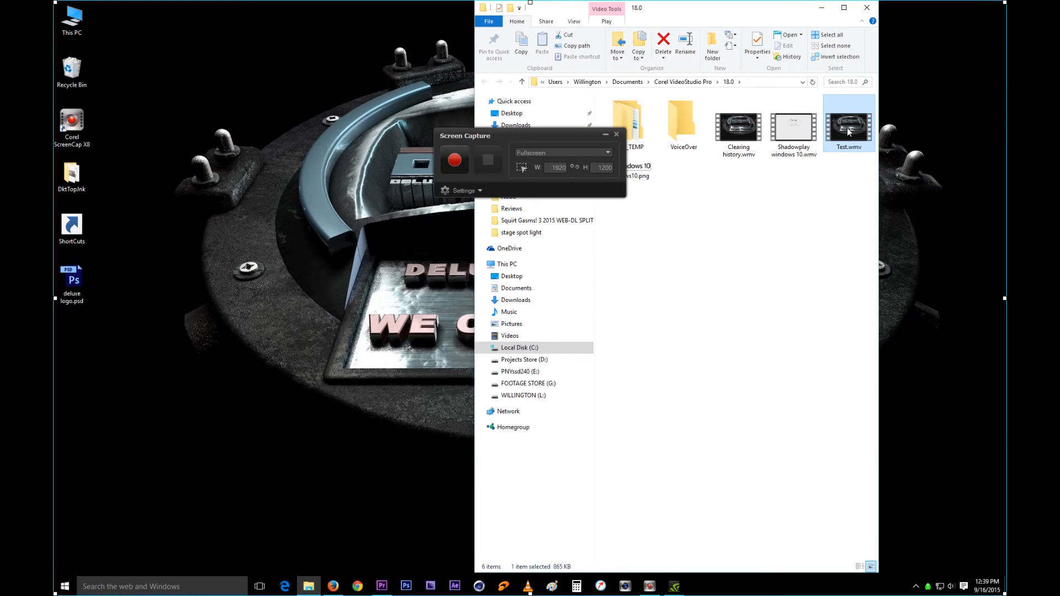
mouse_move(848, 132)
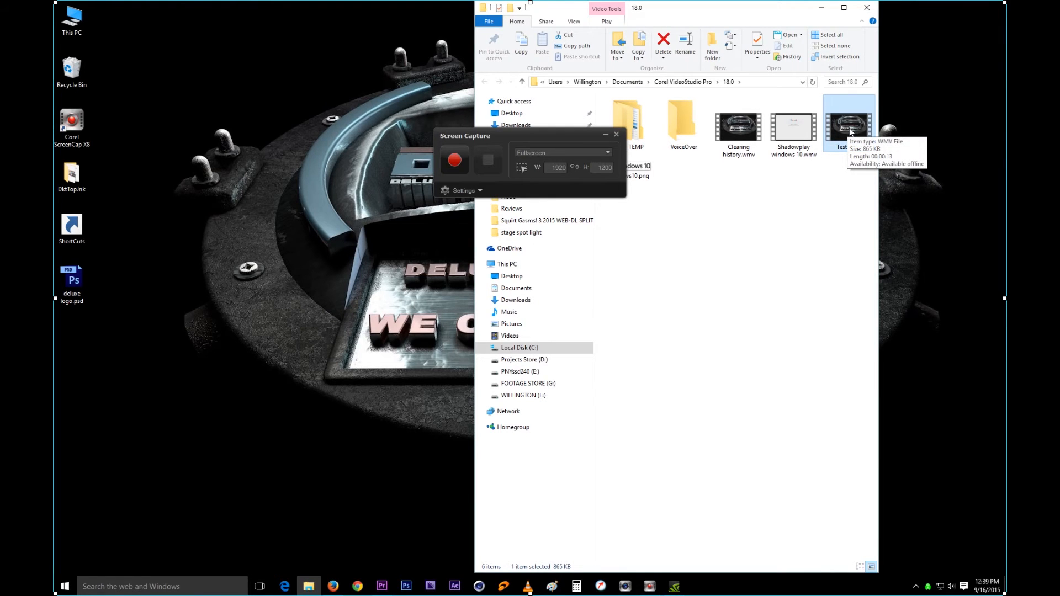
double_click(848, 123)
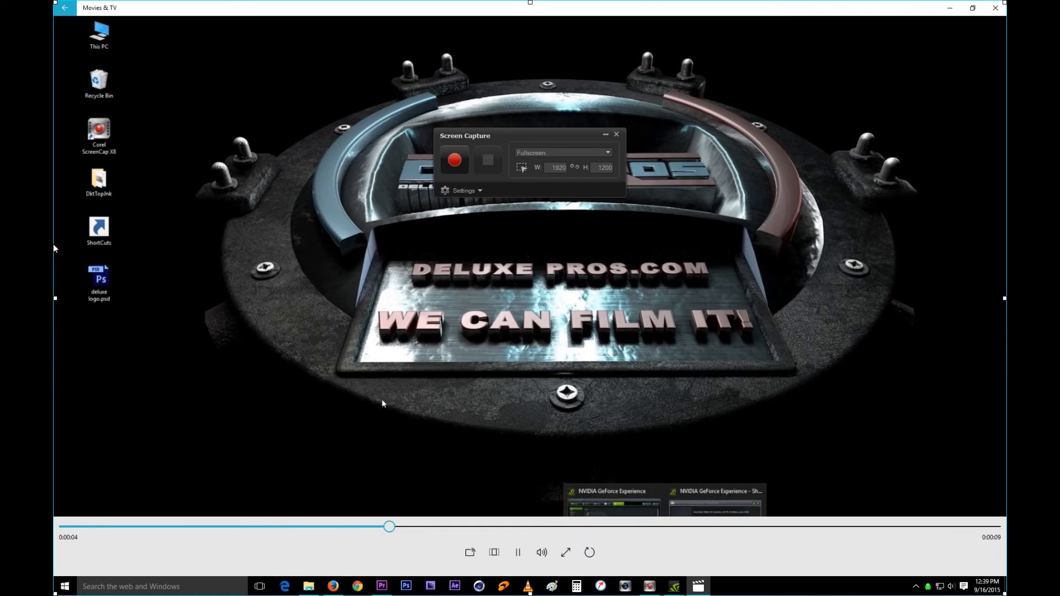
mouse_move(99, 280)
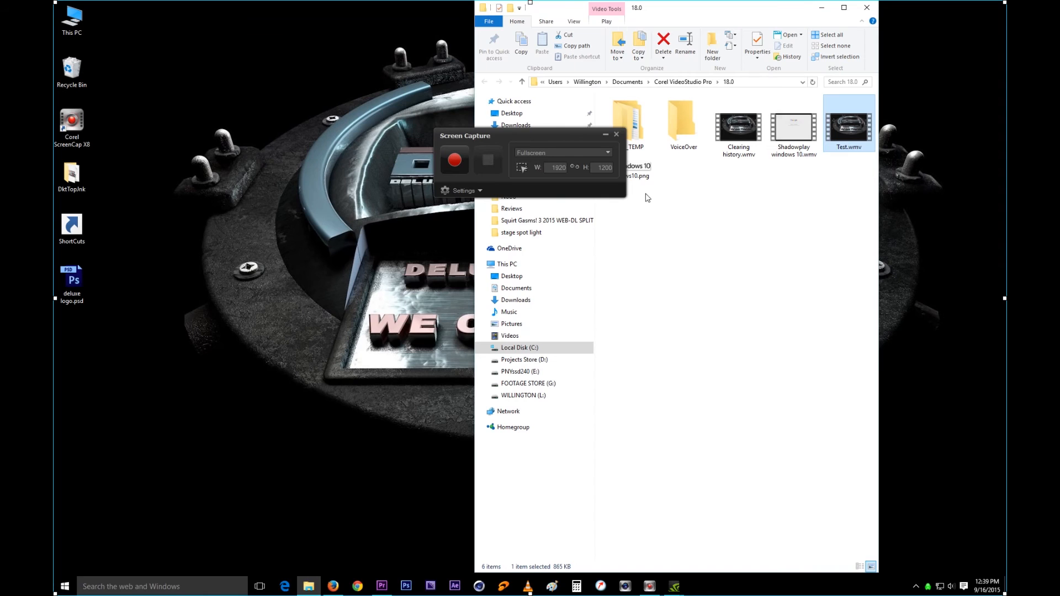
click(463, 190)
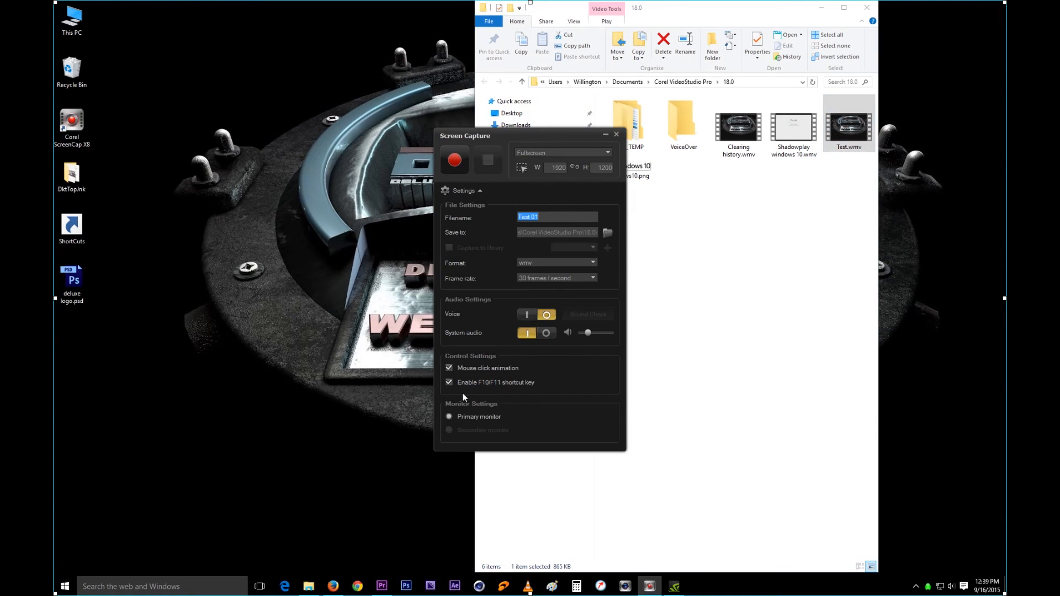
mouse_move(528, 377)
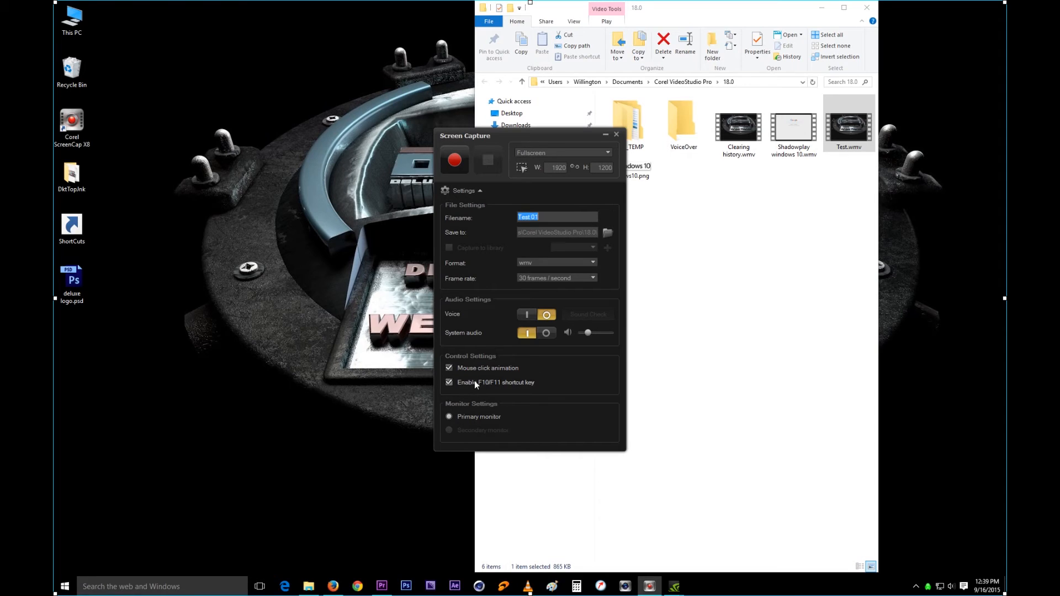
mouse_move(502, 388)
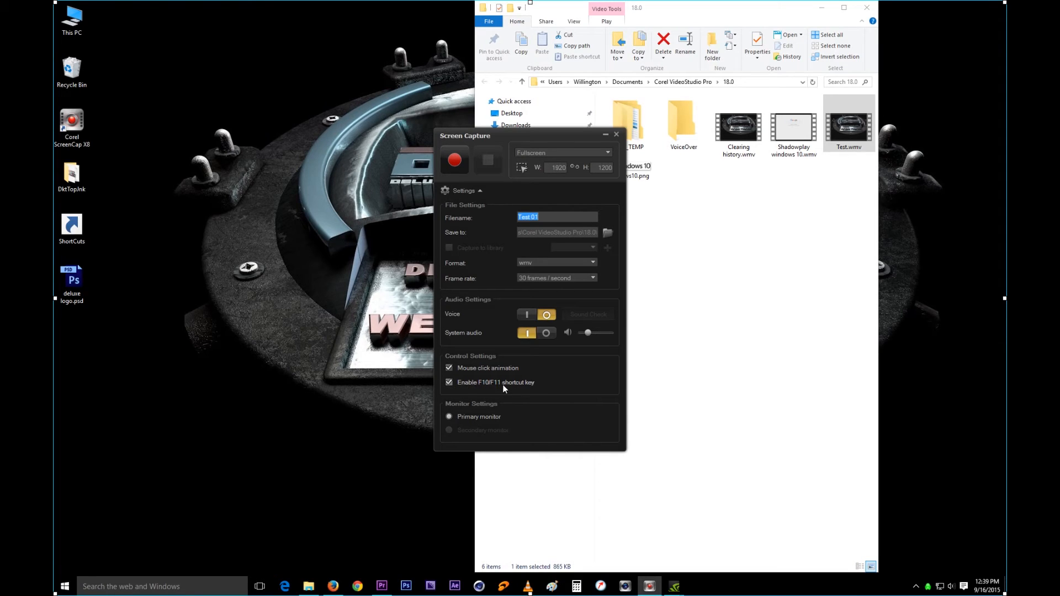
mouse_move(709, 416)
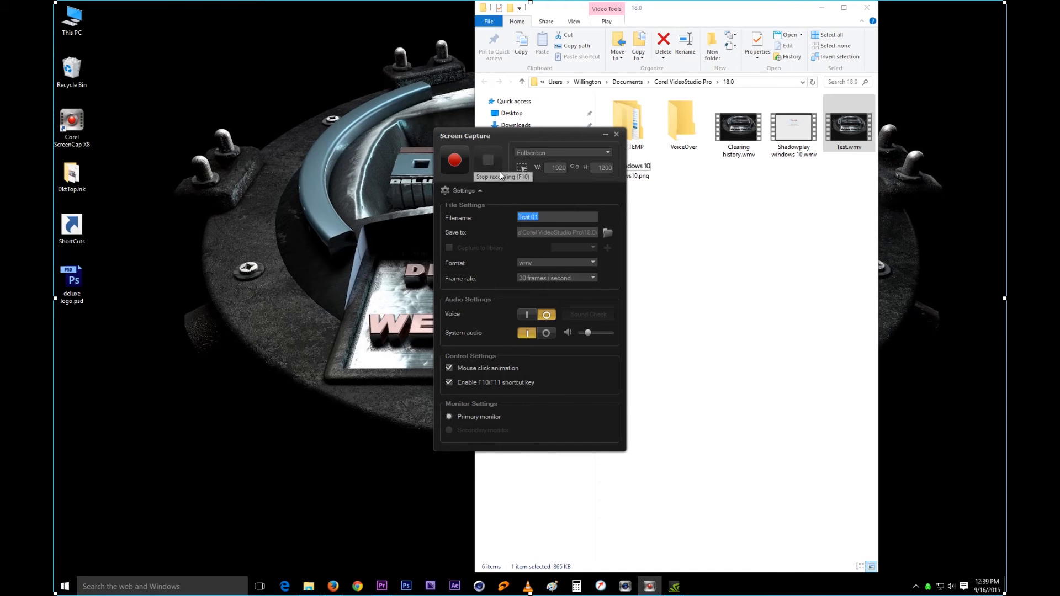
mouse_move(504, 391)
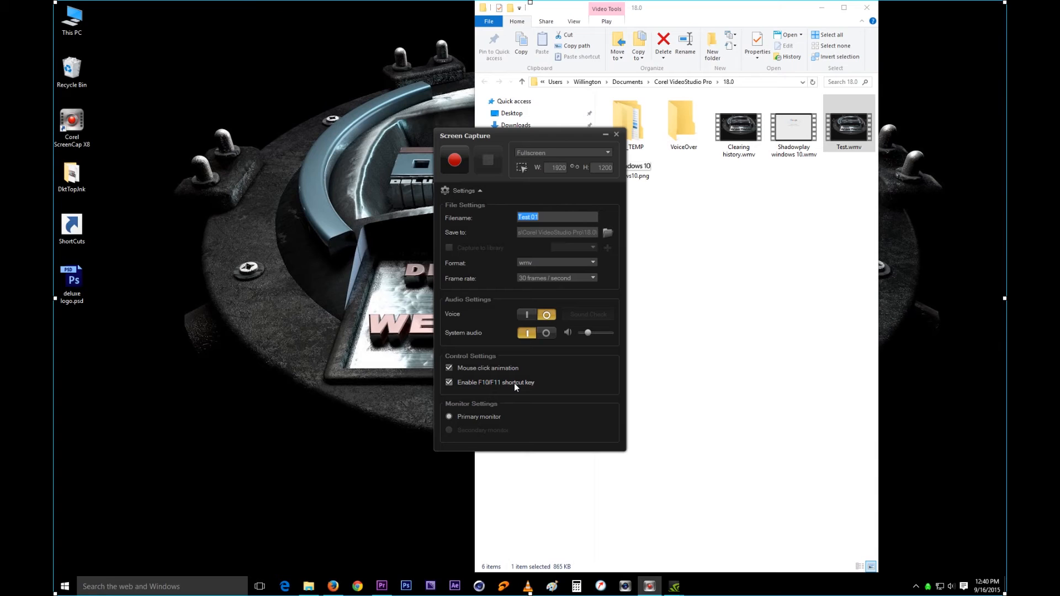
mouse_move(487, 387)
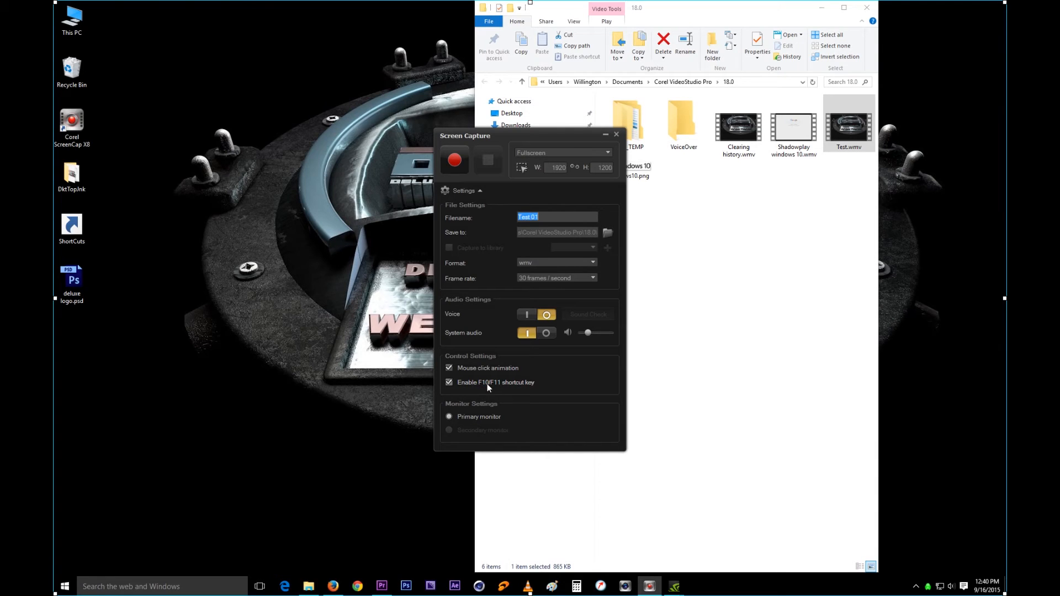
mouse_move(525, 373)
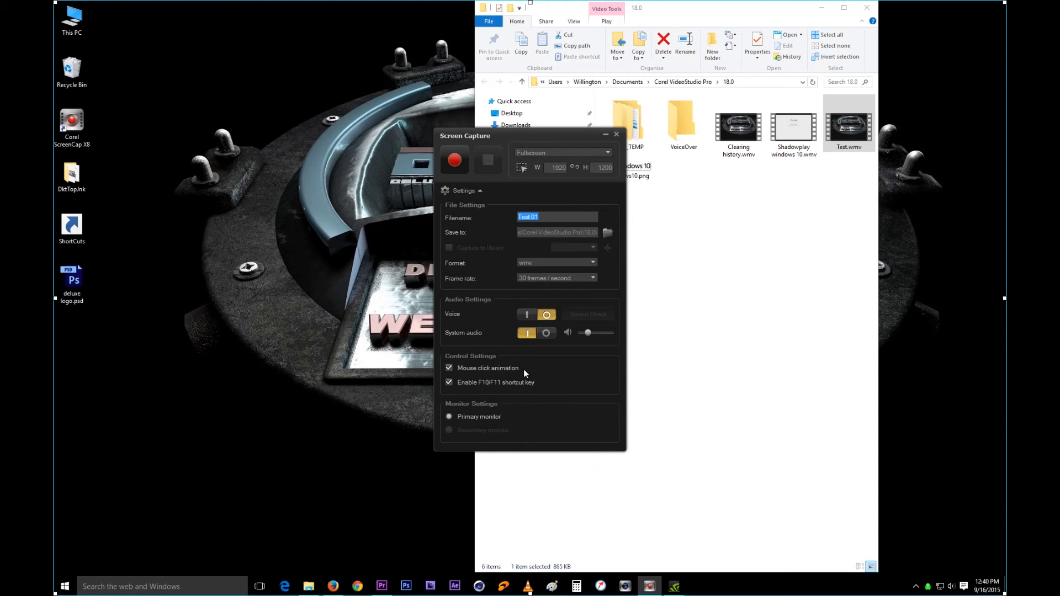
mouse_move(671, 586)
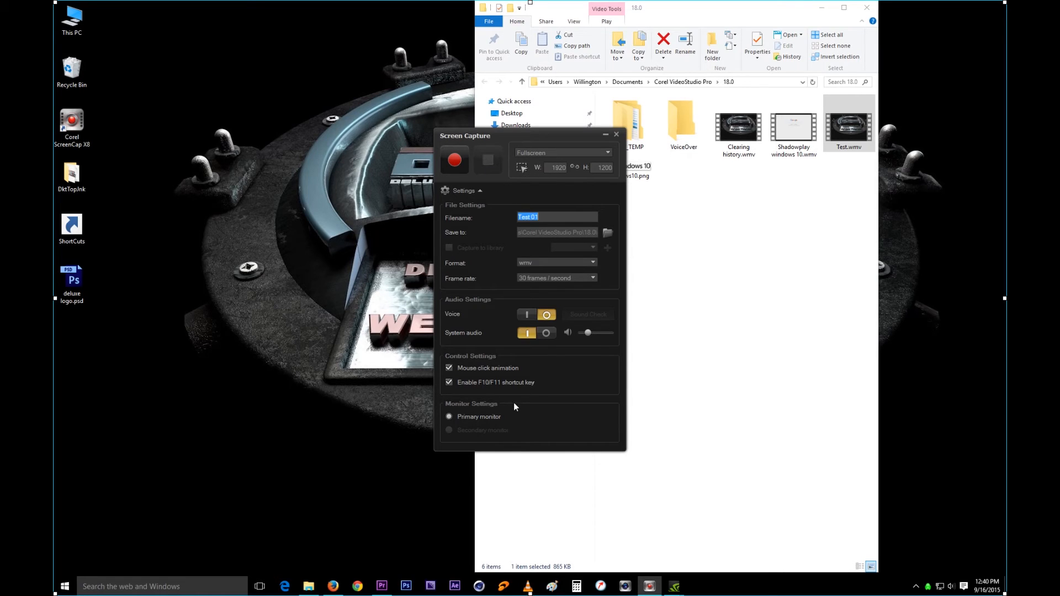
mouse_move(492, 414)
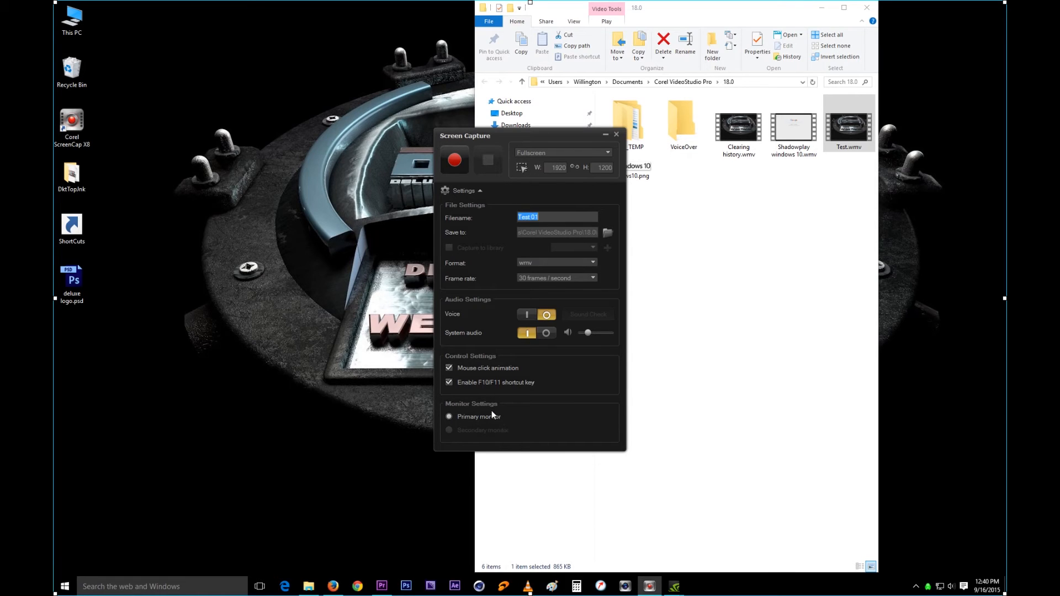
mouse_move(475, 430)
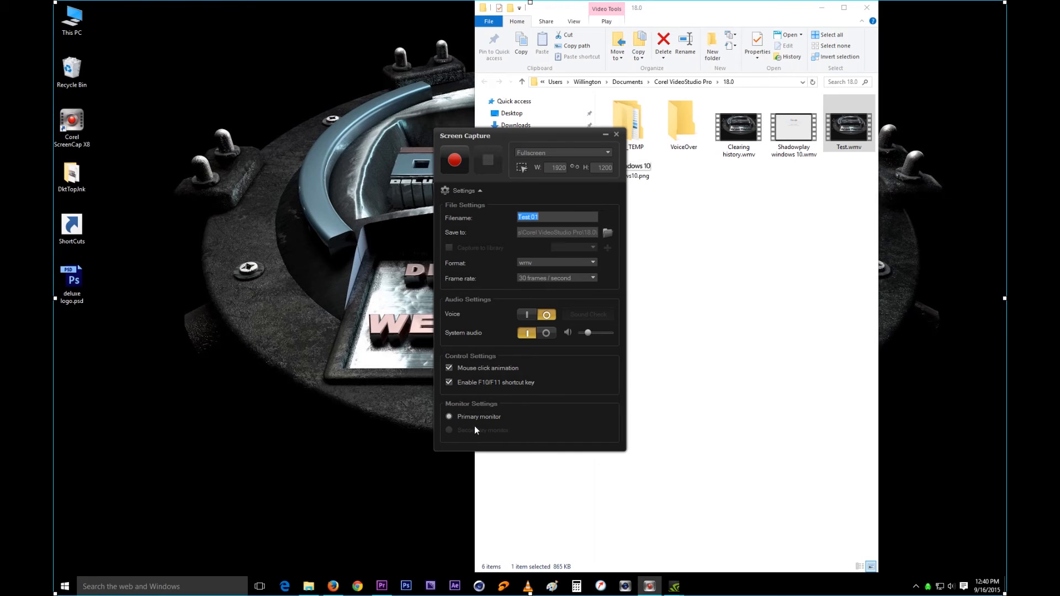
mouse_move(467, 477)
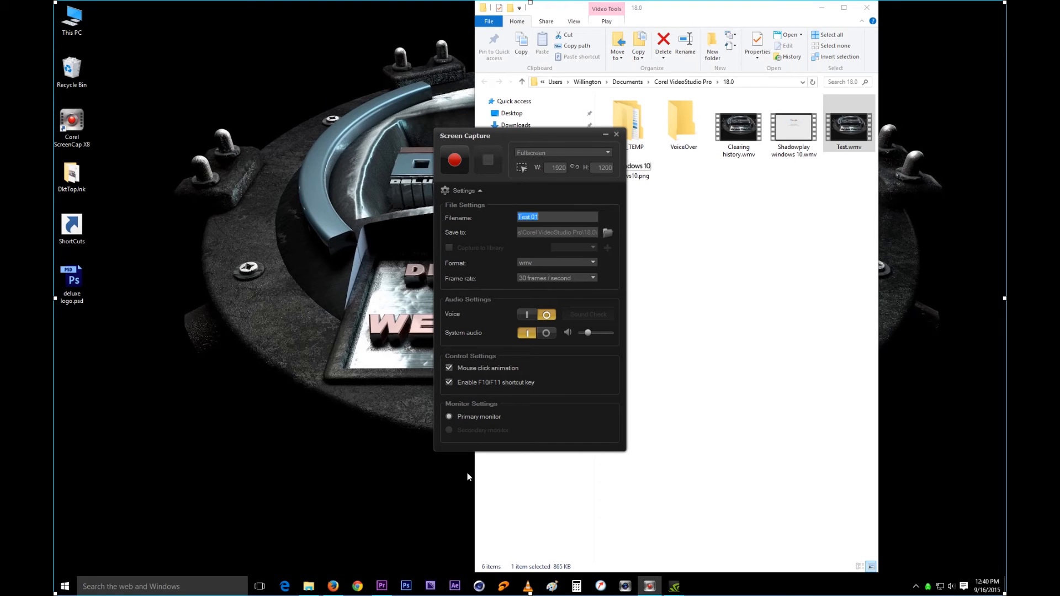
mouse_move(490, 445)
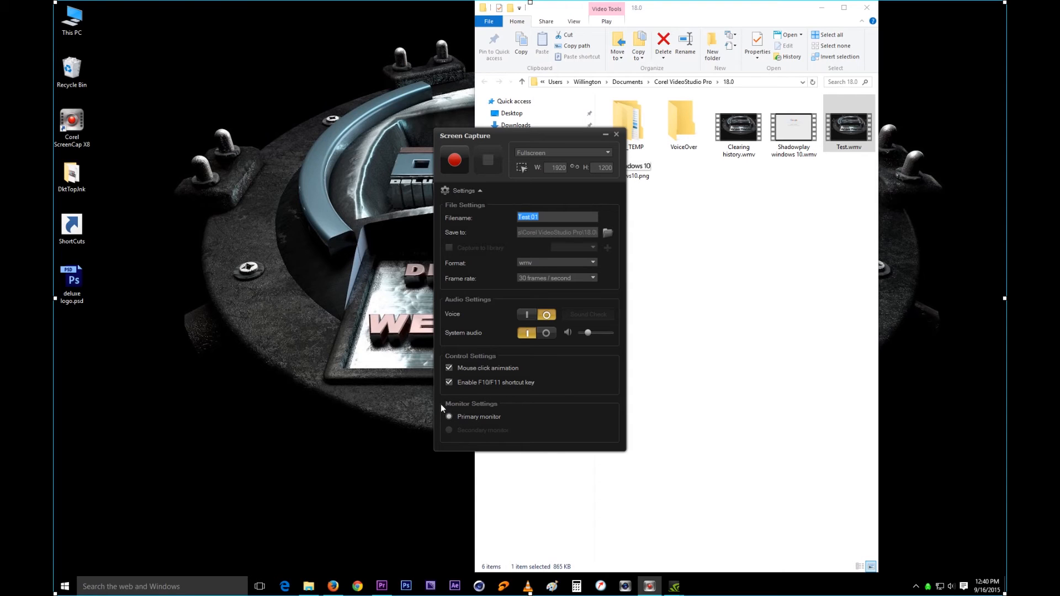
mouse_move(476, 426)
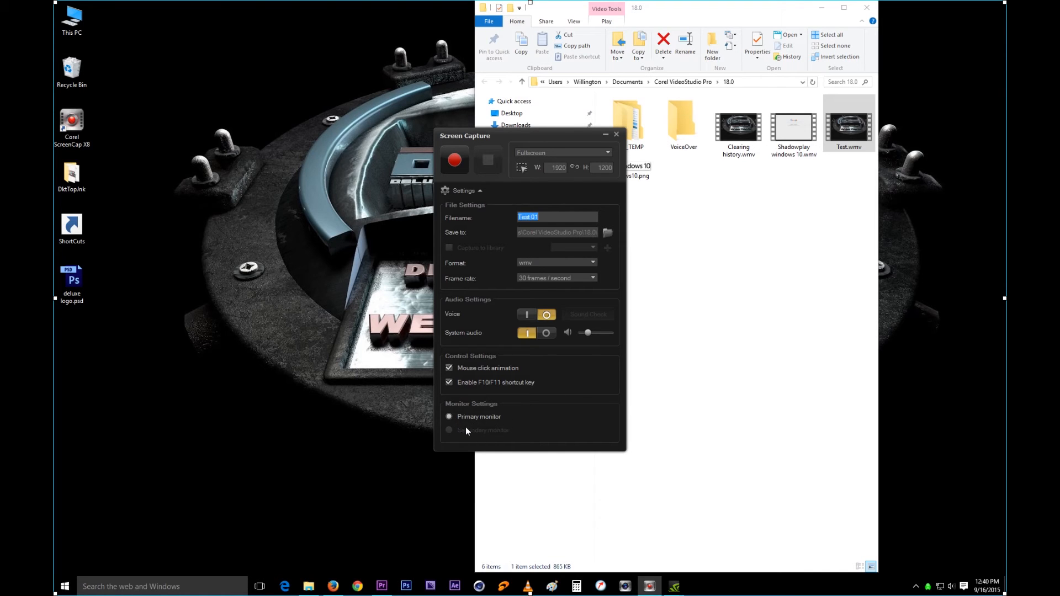
mouse_move(494, 431)
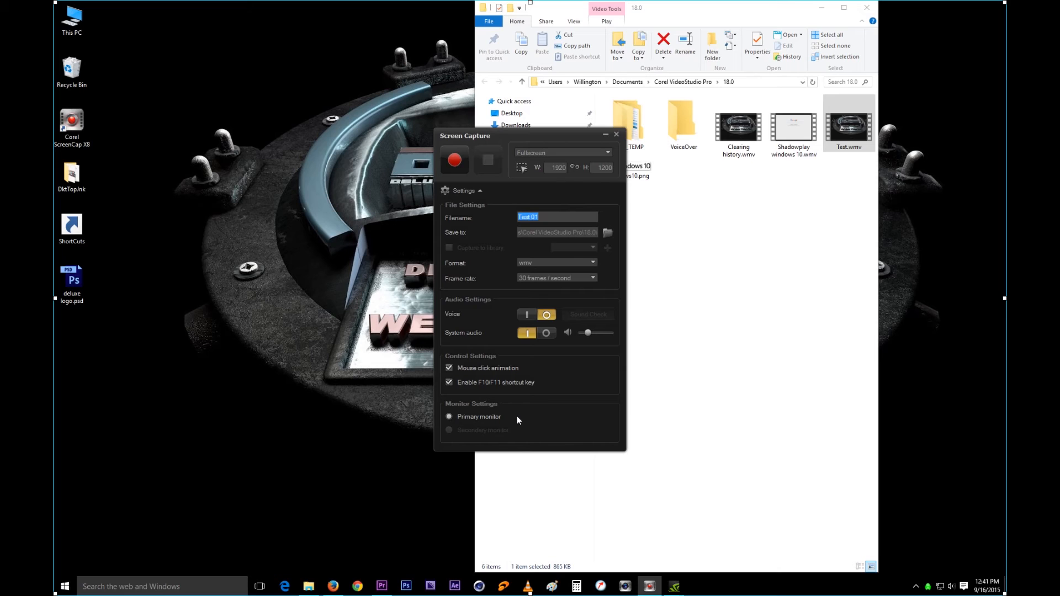
mouse_move(533, 105)
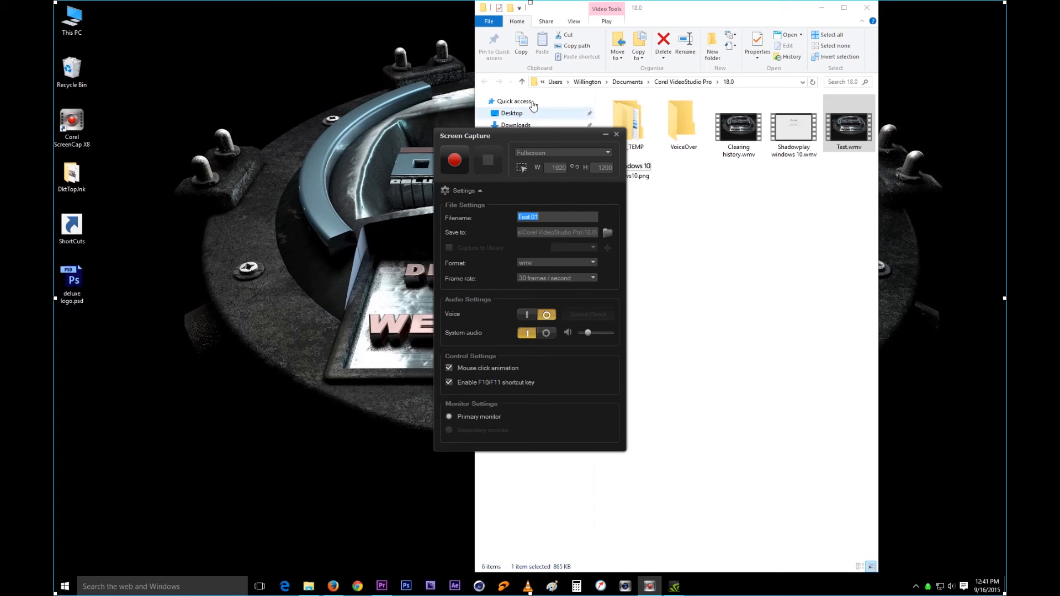
mouse_move(578, 421)
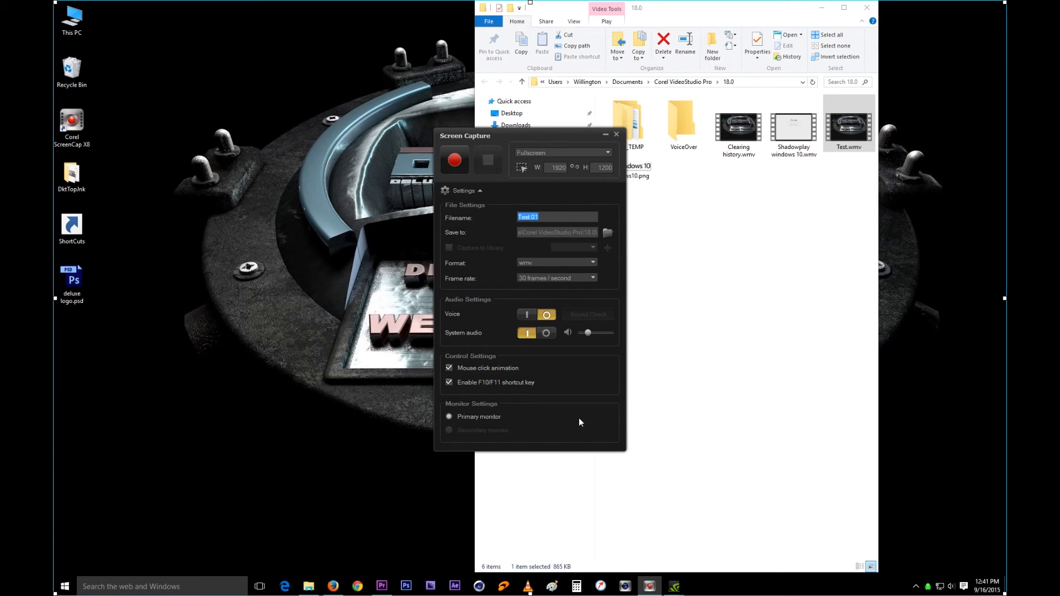
mouse_move(500, 433)
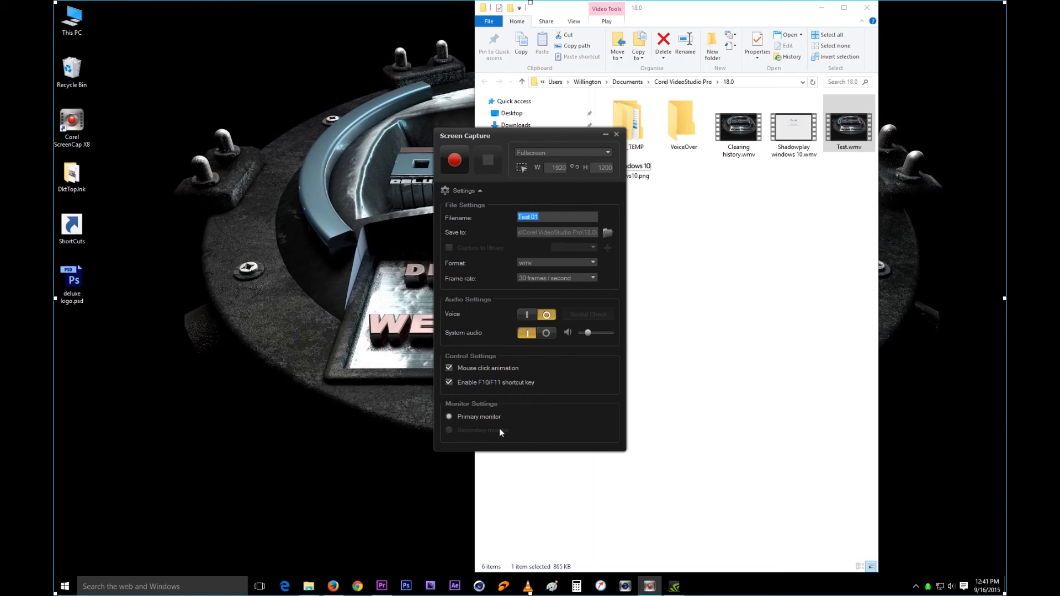
mouse_move(459, 430)
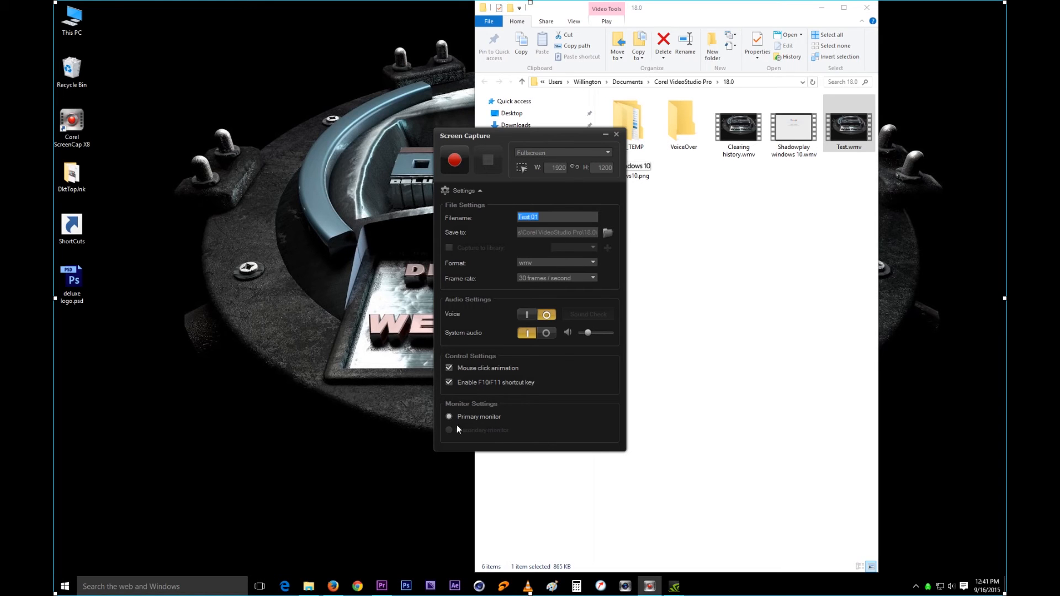
mouse_move(476, 431)
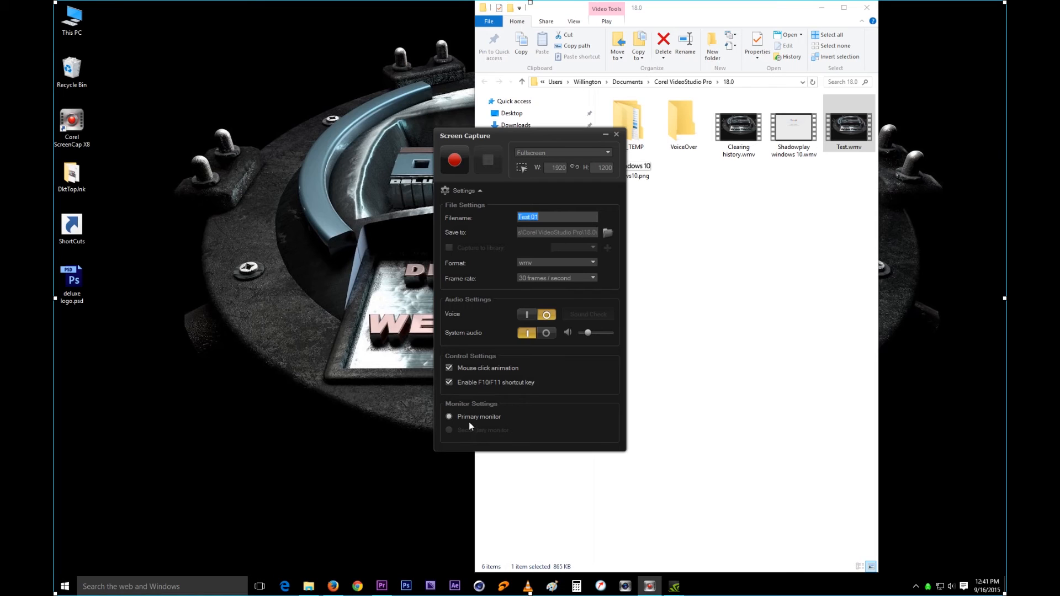
mouse_move(454, 404)
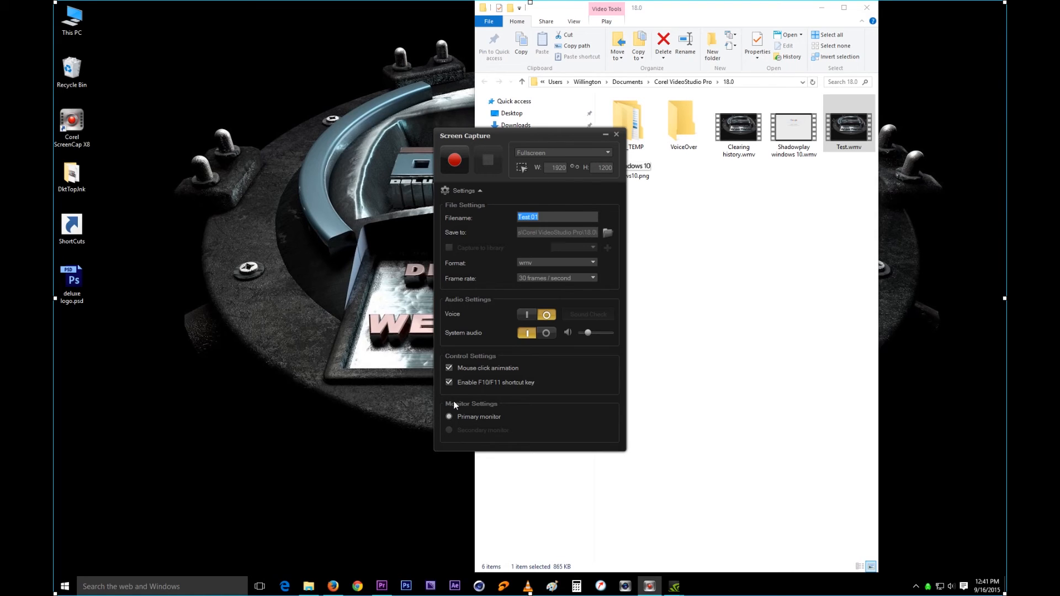
Collapse the capture settings panel, leaving only the basic recording controls
click(463, 190)
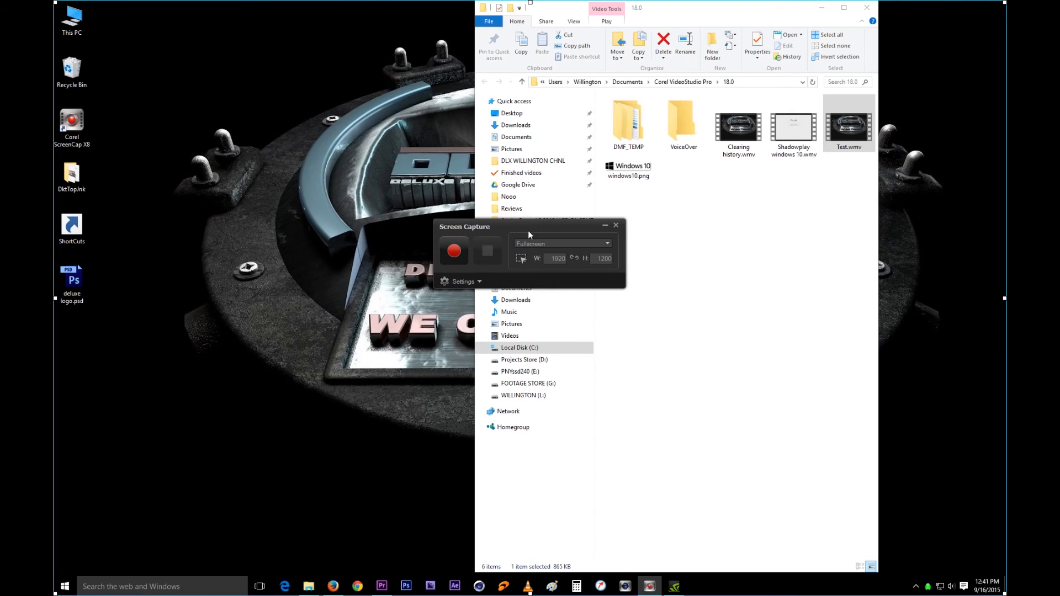
Browse the capture target list of Fullscreen, Custom and running applications, keeping Fullscreen
click(605, 243)
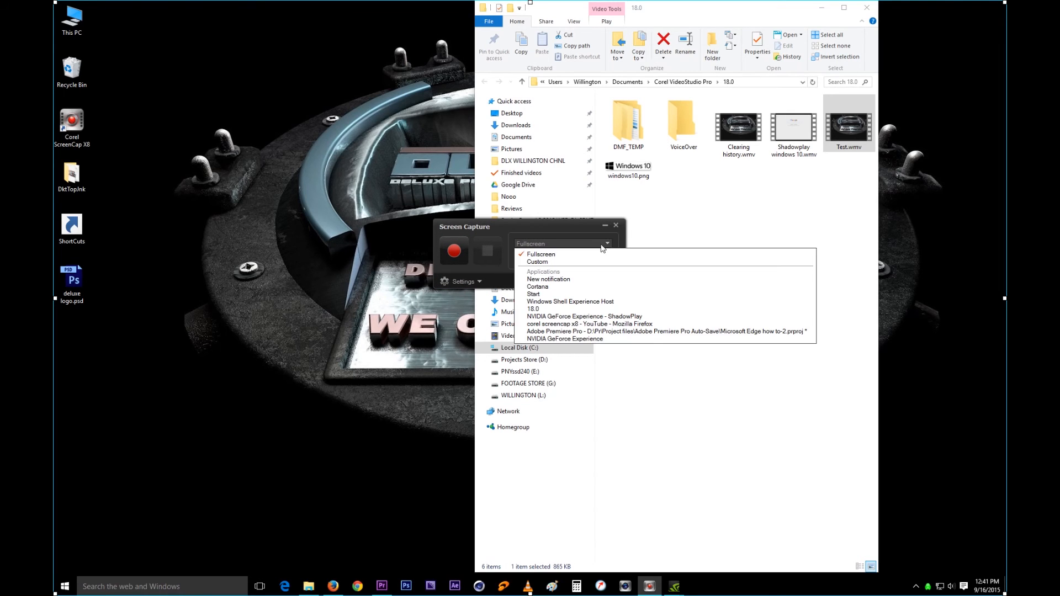
mouse_move(561, 346)
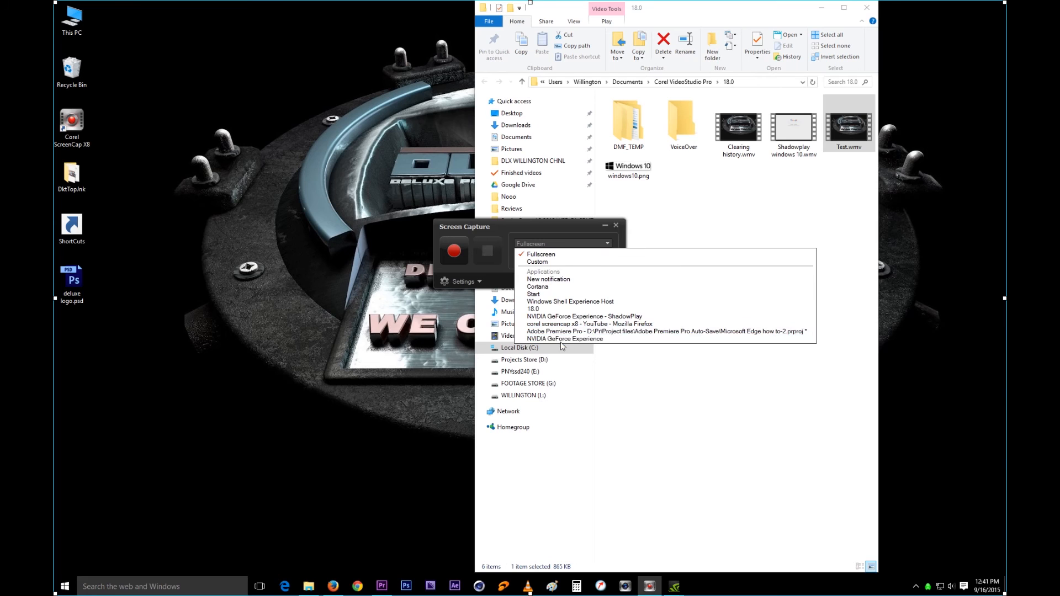
mouse_move(565, 271)
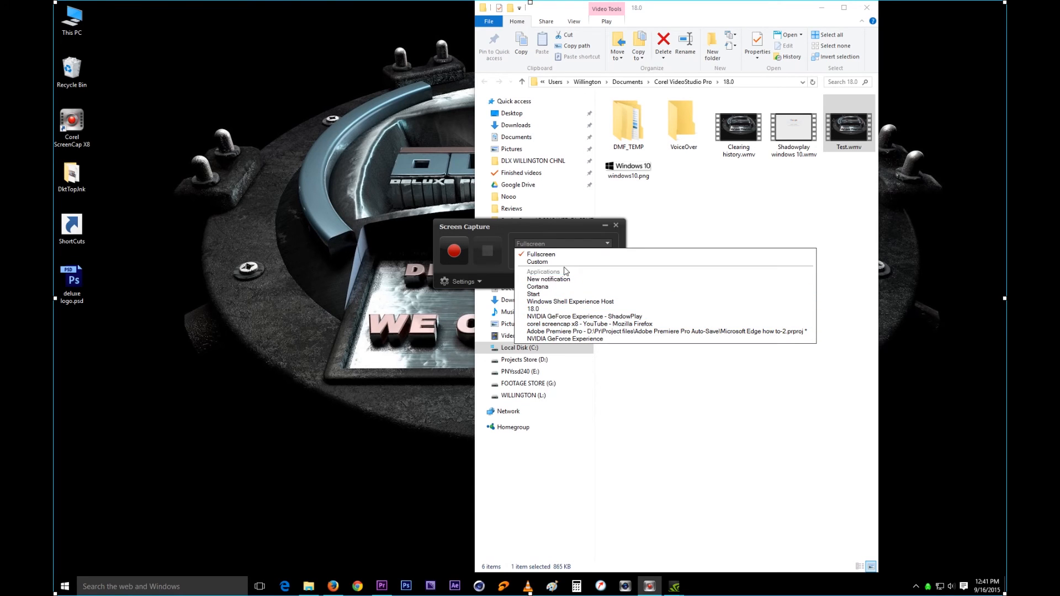
mouse_move(570, 279)
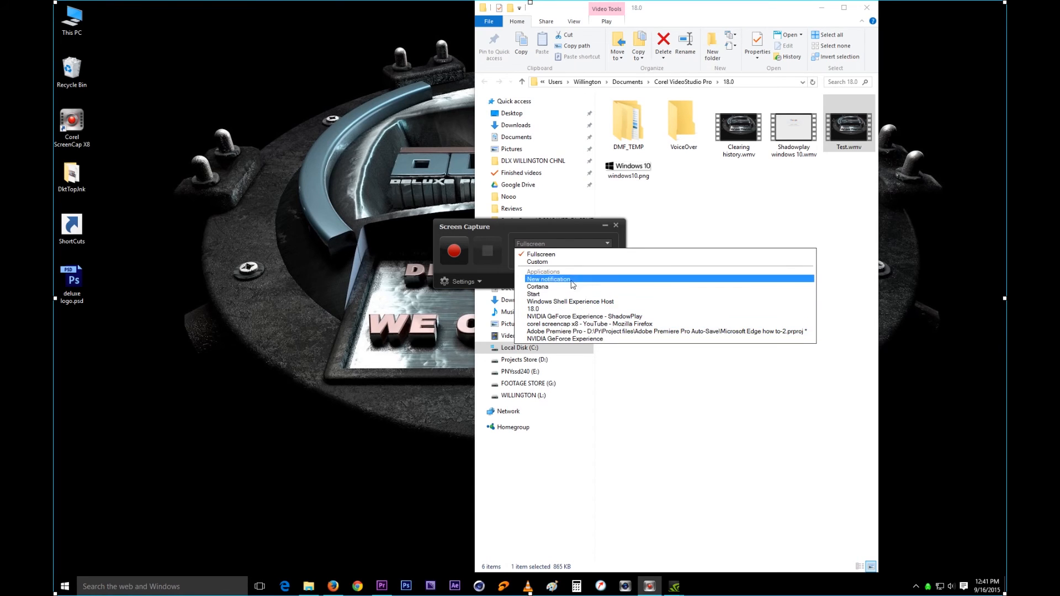
click(541, 253)
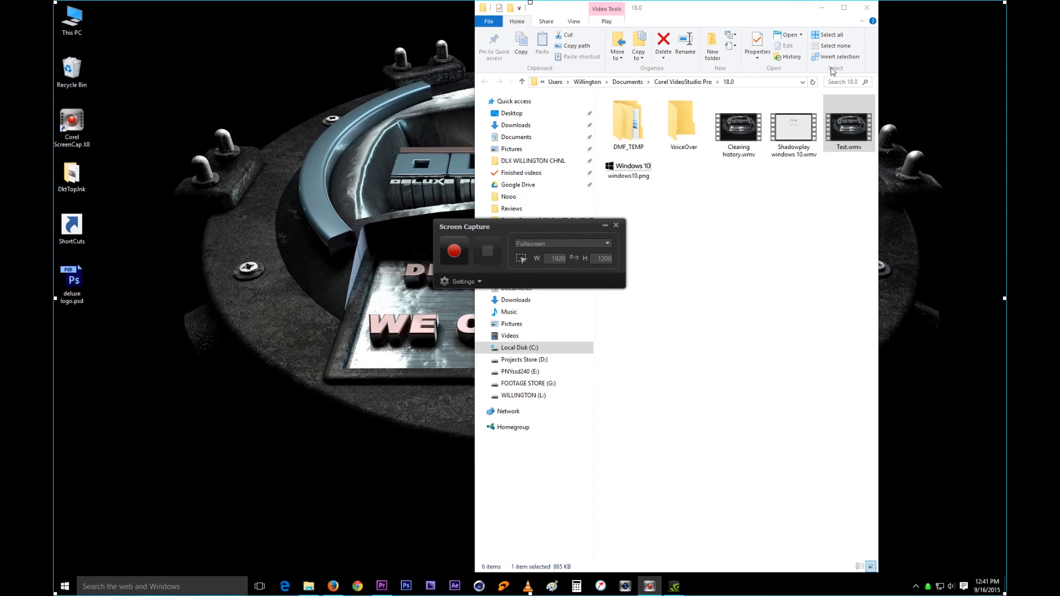
mouse_move(822, 7)
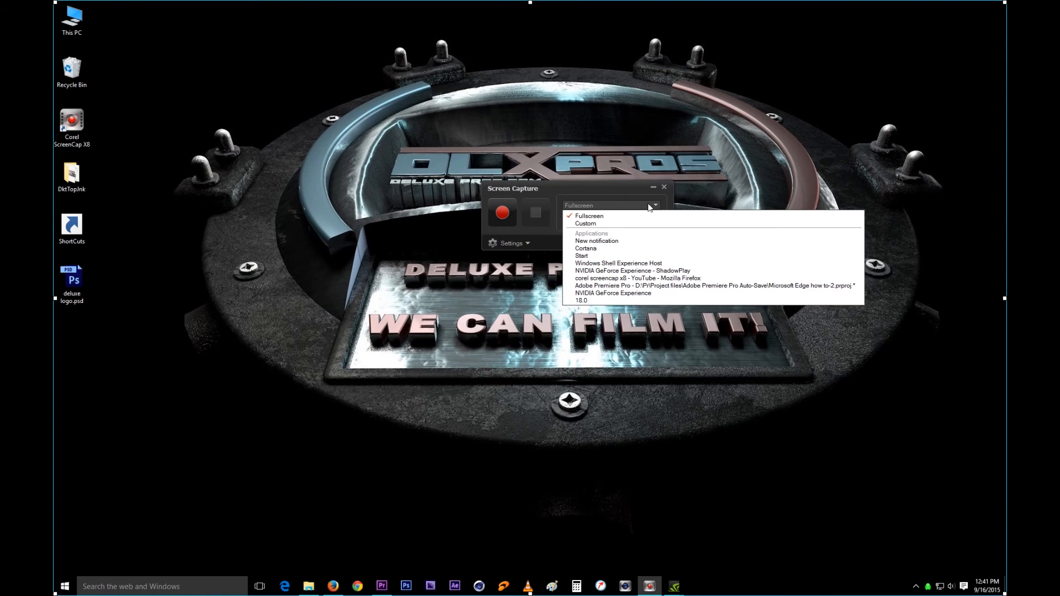
click(589, 216)
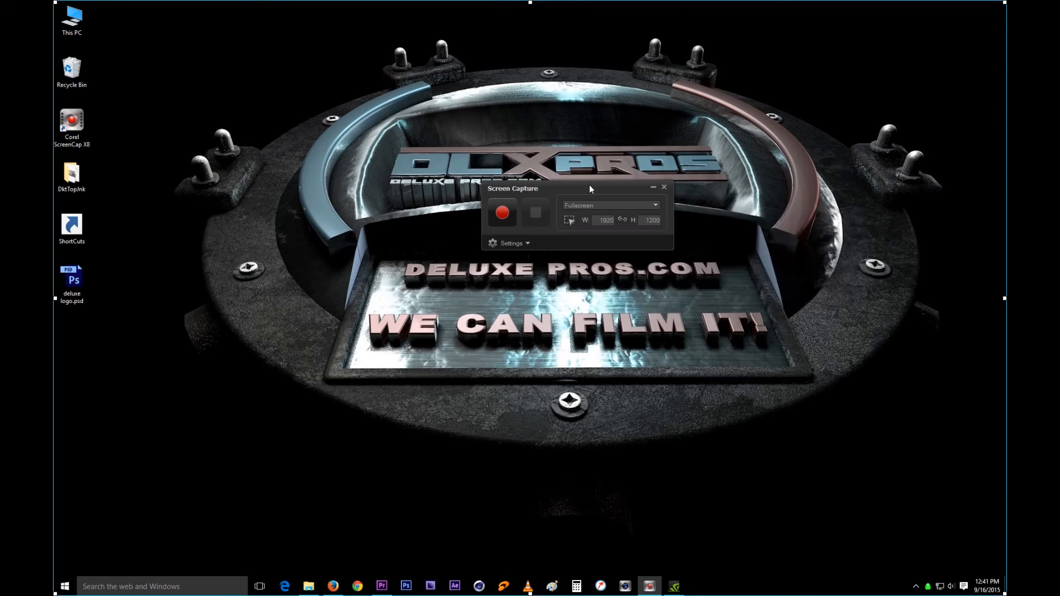
mouse_move(407, 142)
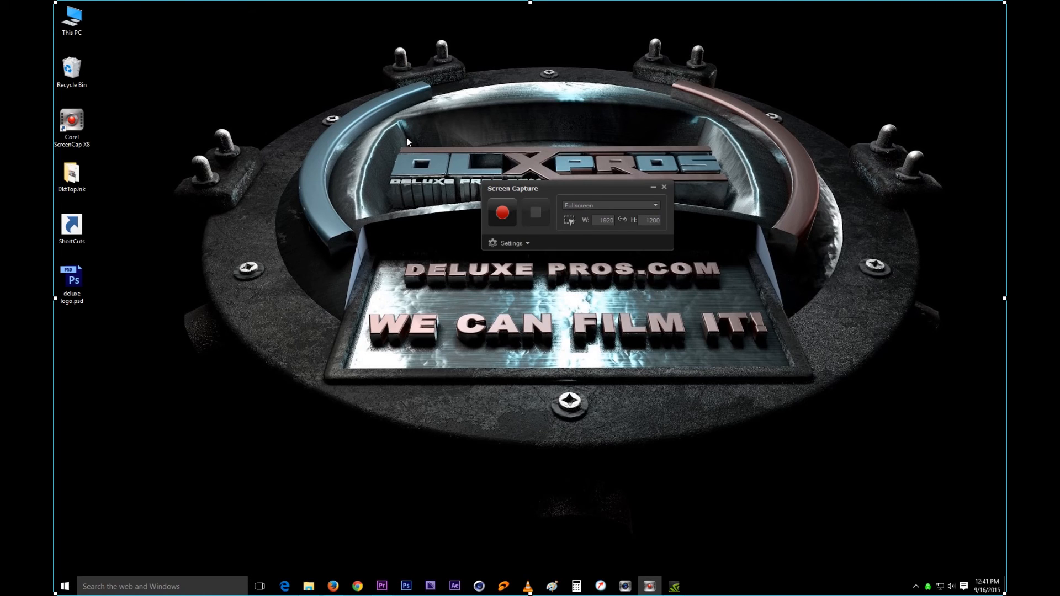
mouse_move(826, 271)
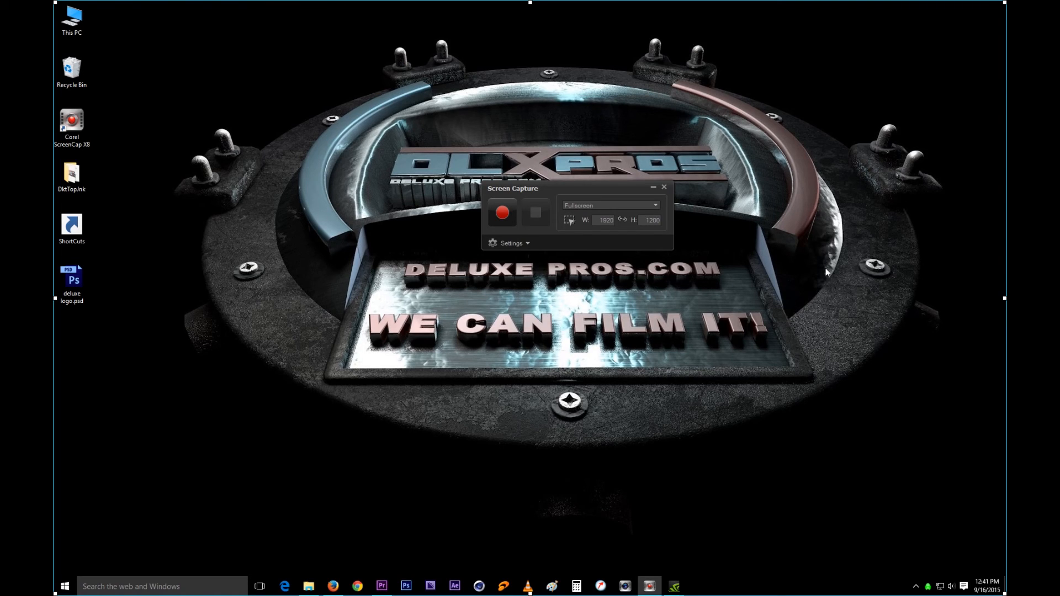
mouse_move(208, 336)
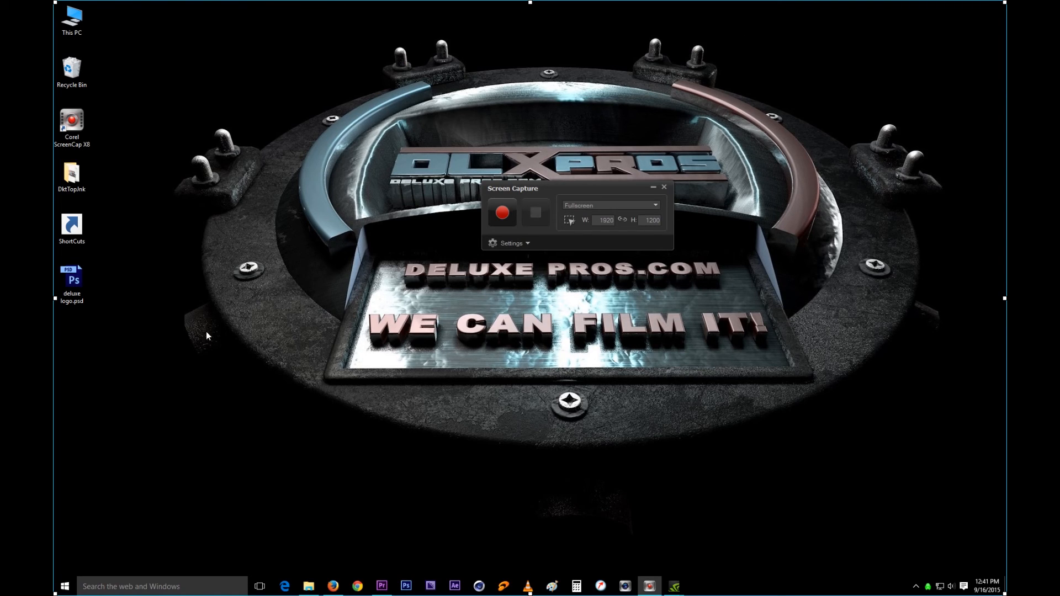
mouse_move(689, 106)
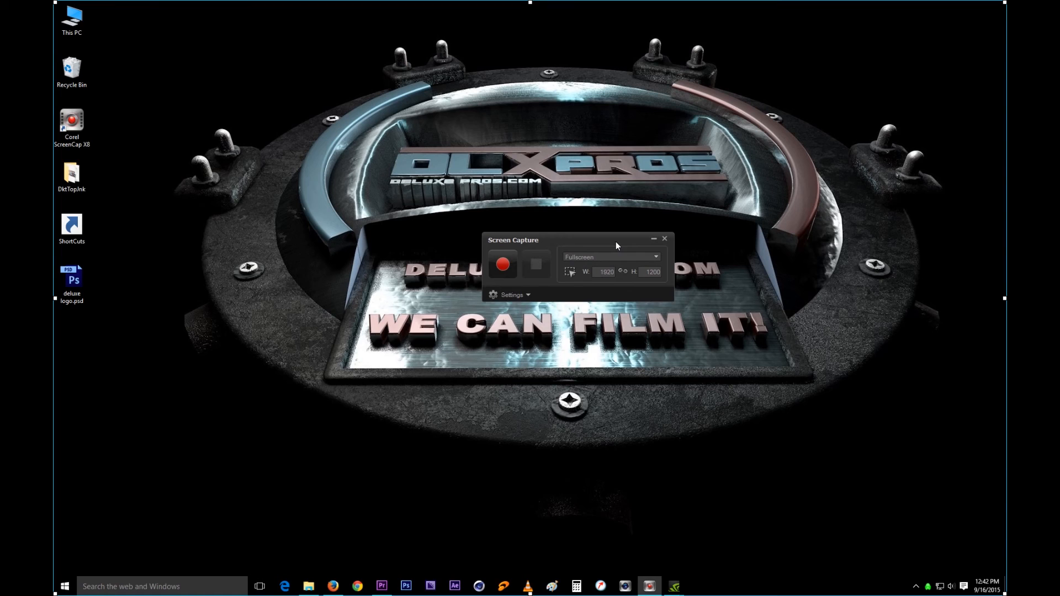
mouse_move(269, 228)
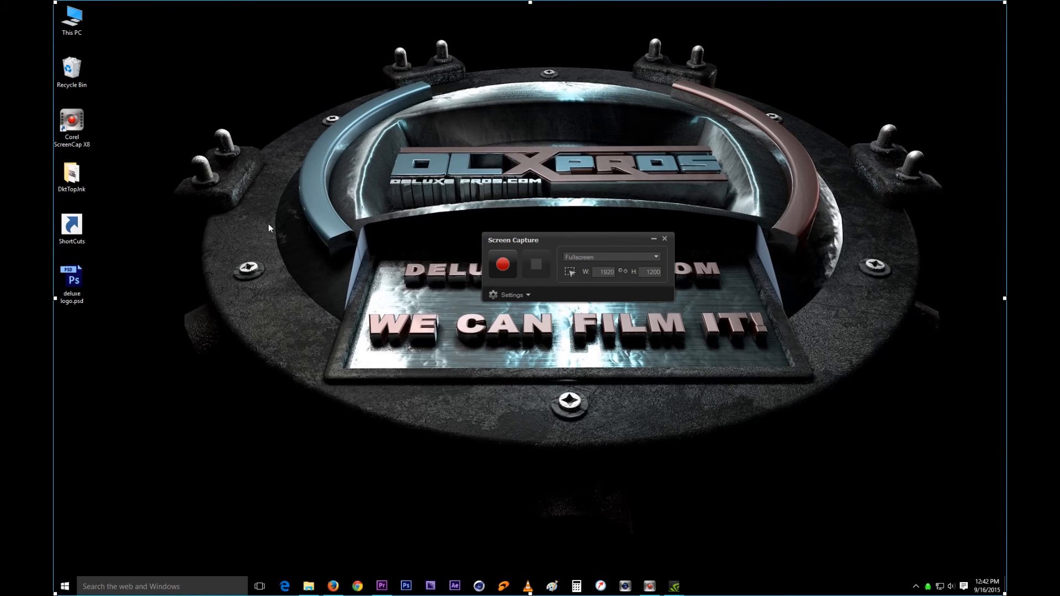
mouse_move(599, 244)
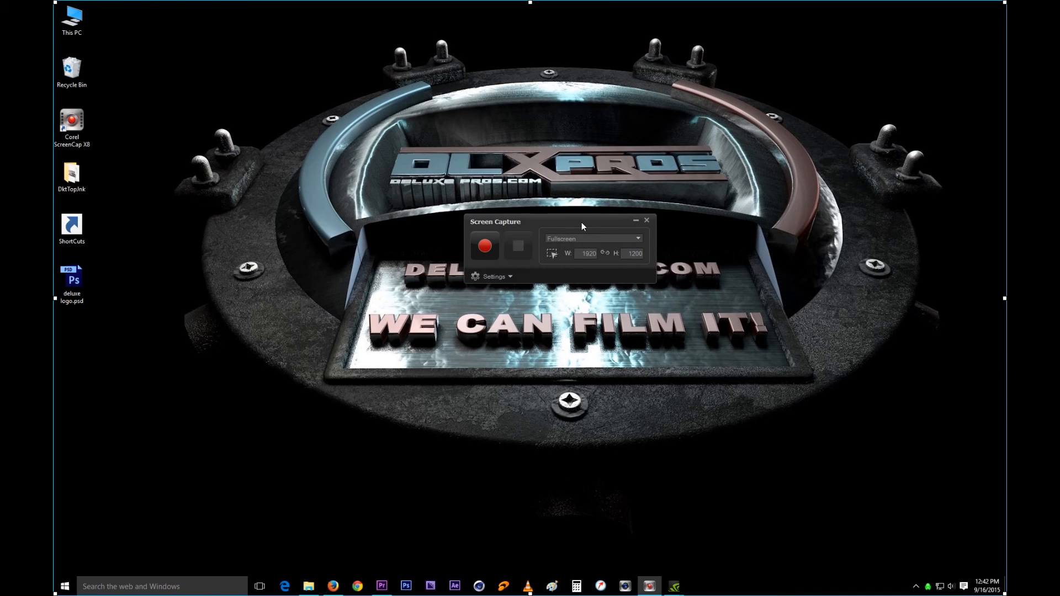
mouse_move(578, 227)
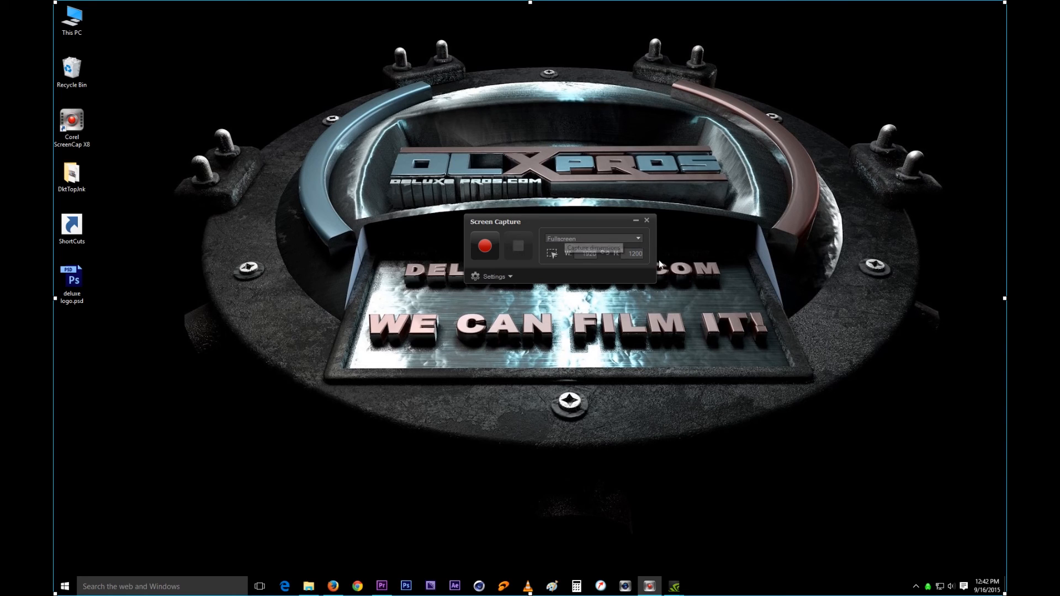
mouse_move(659, 253)
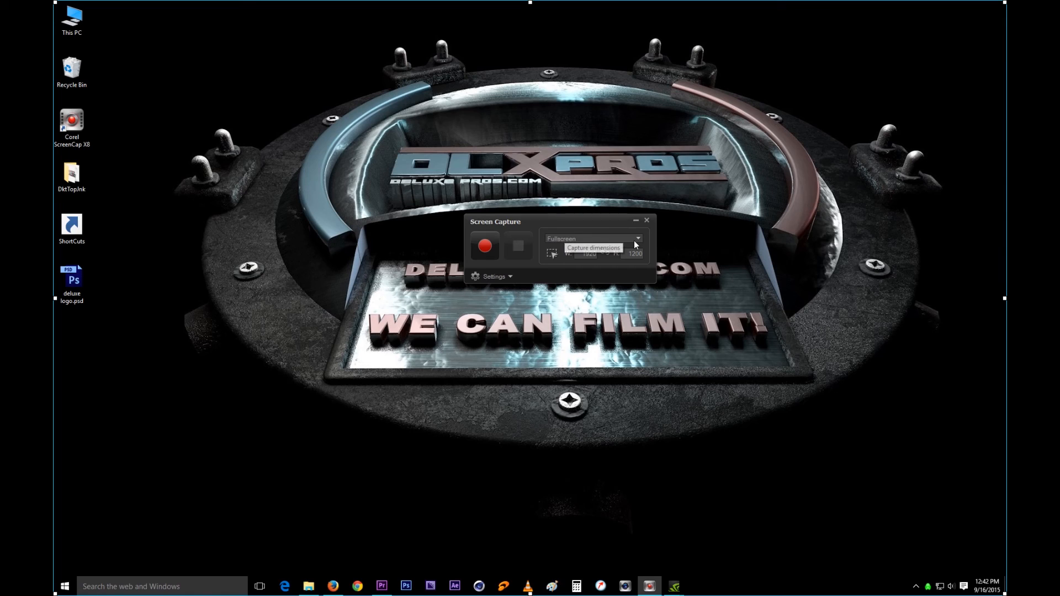
mouse_move(634, 244)
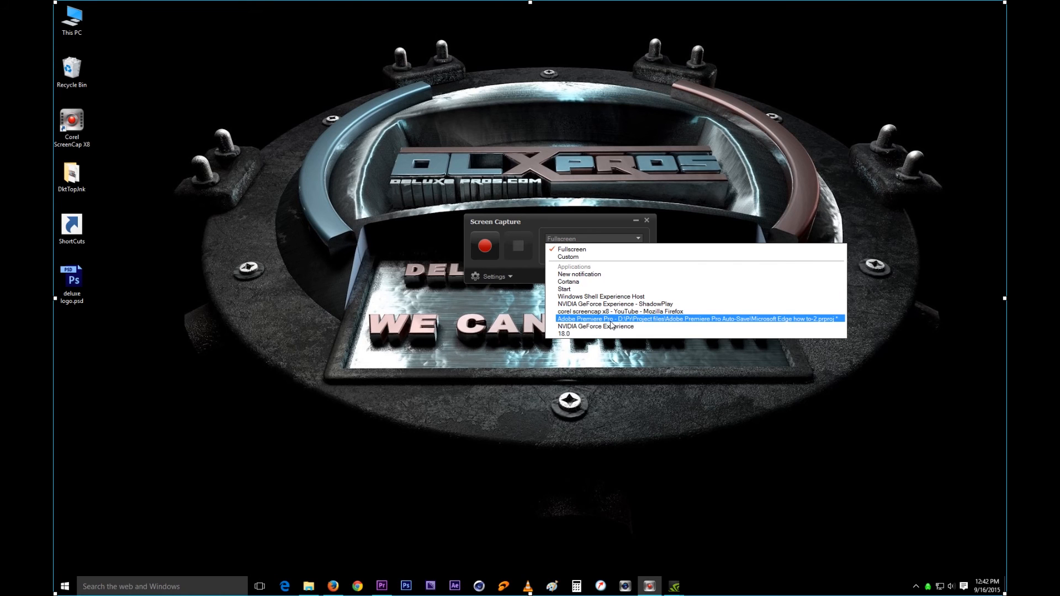
Record only the Adobe Premiere Pro window, then minimise Premiere to show the desktop
click(696, 319)
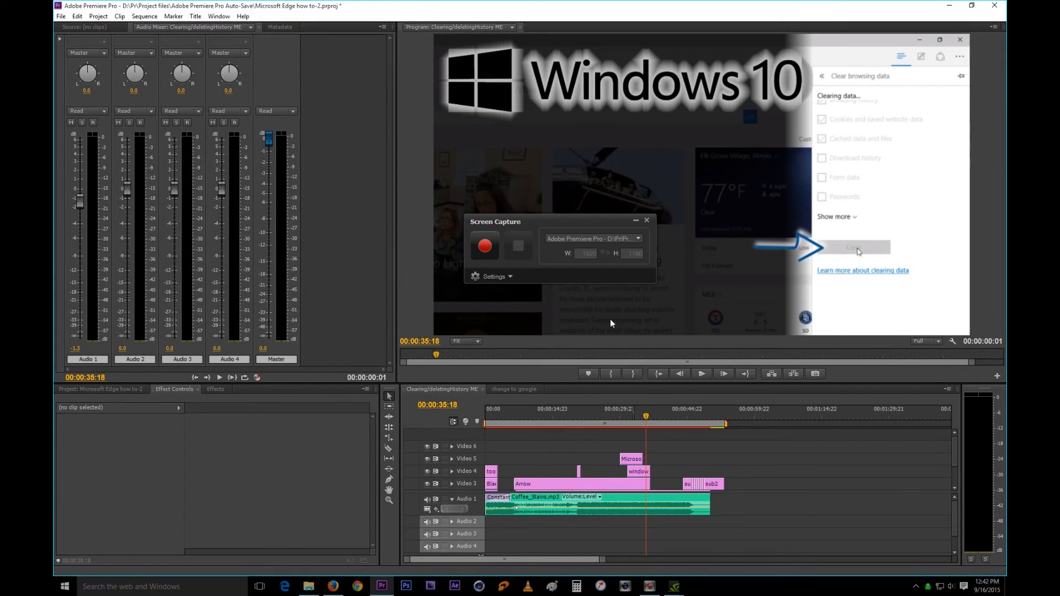
mouse_move(484, 245)
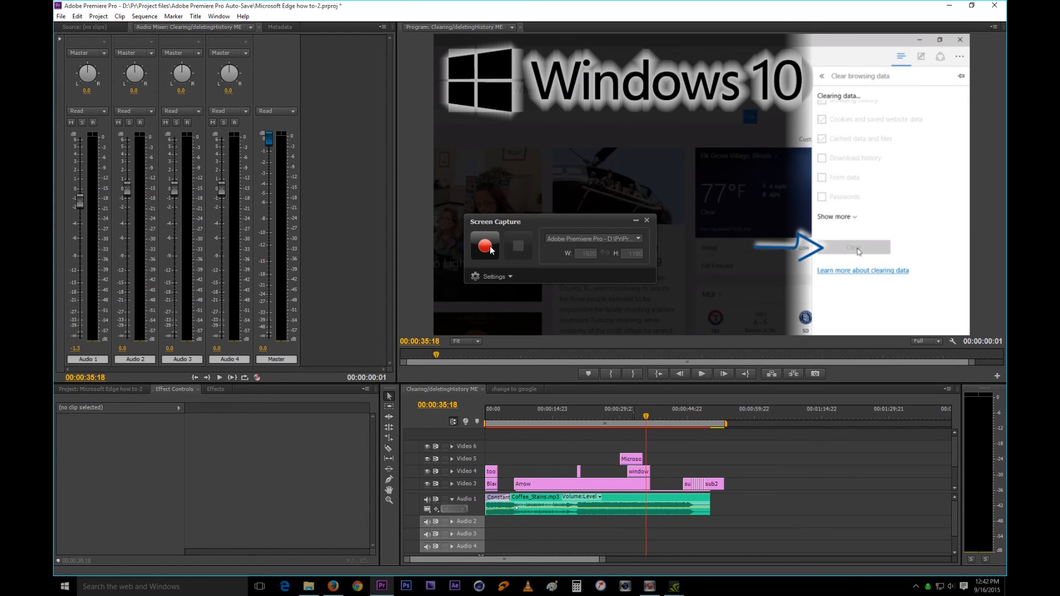
click(485, 245)
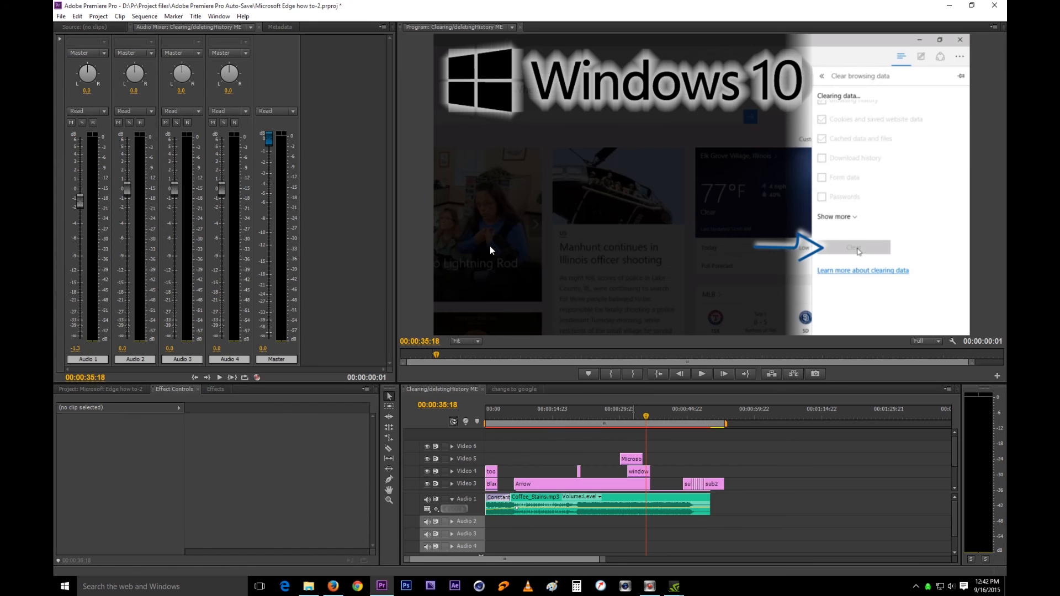
mouse_move(628, 264)
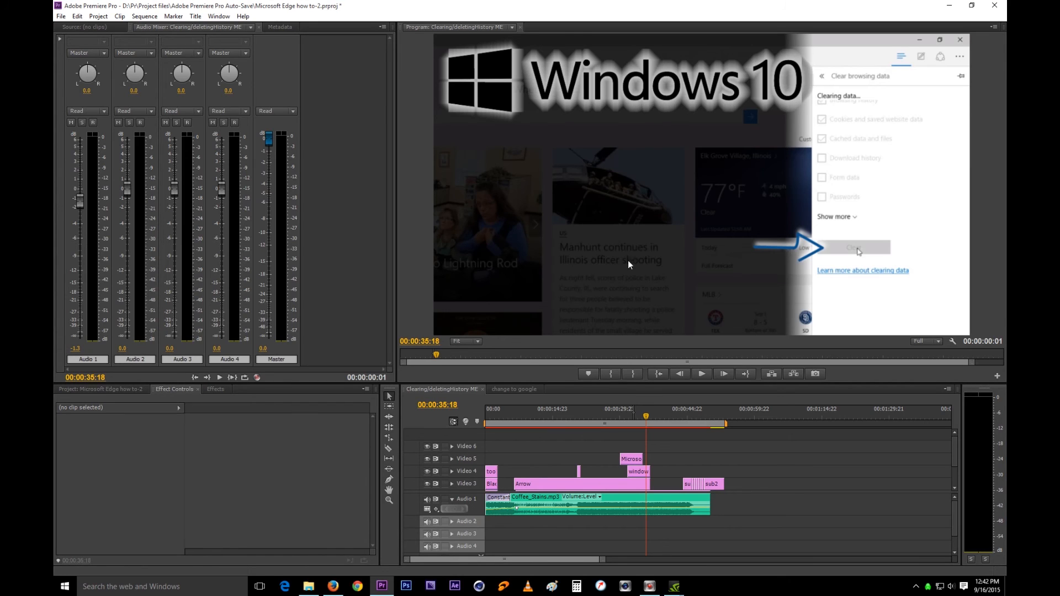
mouse_move(622, 264)
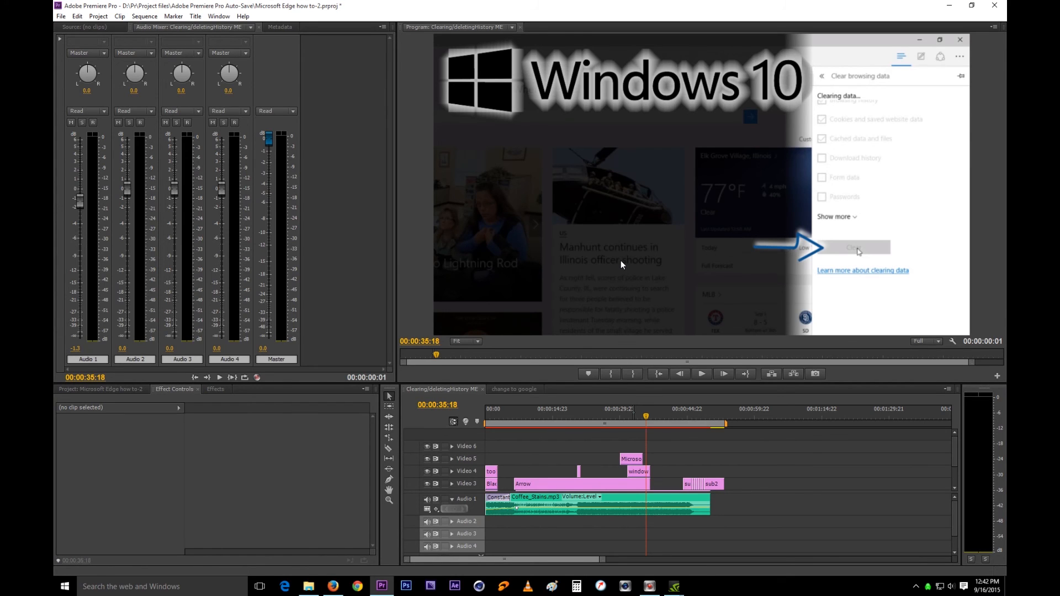
mouse_move(700, 151)
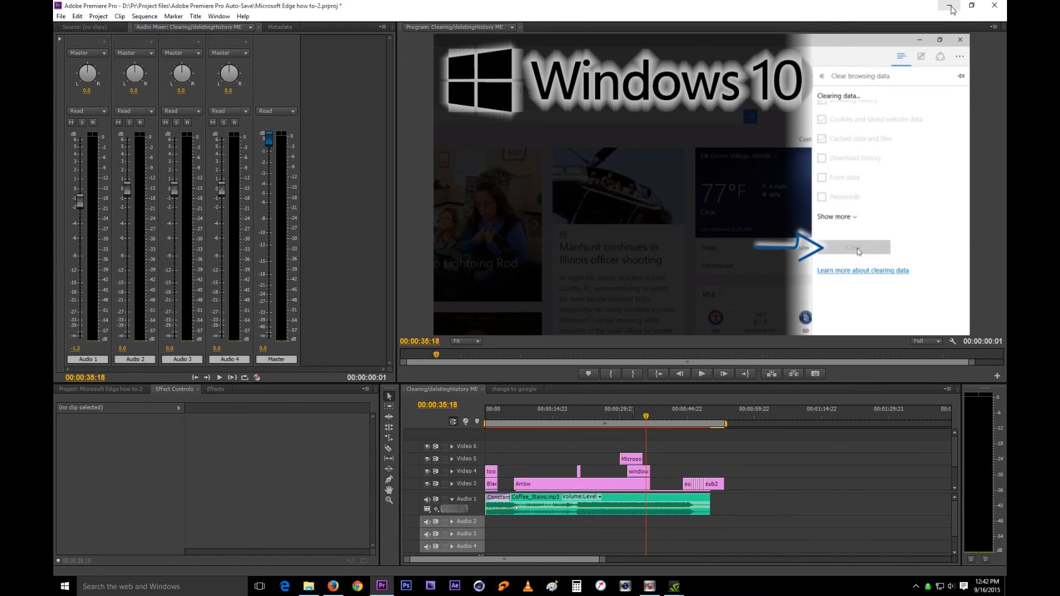
click(949, 5)
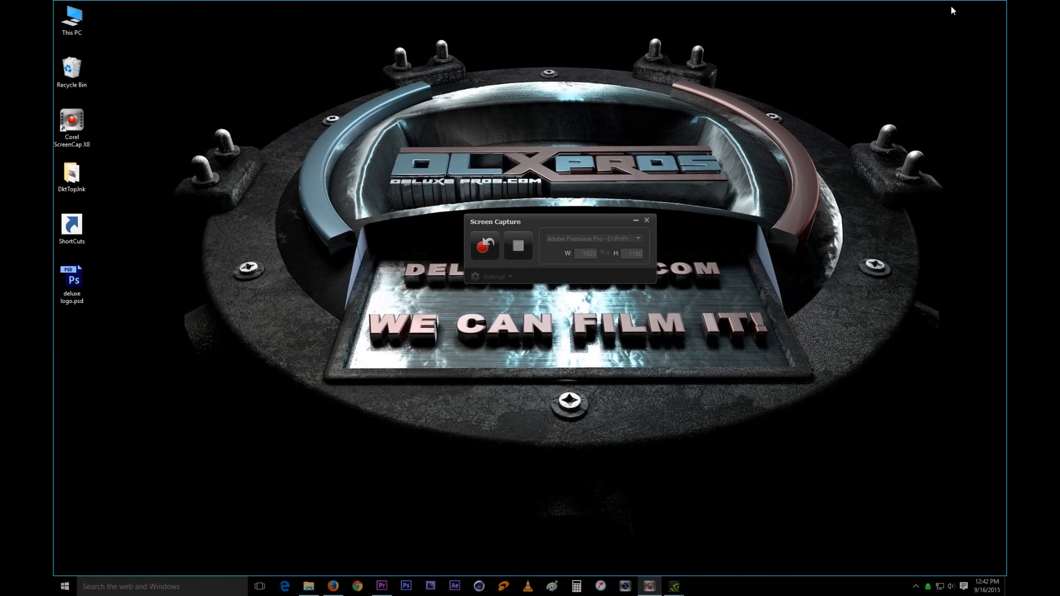
mouse_move(491, 229)
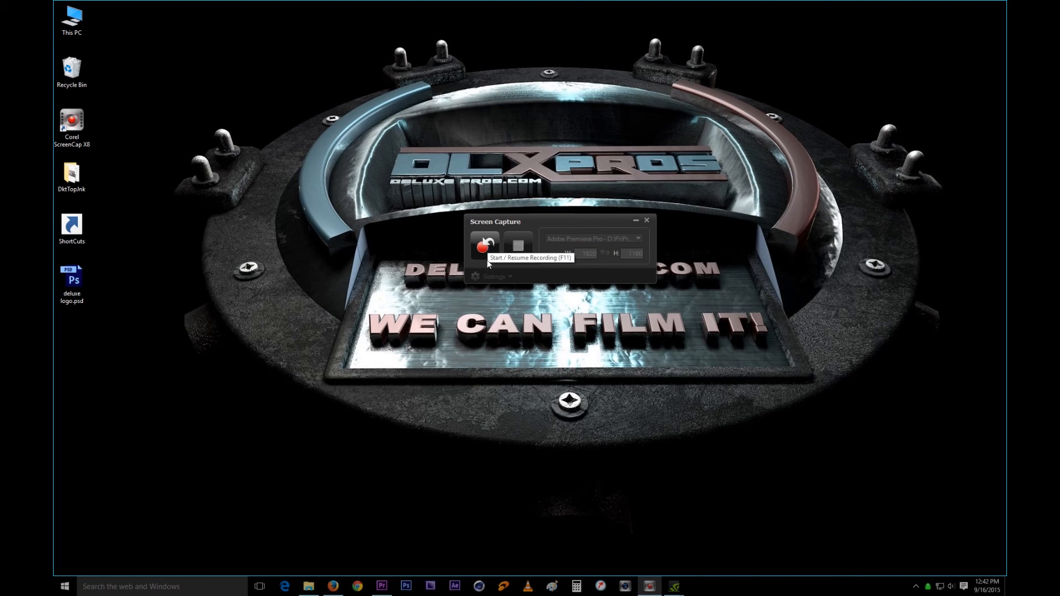
mouse_move(378, 515)
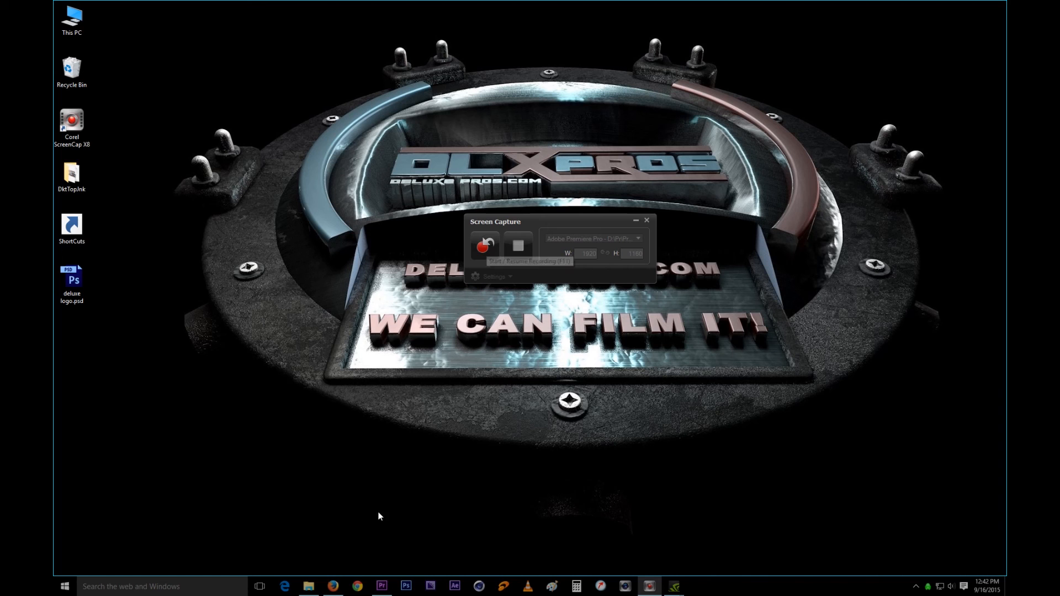
mouse_move(382, 586)
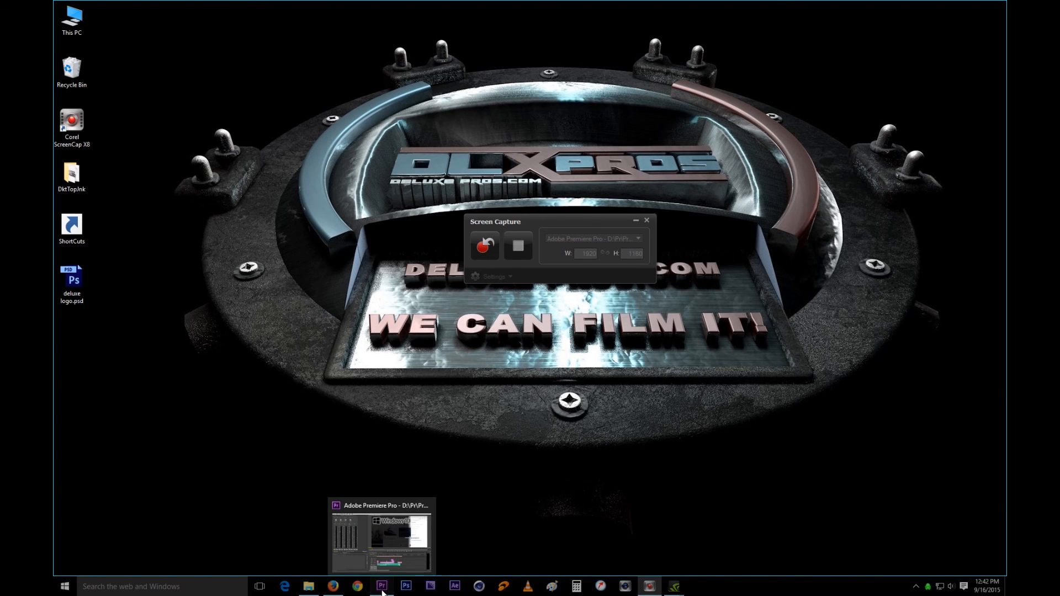
Restore Premiere, move the playhead to 00:00:24:19, then return to the desktop
click(381, 536)
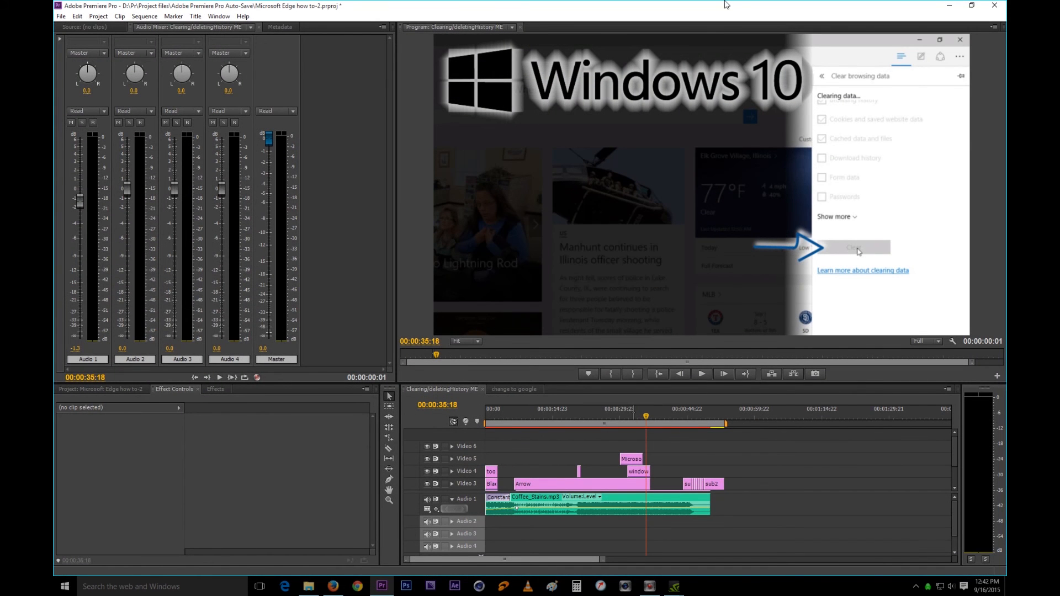
mouse_move(500, 204)
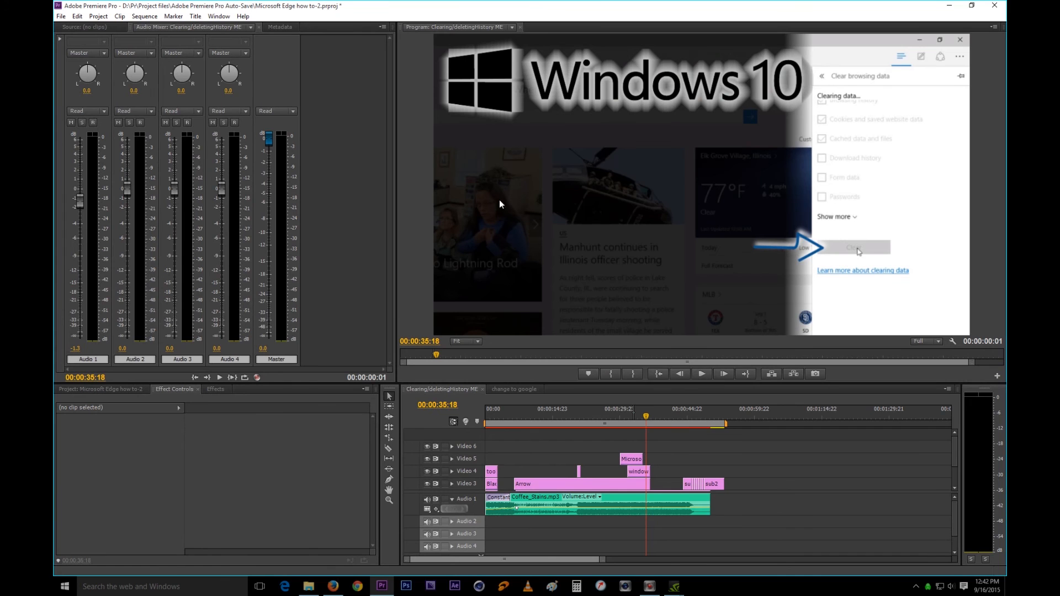
mouse_move(720, 5)
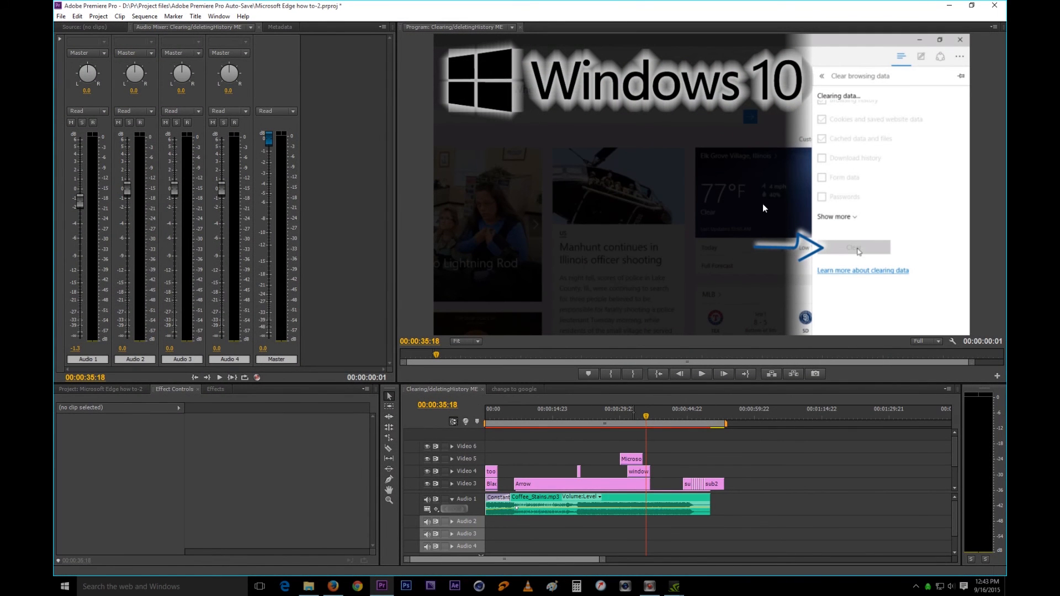
mouse_move(881, 87)
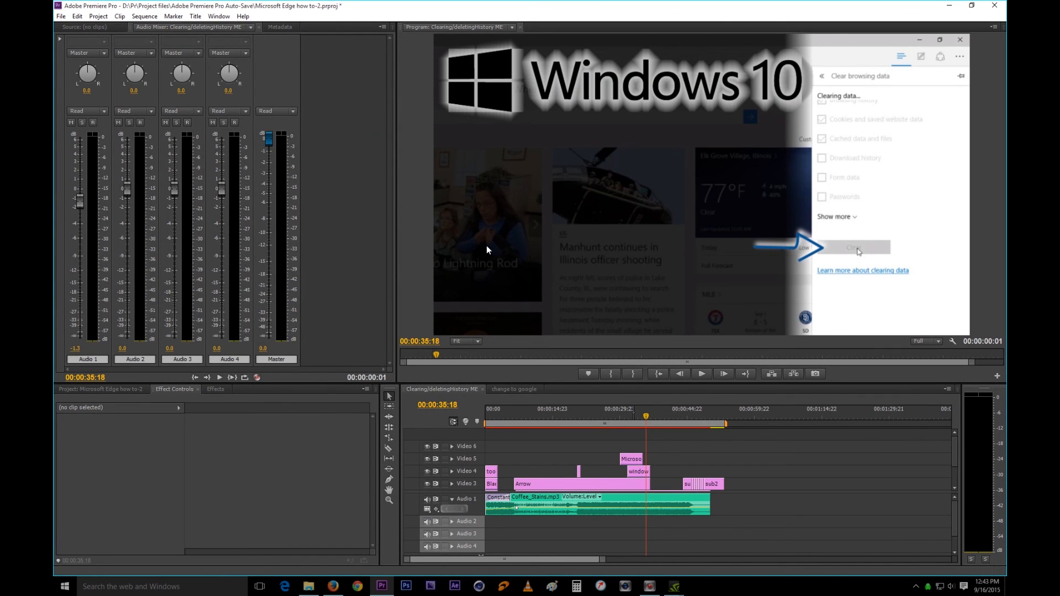
click(630, 408)
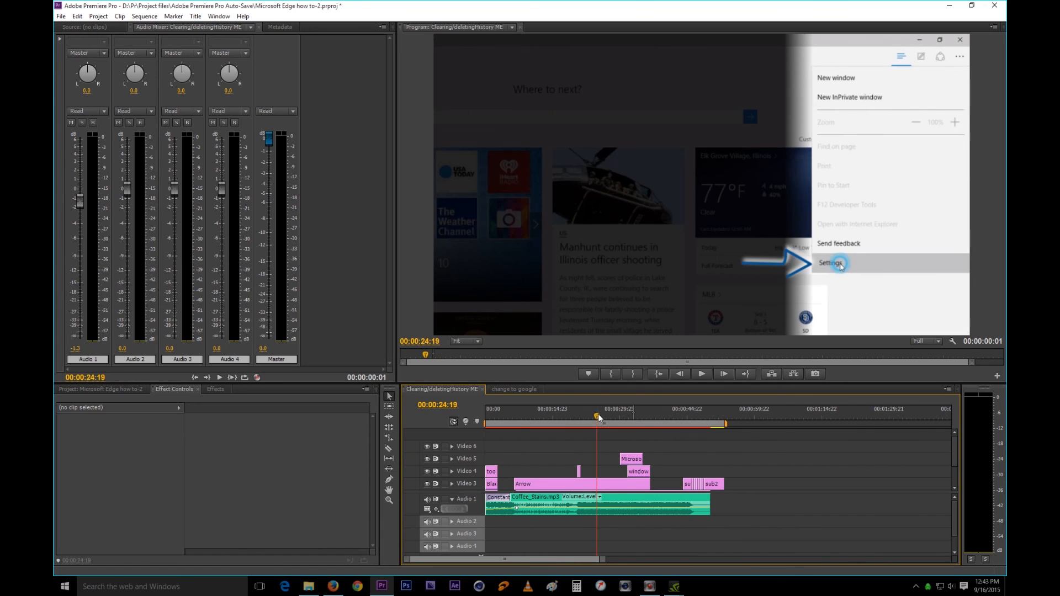
click(830, 263)
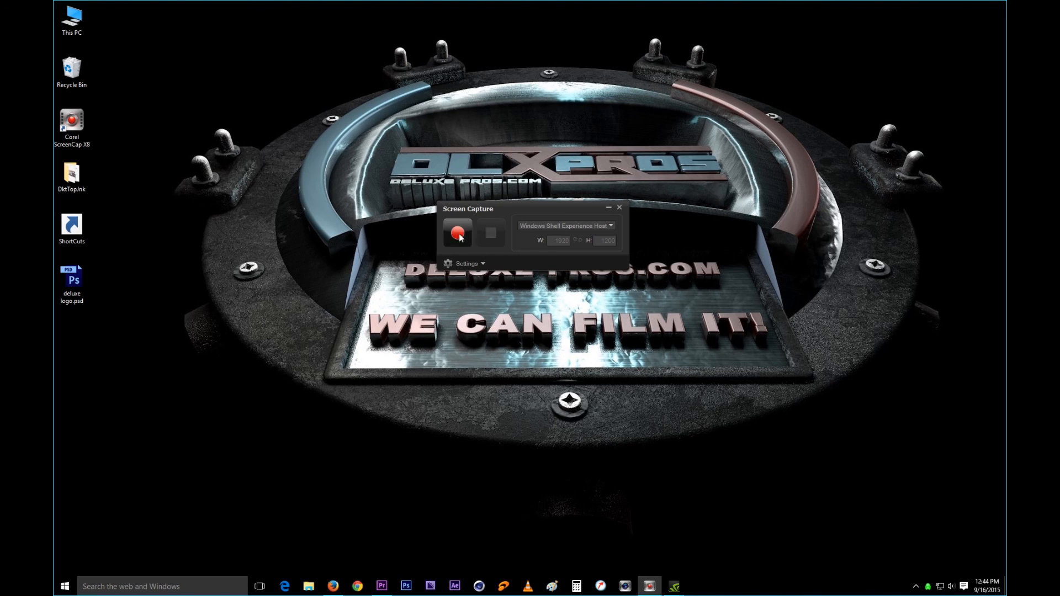
Stop the capture and open the 18.0 output folder showing Test 04.wmv among the numbered clips
click(457, 232)
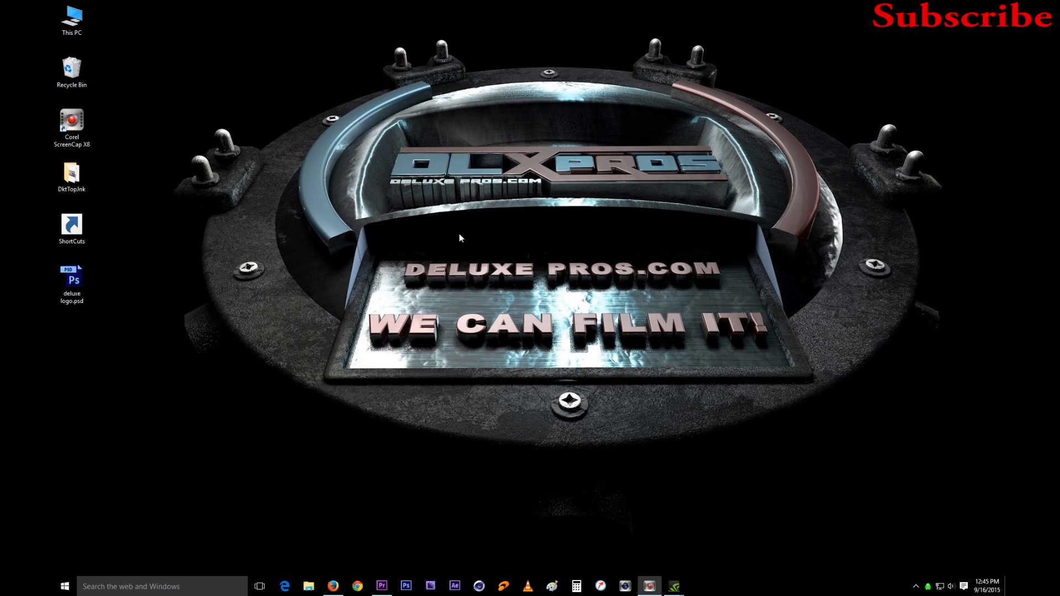
mouse_move(647, 501)
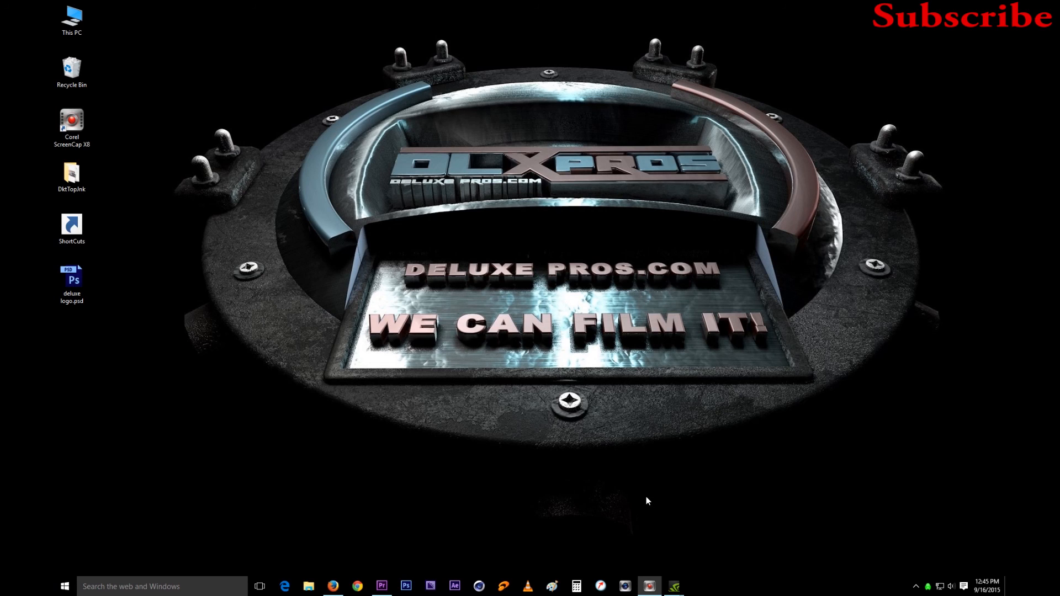
mouse_move(652, 567)
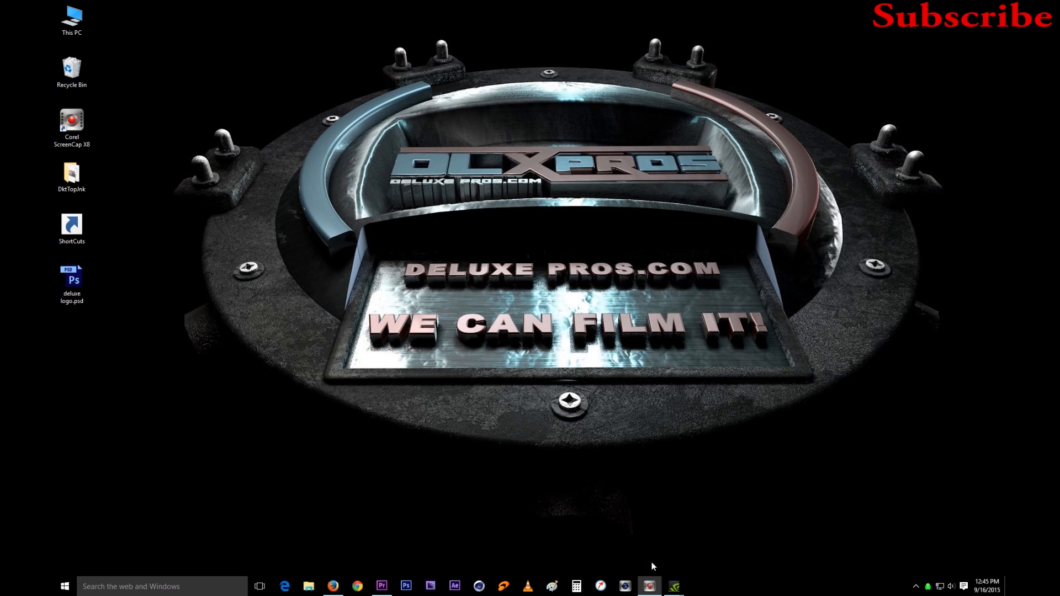
click(647, 586)
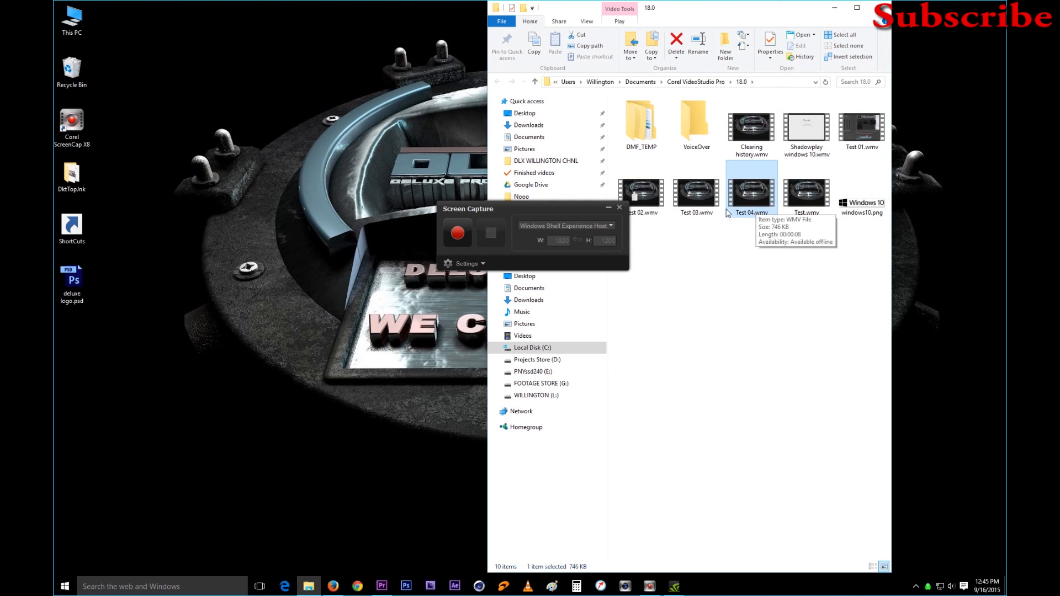
Expand the capture File Settings beside the Test recordings, showing the next filename Test 05
click(466, 264)
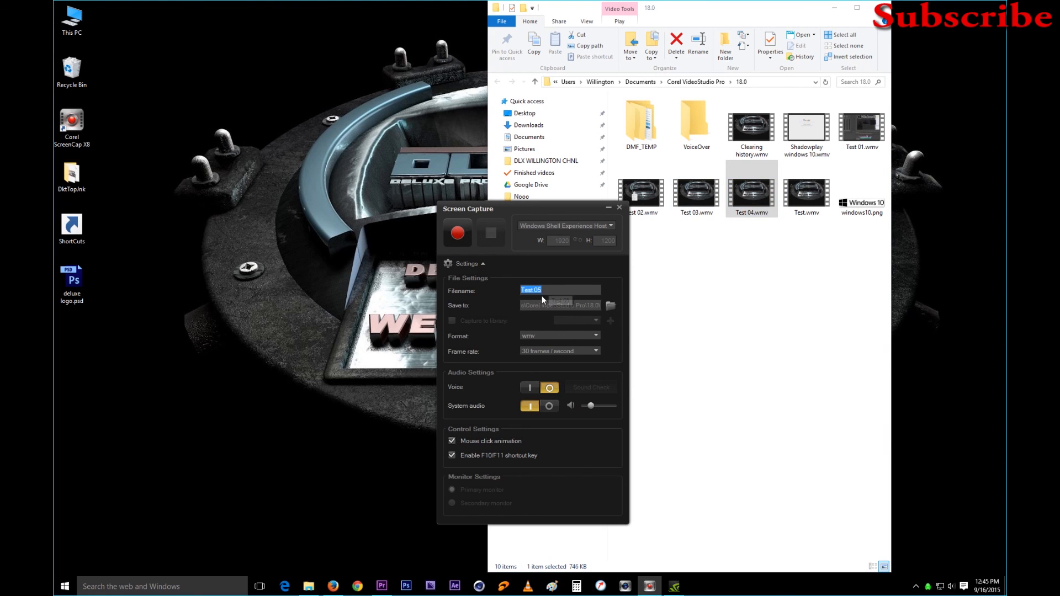
mouse_move(532, 286)
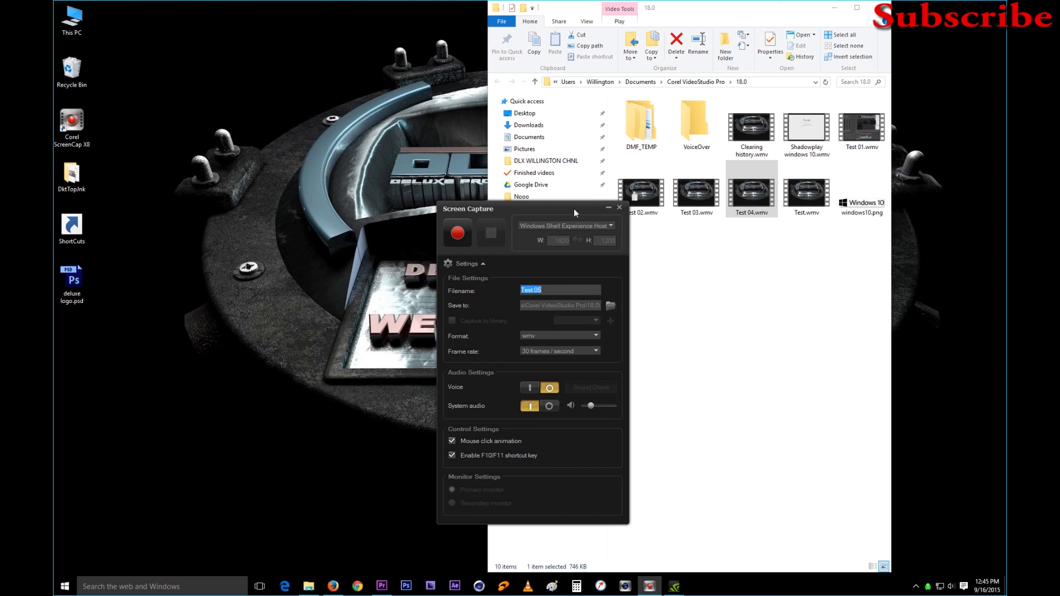
click(548, 289)
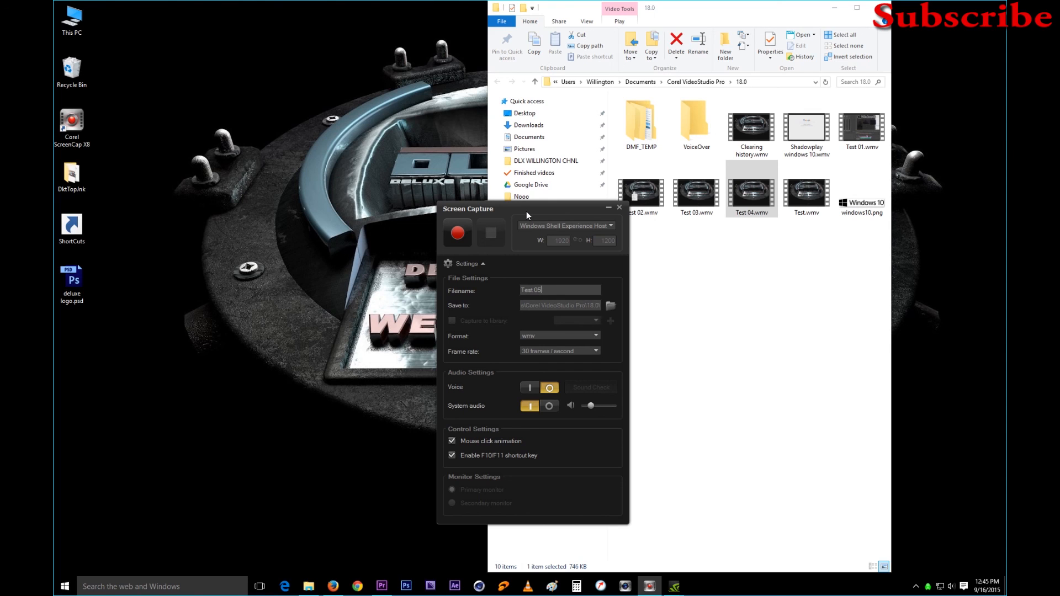
click(560, 290)
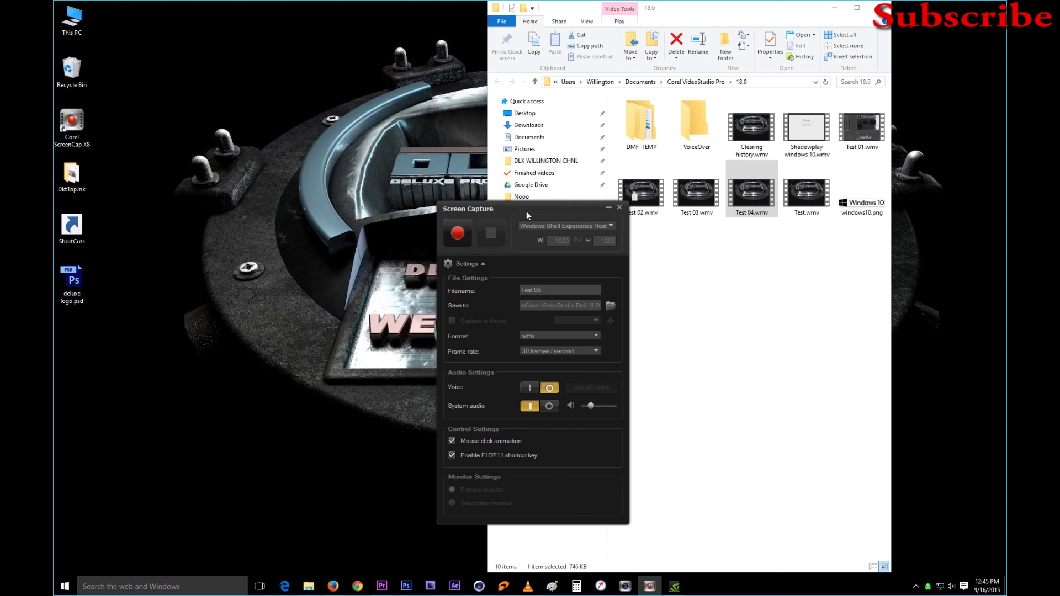
click(560, 290)
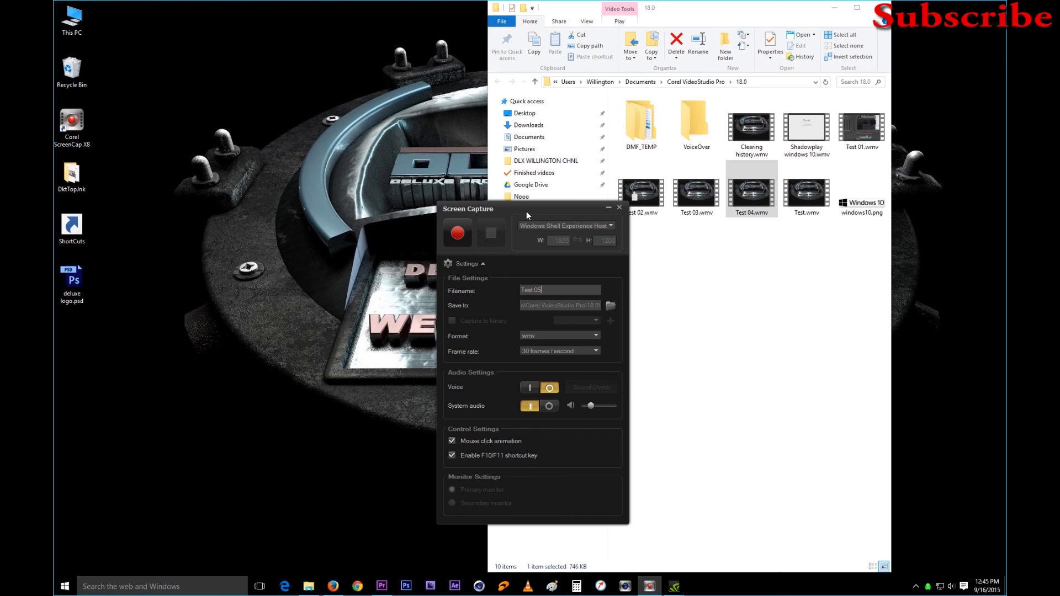